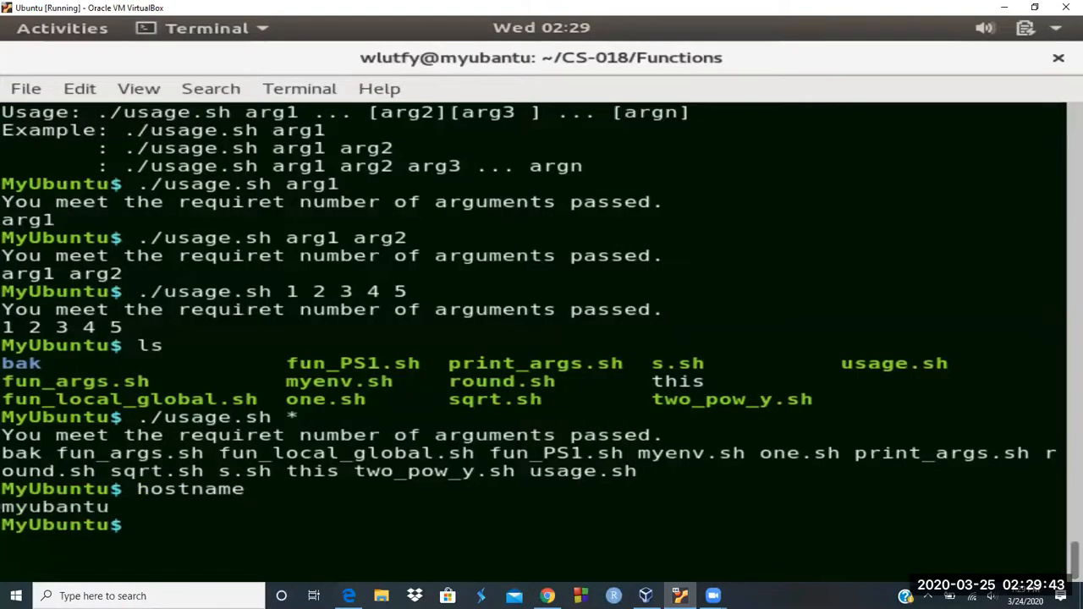
SSH into ourunix.com with your login name and accept the server's host key.
text(ssh -l w)
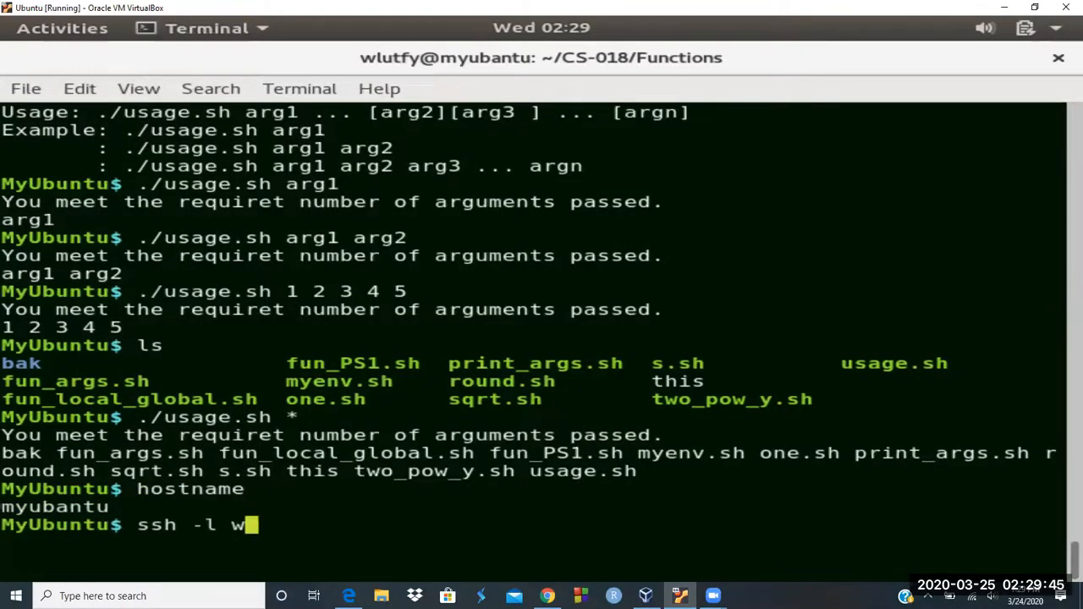
text(lutfy ouru)
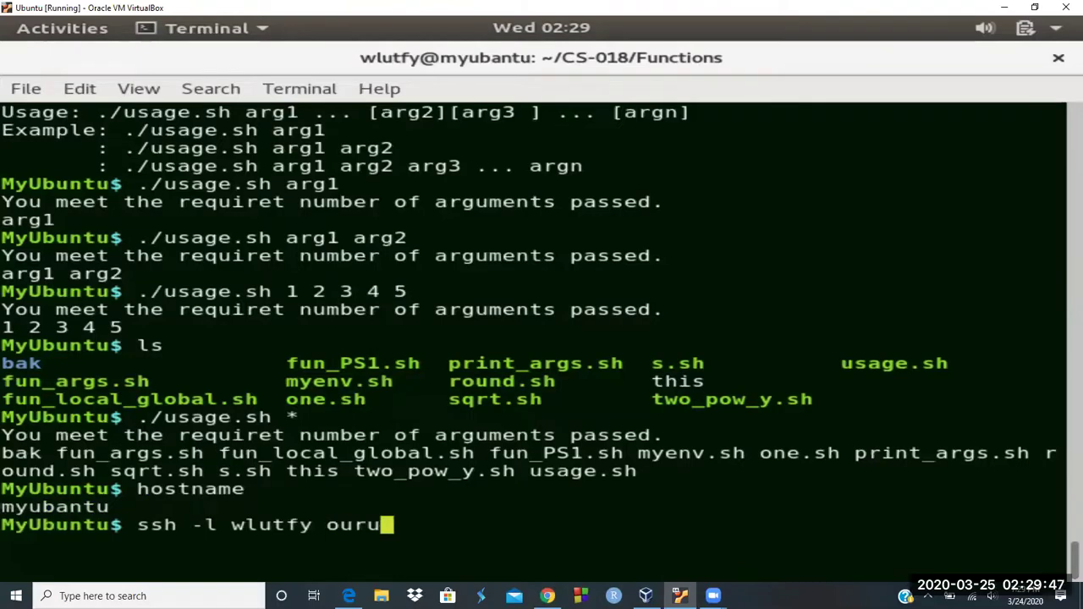
key(BackSpace)
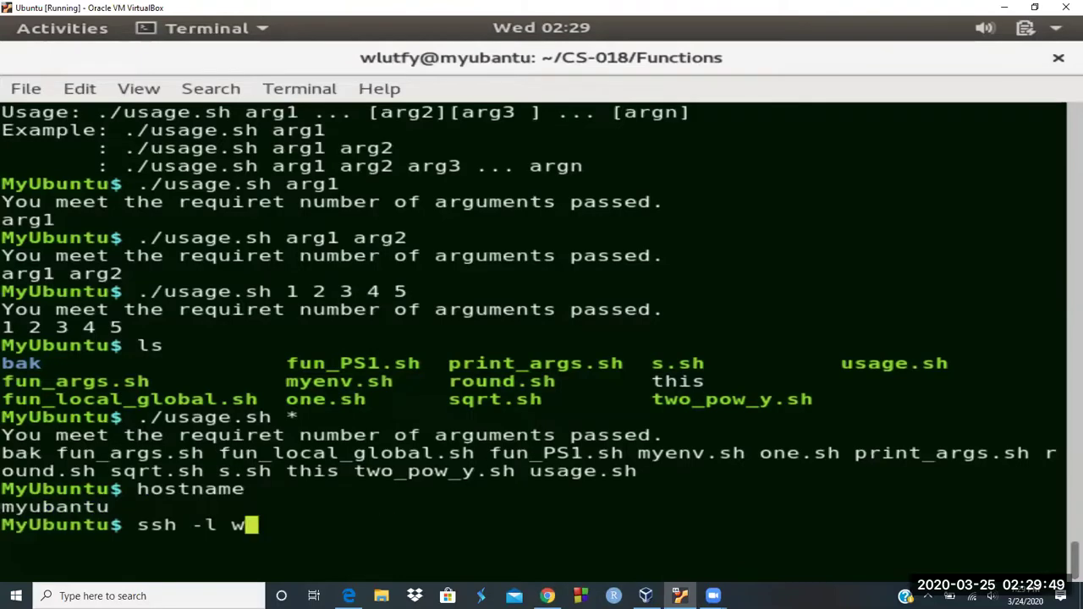
text(ah)
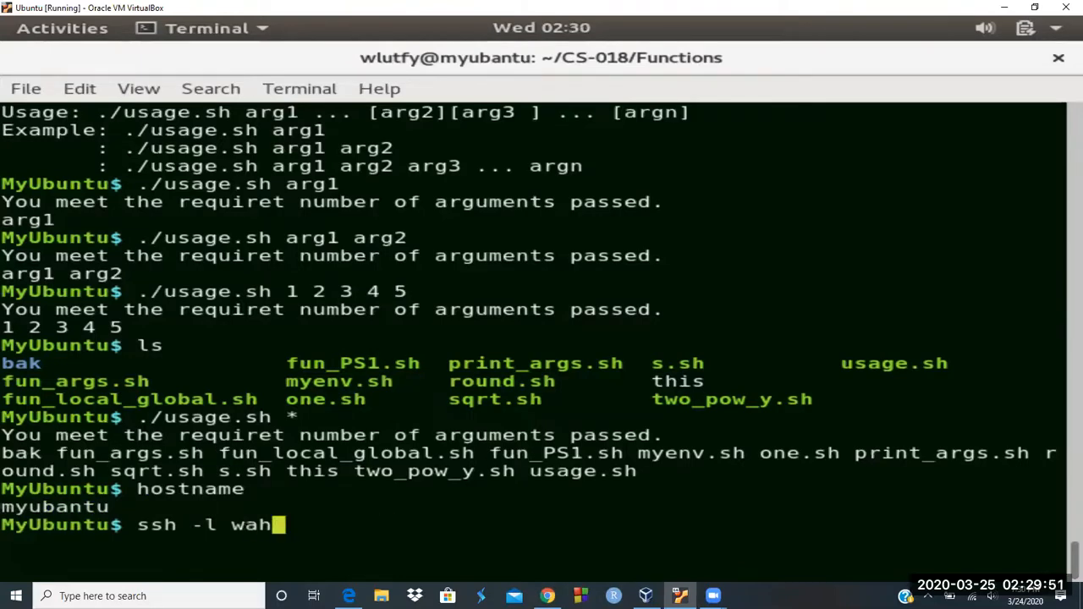
text(idlutfy ourunix.com)
text(yes)
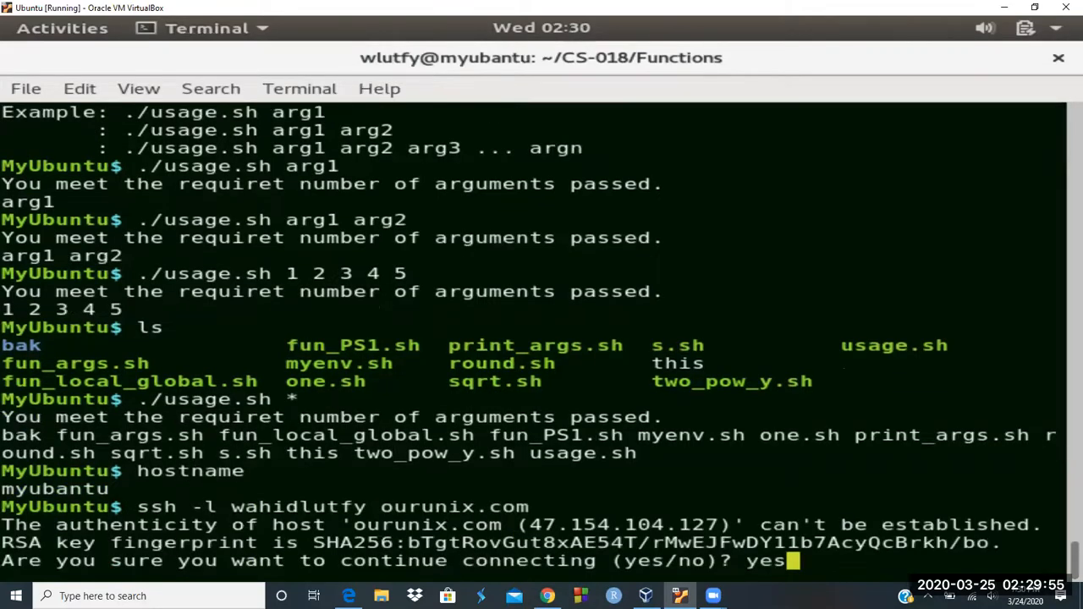
key(Return)
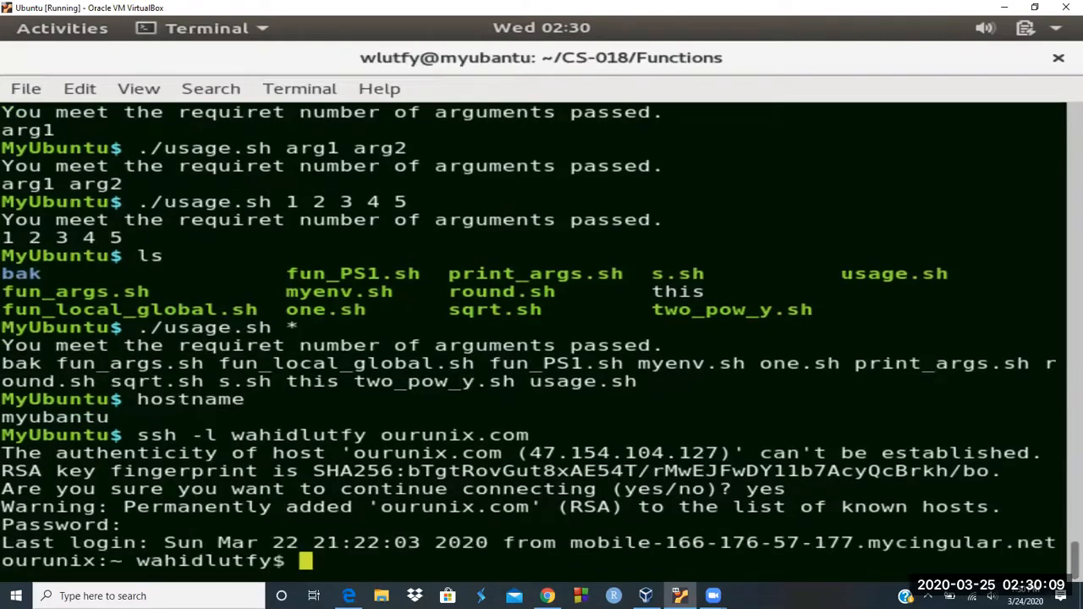
SSH onward to mysolaris, then check its hostname and uname output.
text(ssh -l wlut)
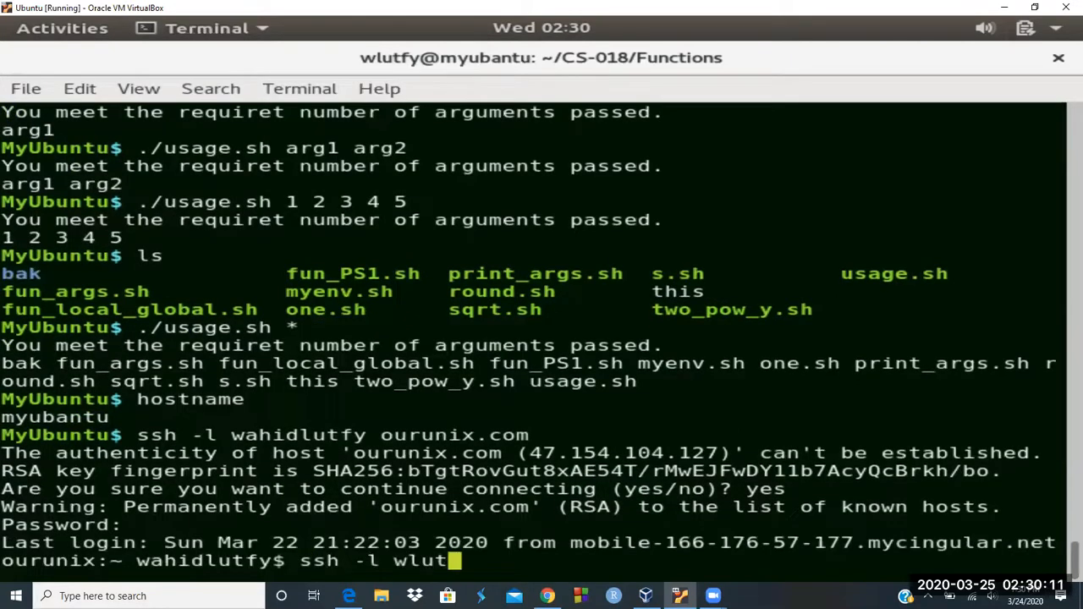
text(fy mysolaris)
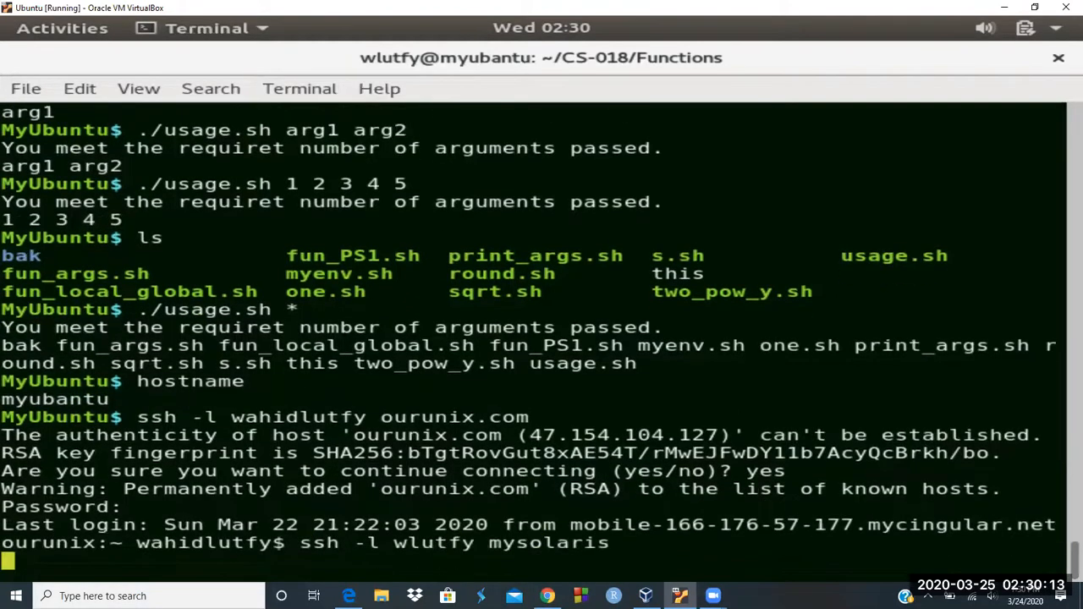
key(Return)
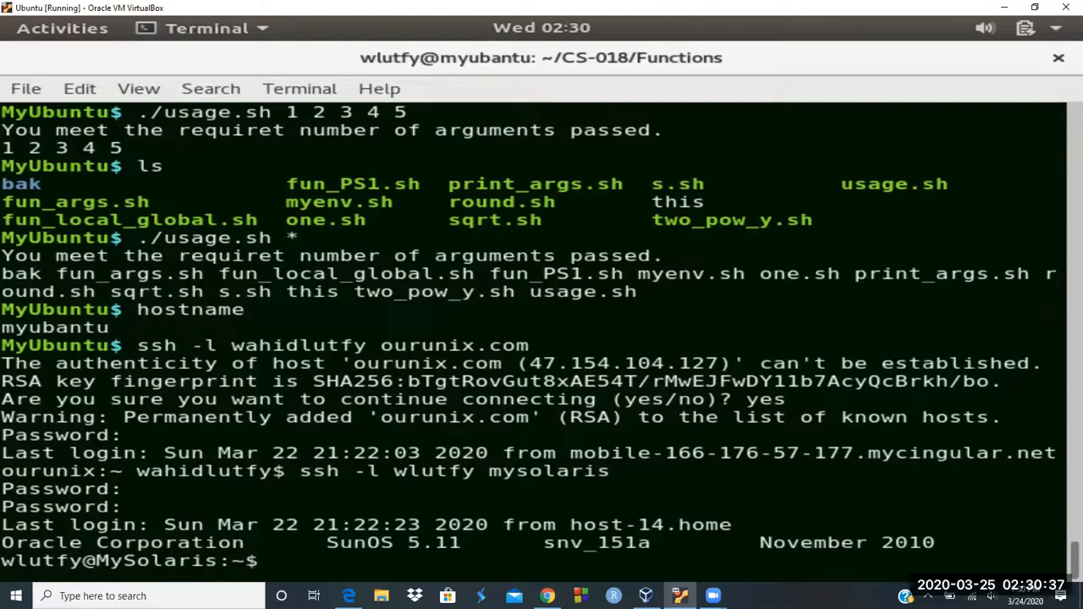
text(hostname)
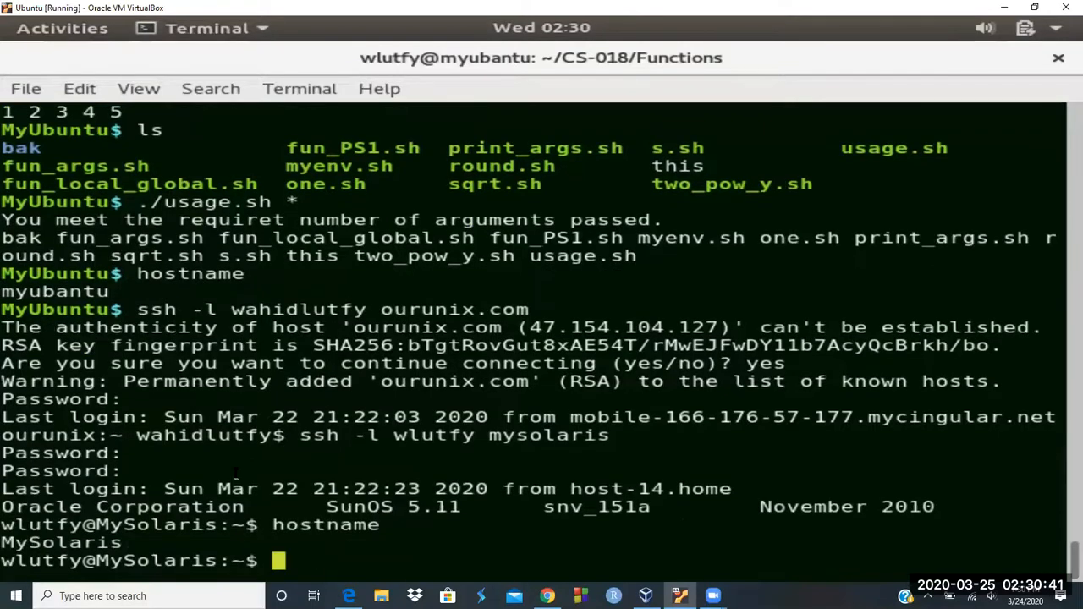
text(uname -a)
text(c)
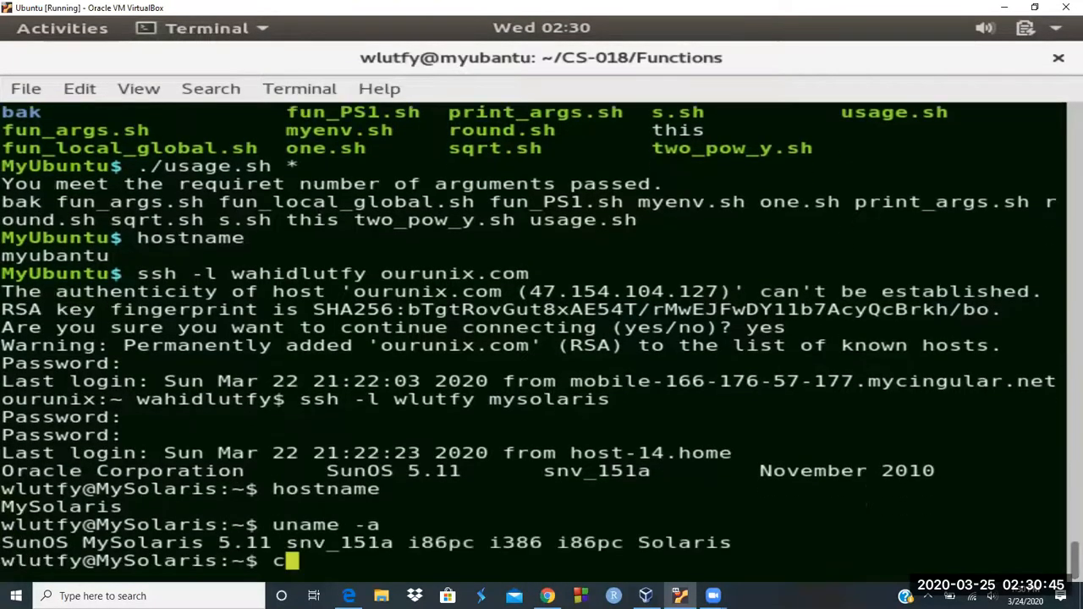
Clear the screen and filter the process list with ps -efa | grep -i http.
key(Return)
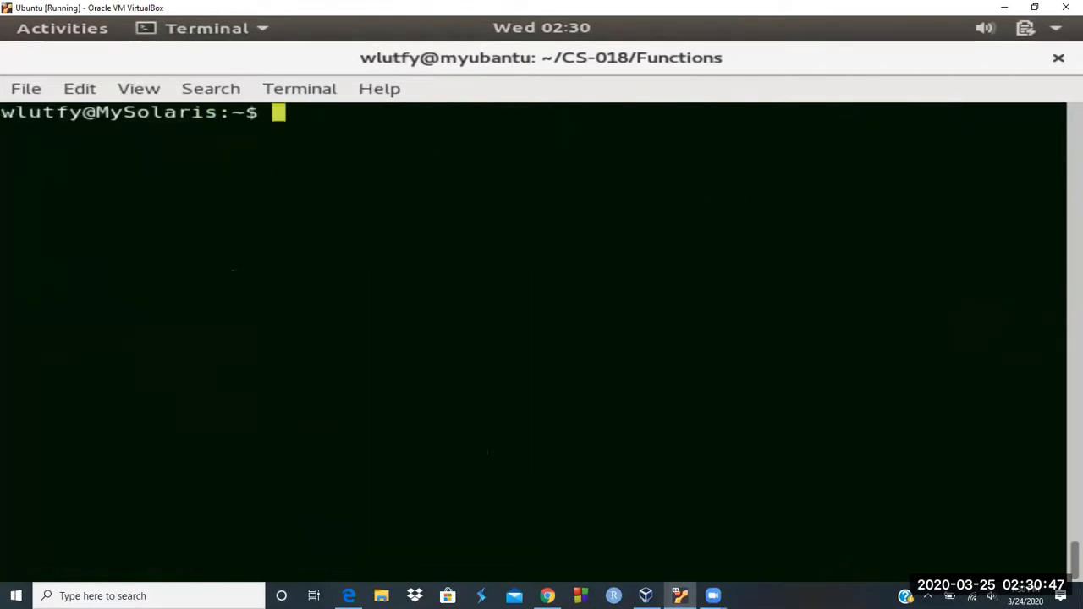
text(uname -a)
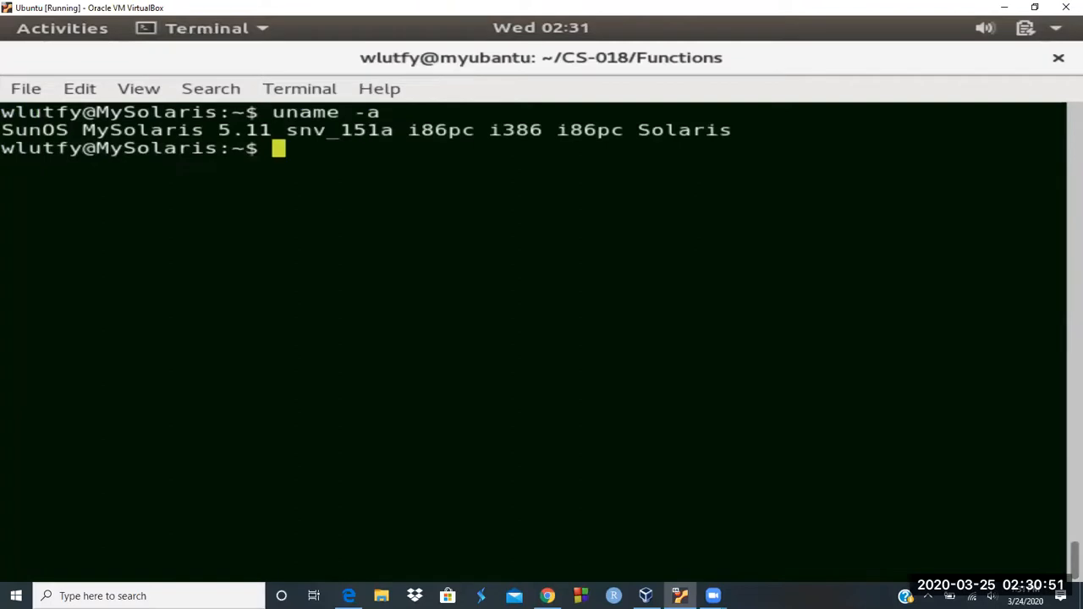
text(ps)
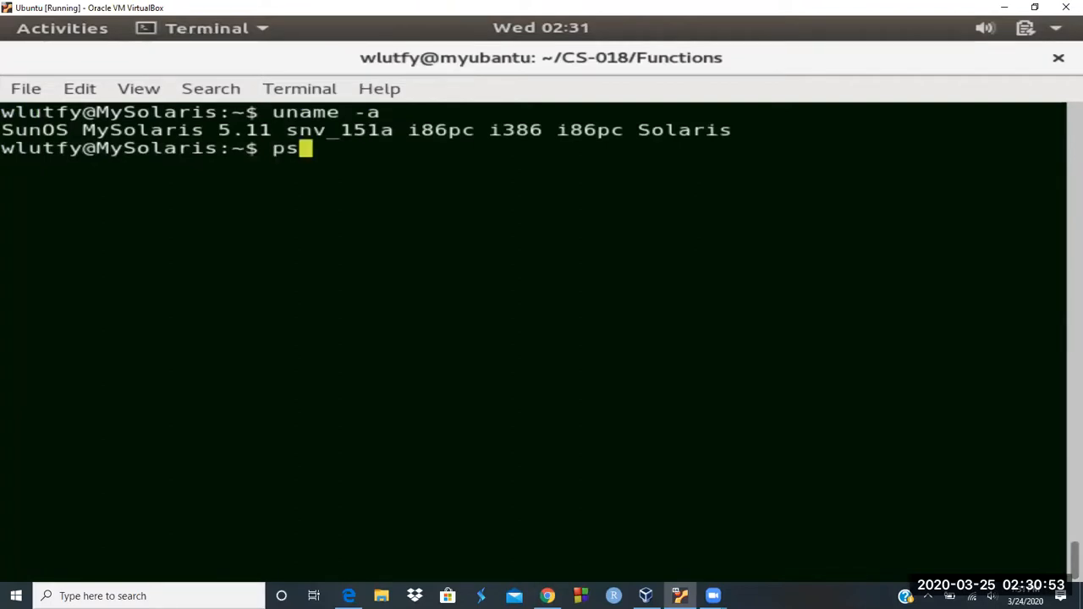
text(-efa |)
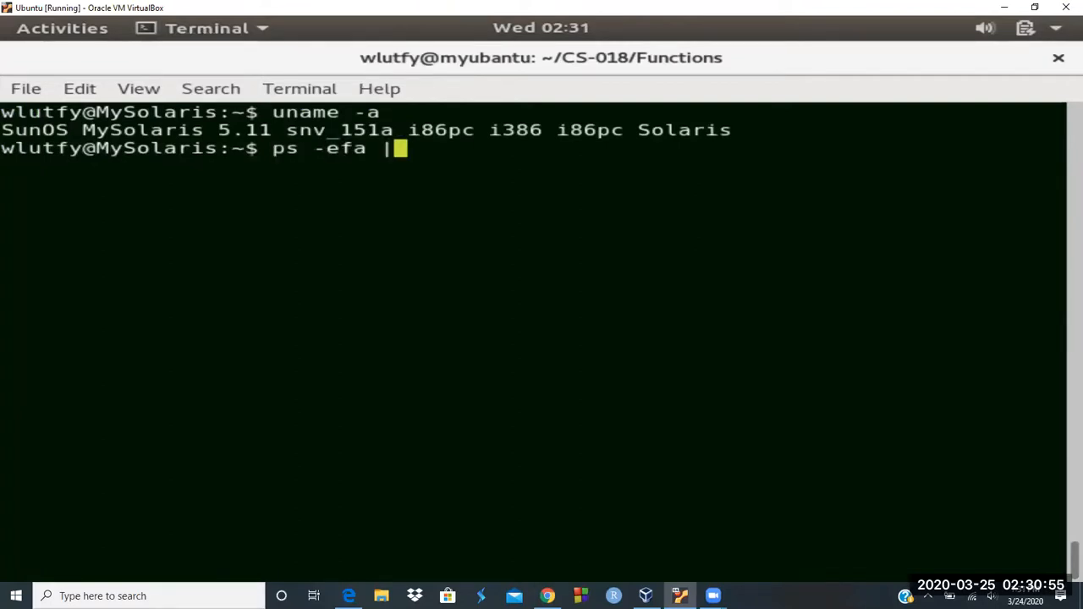
text(grep -i http)
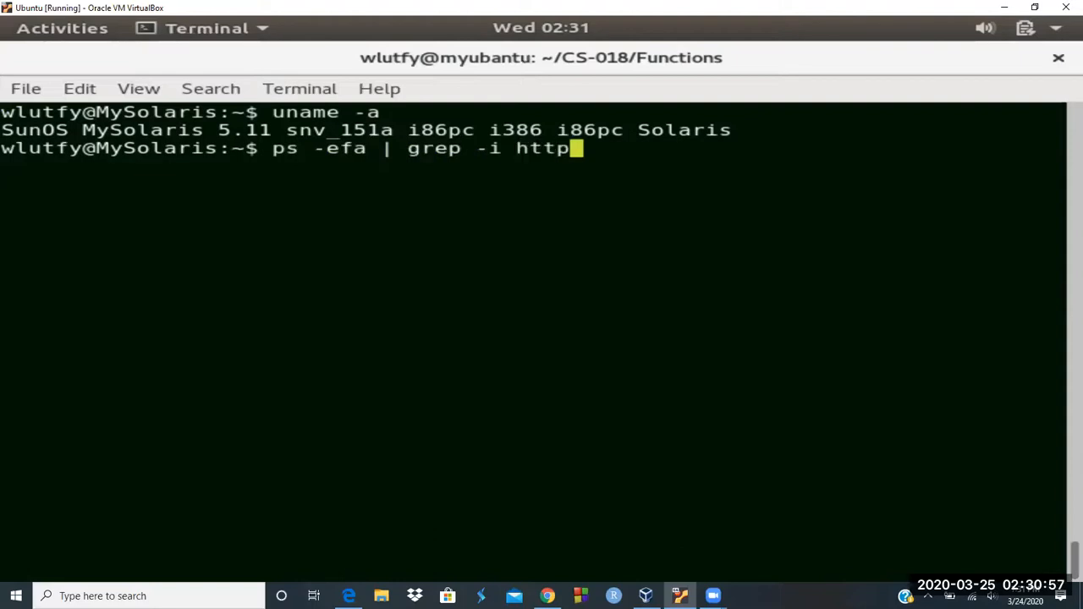
key(Return)
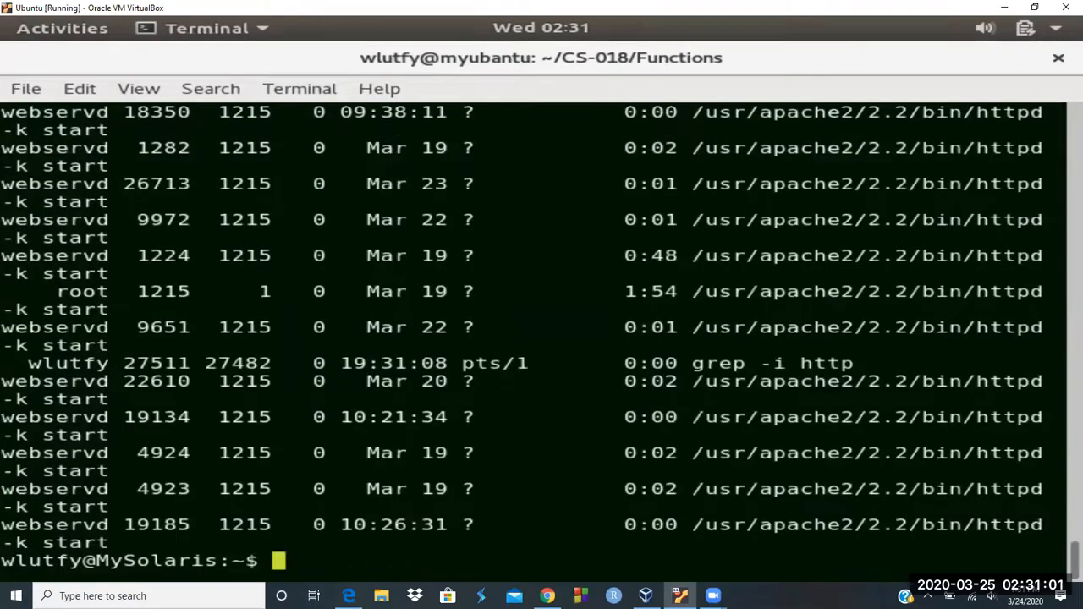
Change into /var/apache2/2.2/cgi-bin/LUBE and list foreach.csh and if.csh.
text(cd)
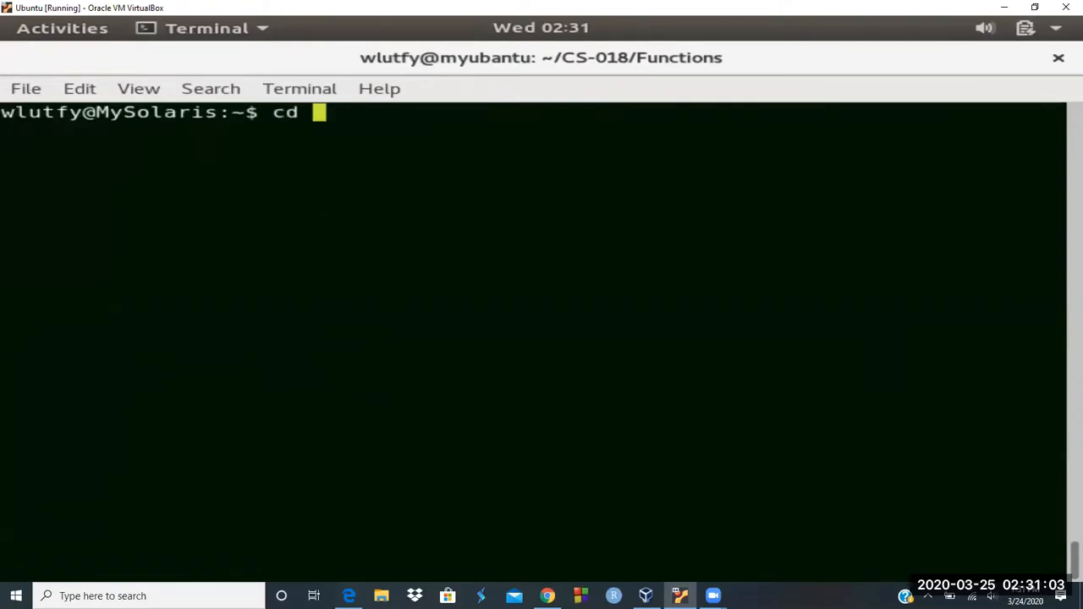
text(/var/)
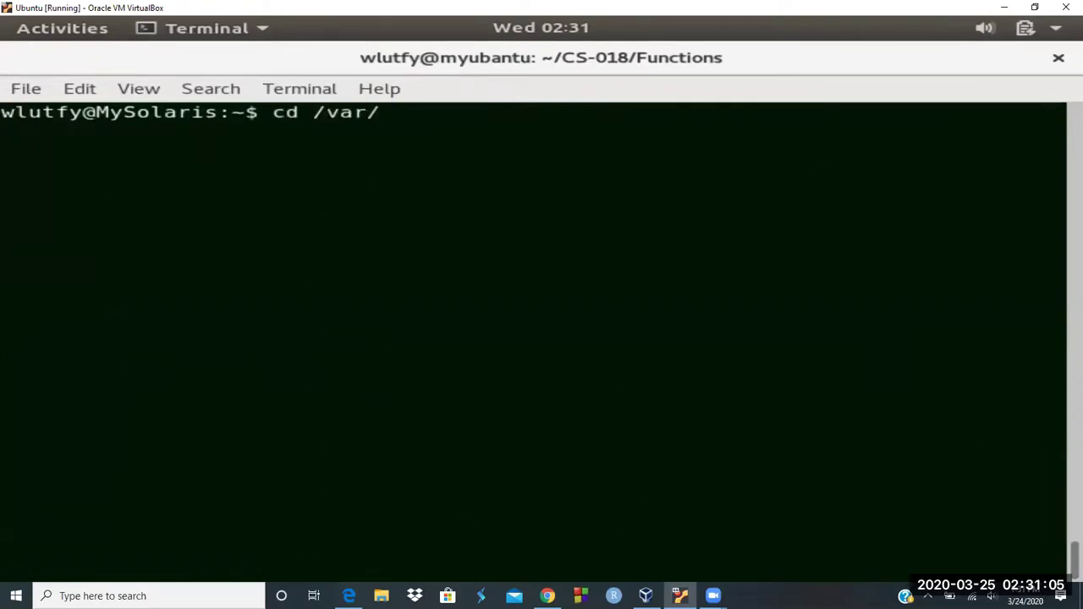
text(apache2/2.)
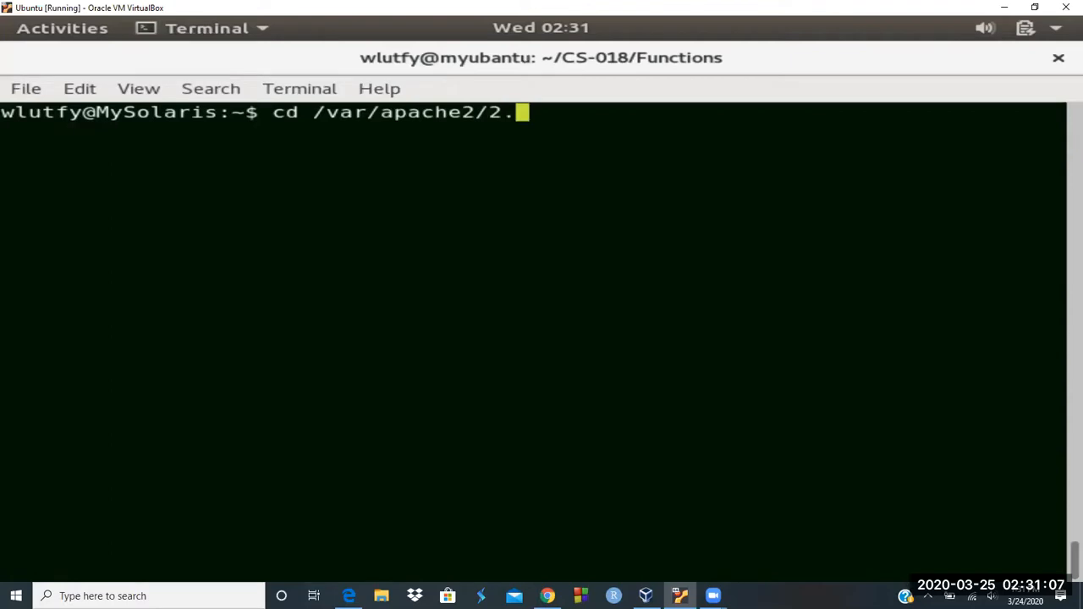
key(Return)
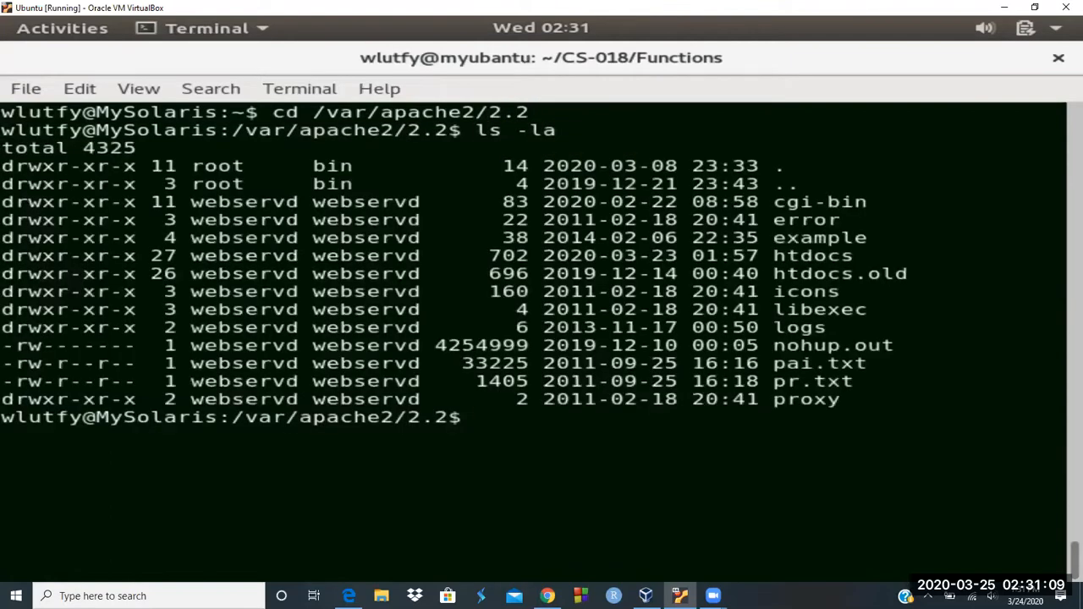
text(c)
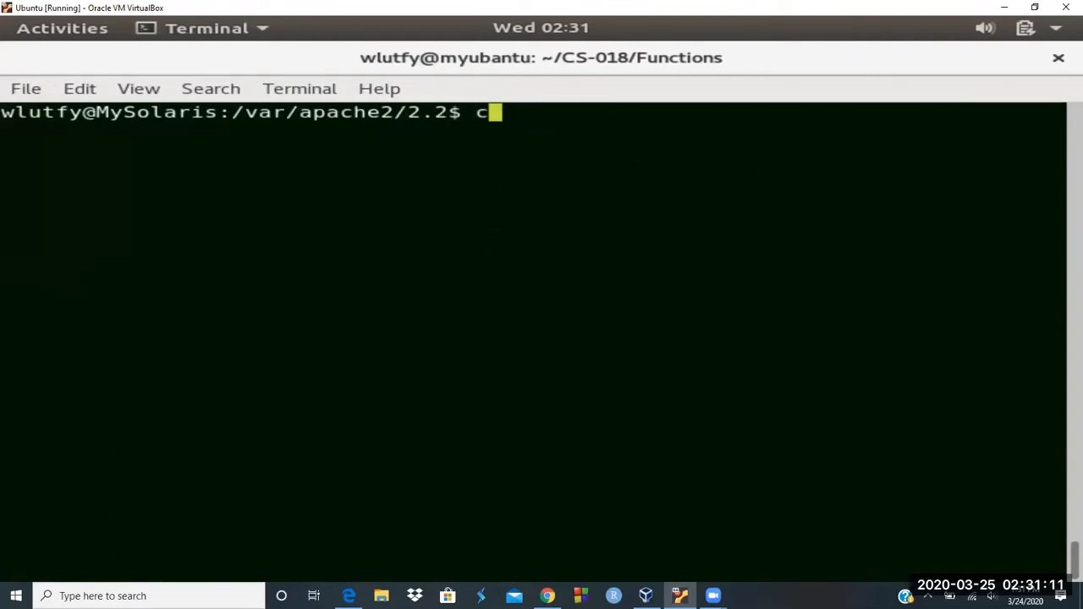
text(d)
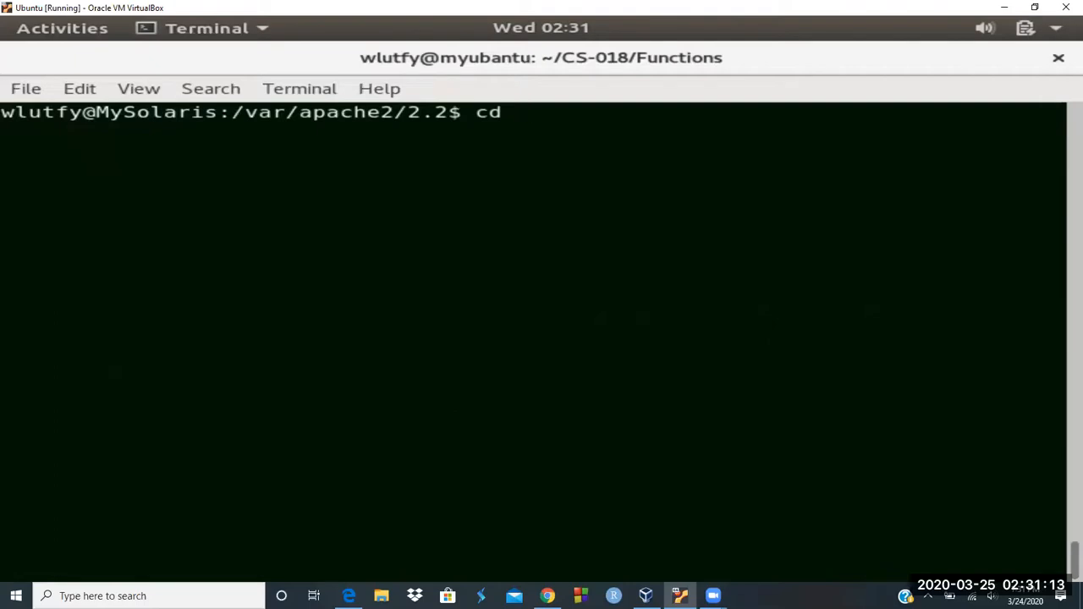
text(cgi-bin)
text(ls)
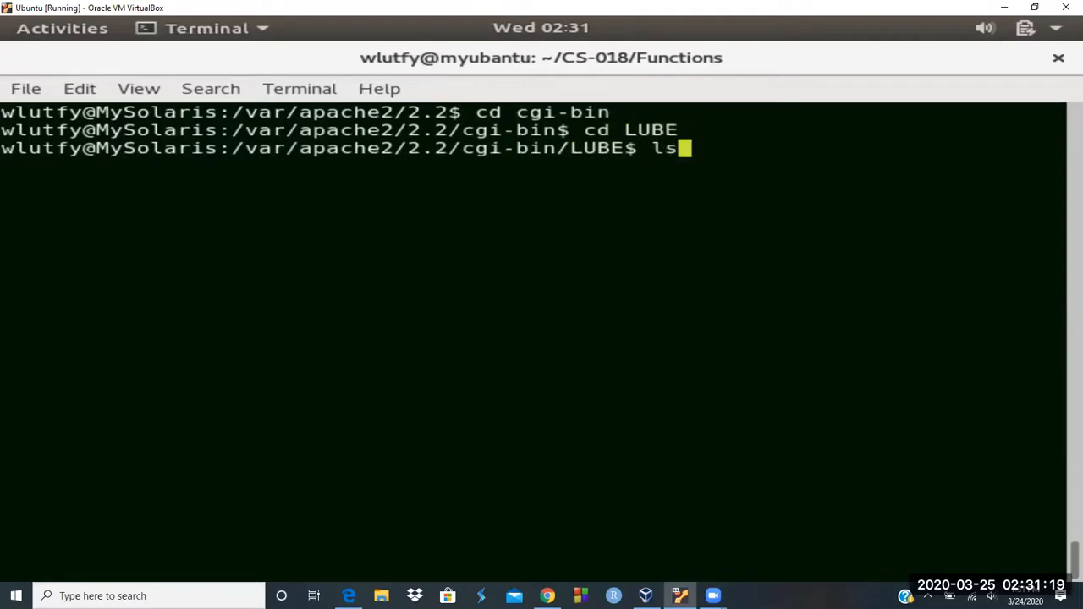
key(Return)
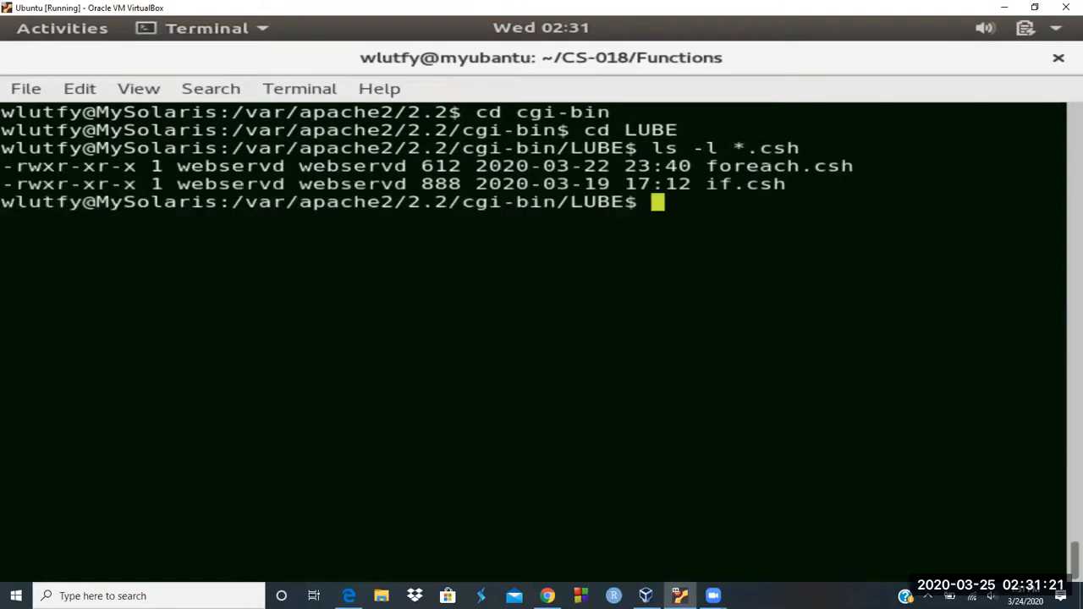
key(Return)
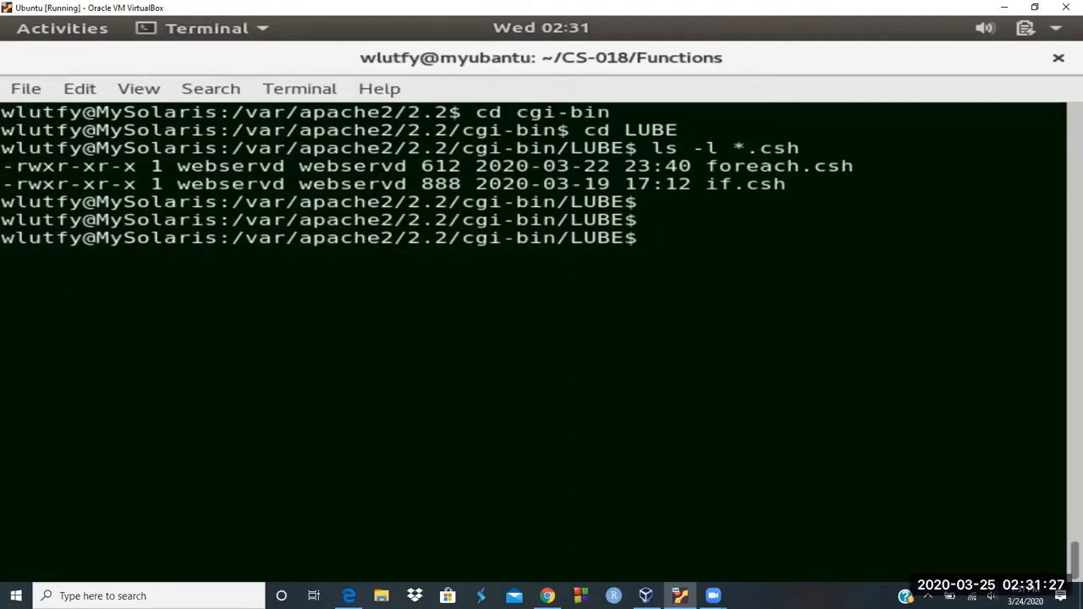
Print the PS1 definition with echo $PS1, then set PS1='$ '.
text(echo)
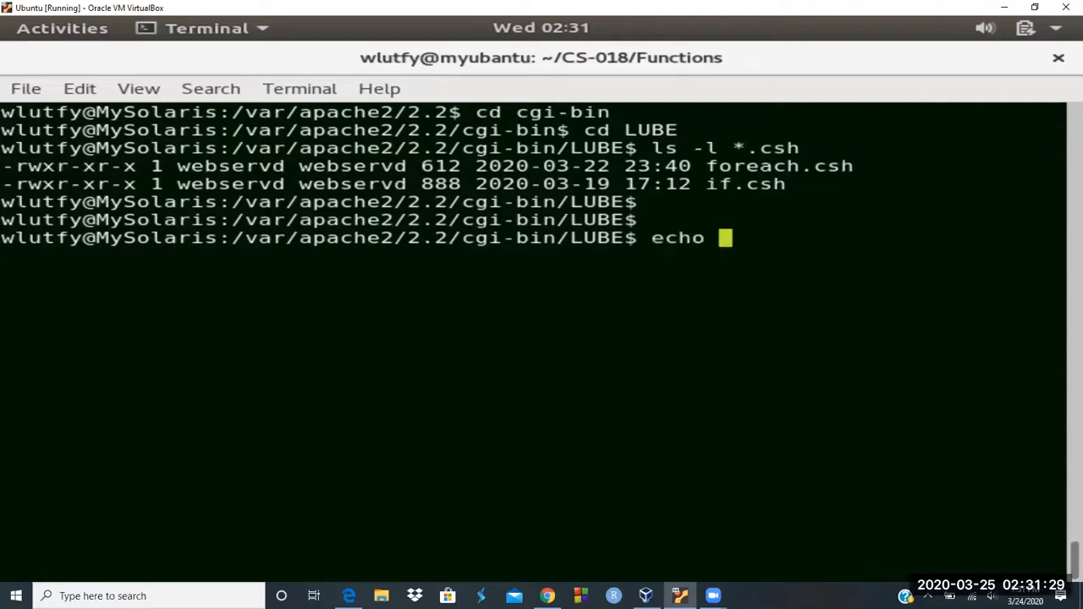
text($PS1)
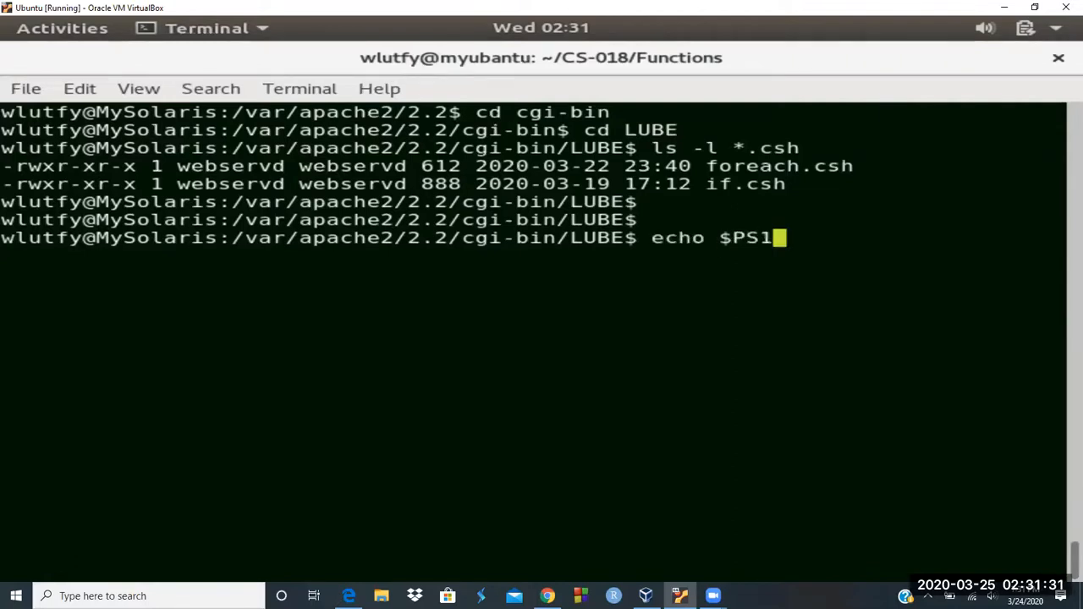
key(Return)
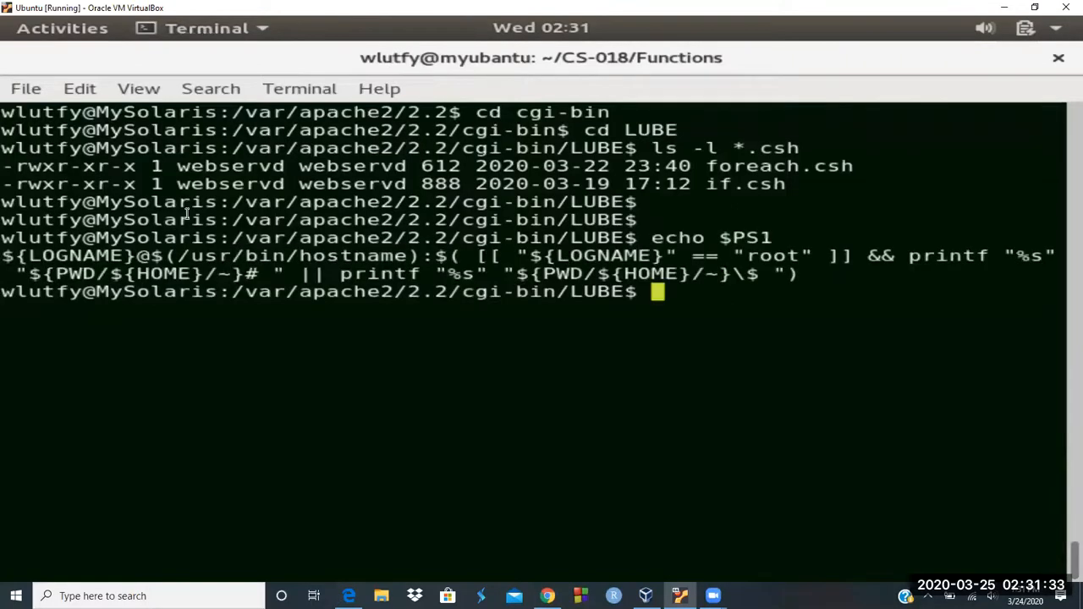
mouse_move(493, 427)
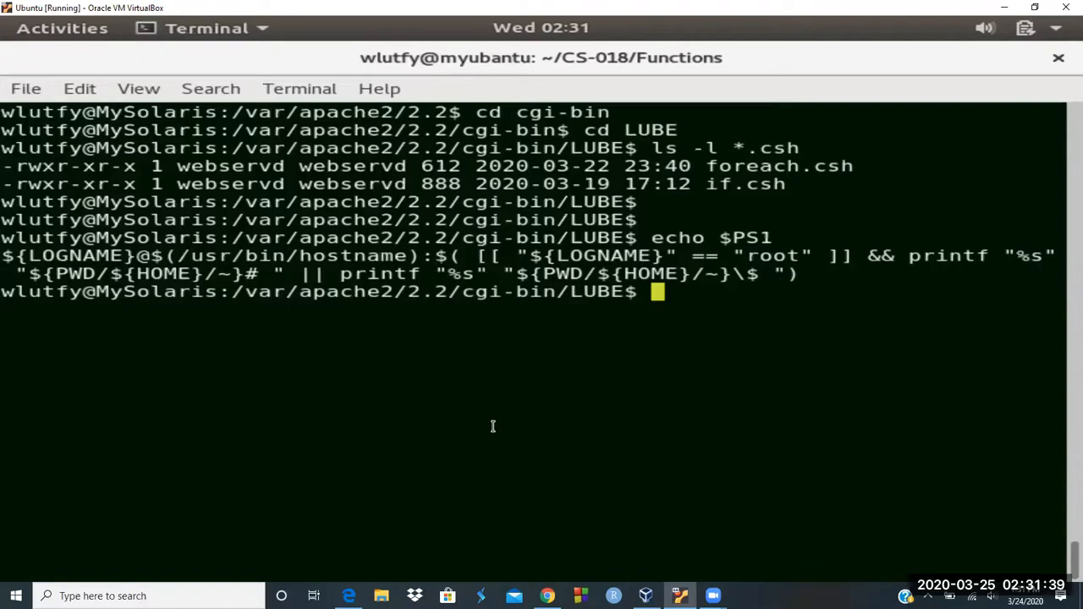
mouse_move(664, 416)
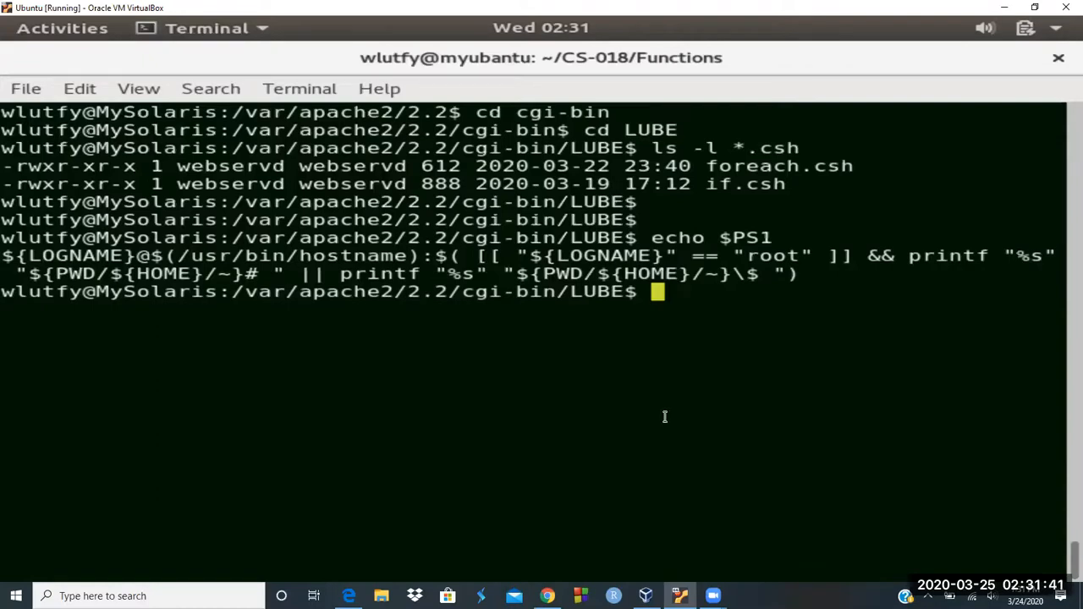
text(PS1)
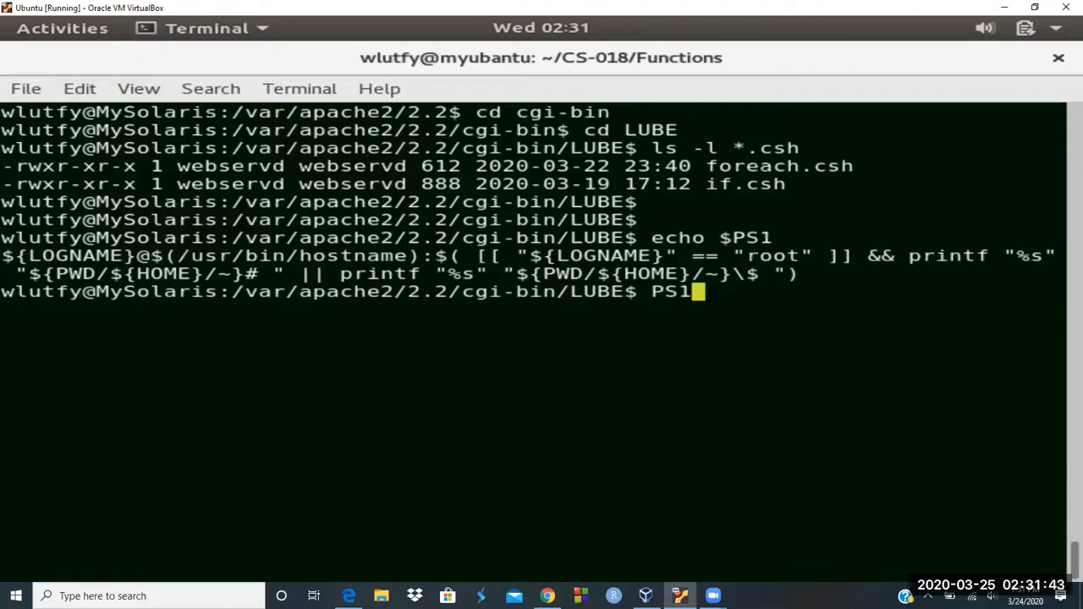
text(=$)
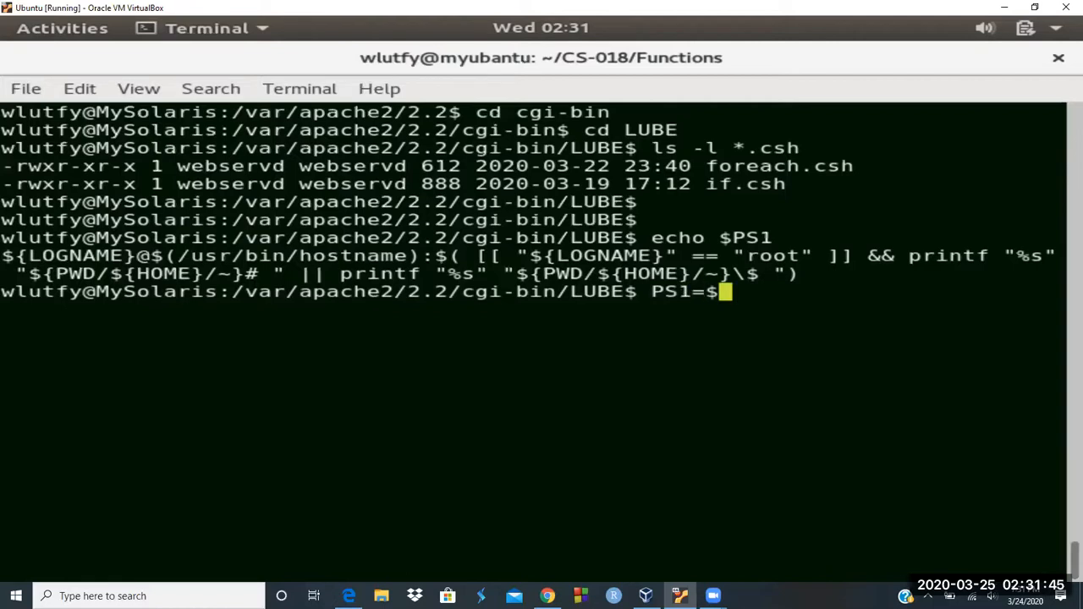
key(BackSpace)
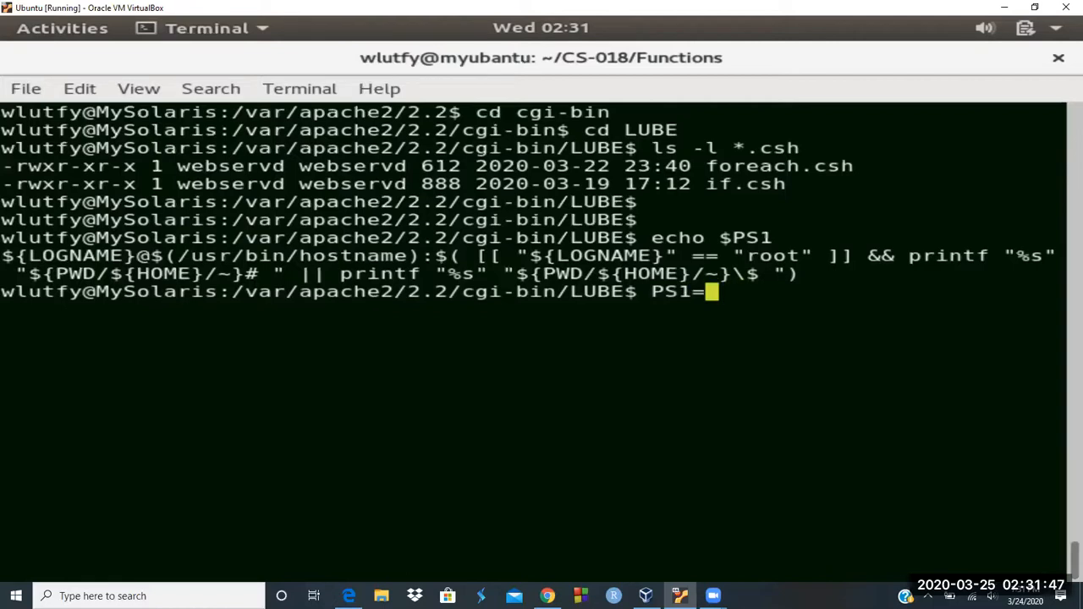
text('$)
text(CLEAR)
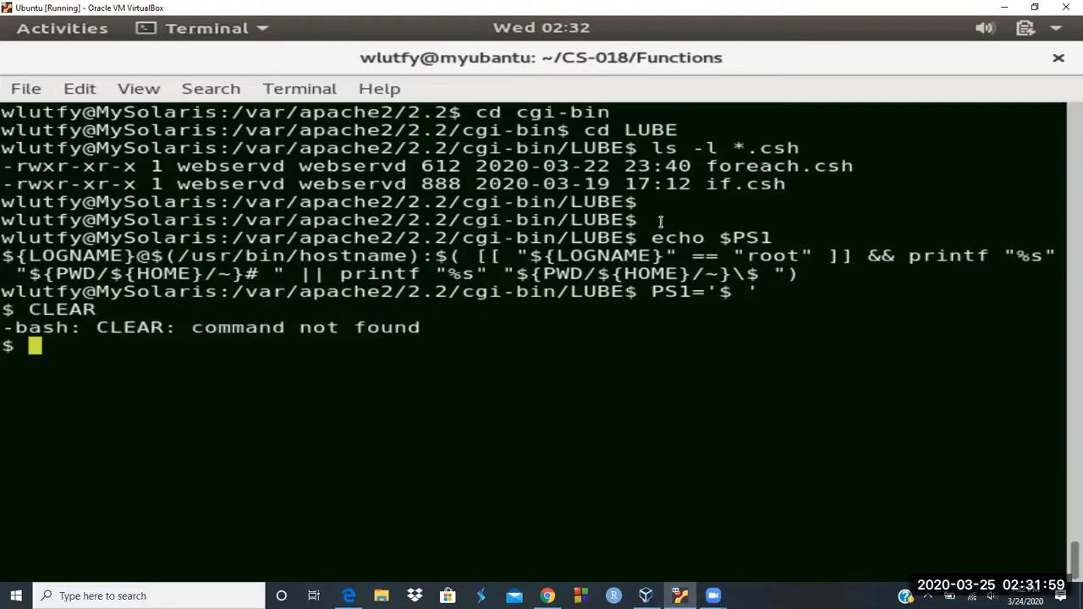
Confirm SunOS with uname, clear, and list the .sh script files.
text(un)
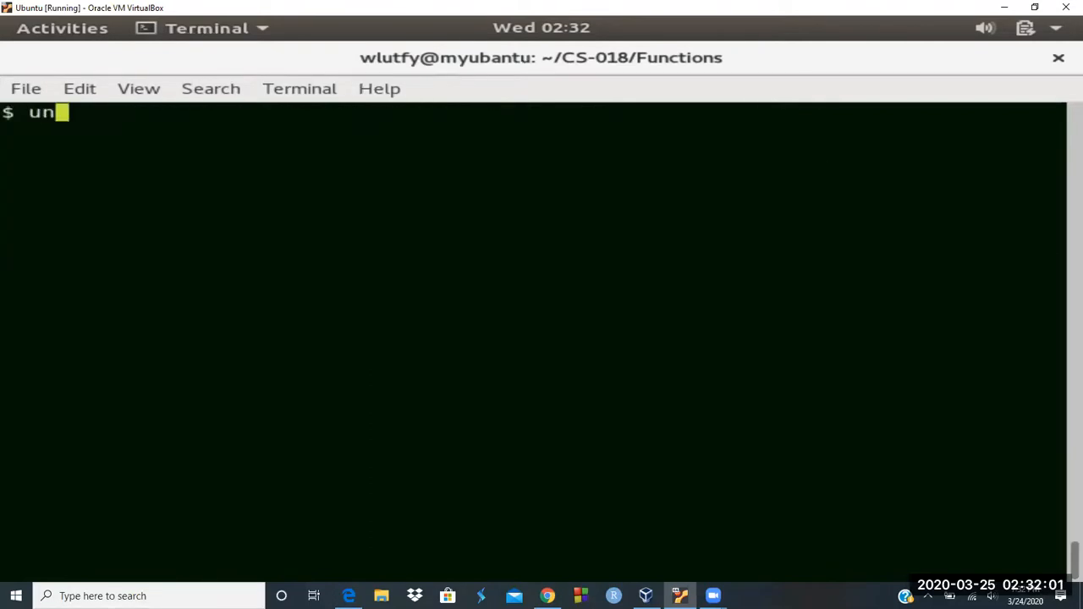
text(ame)
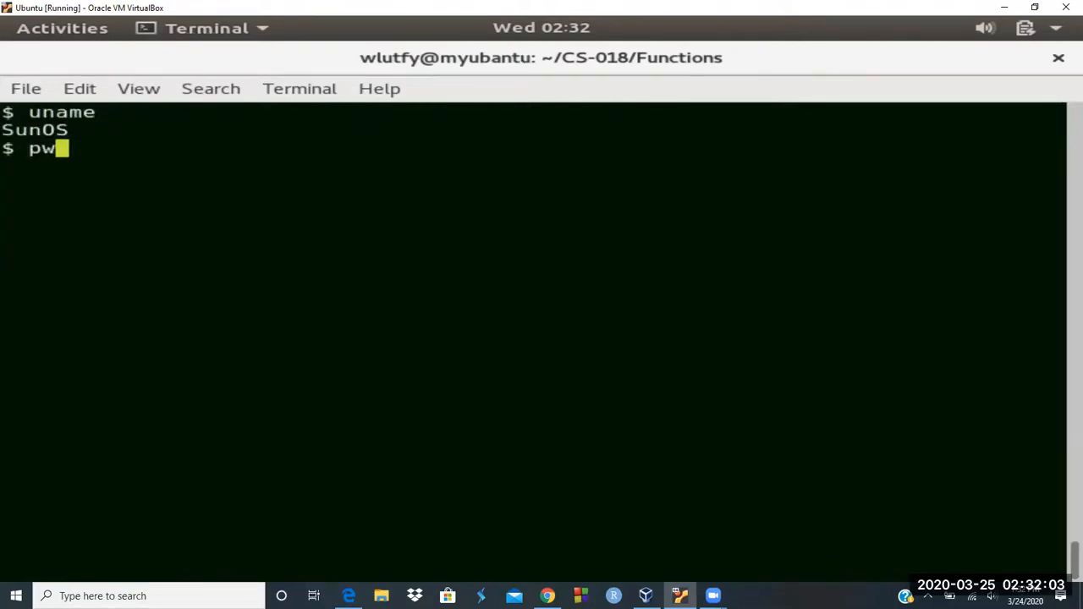
key(Return)
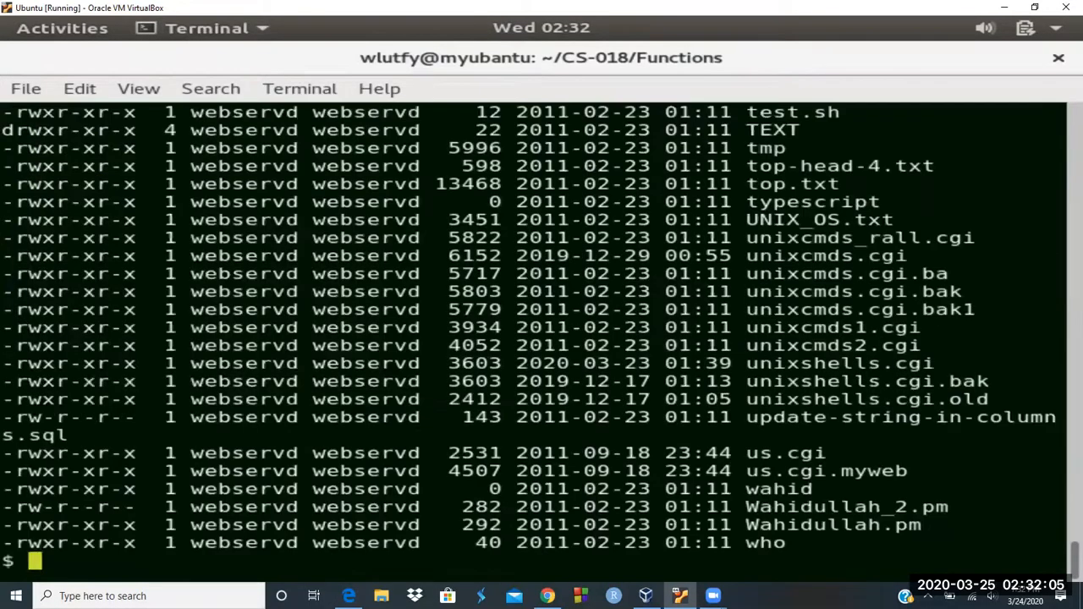
text(clear)
text(ls -l *.s)
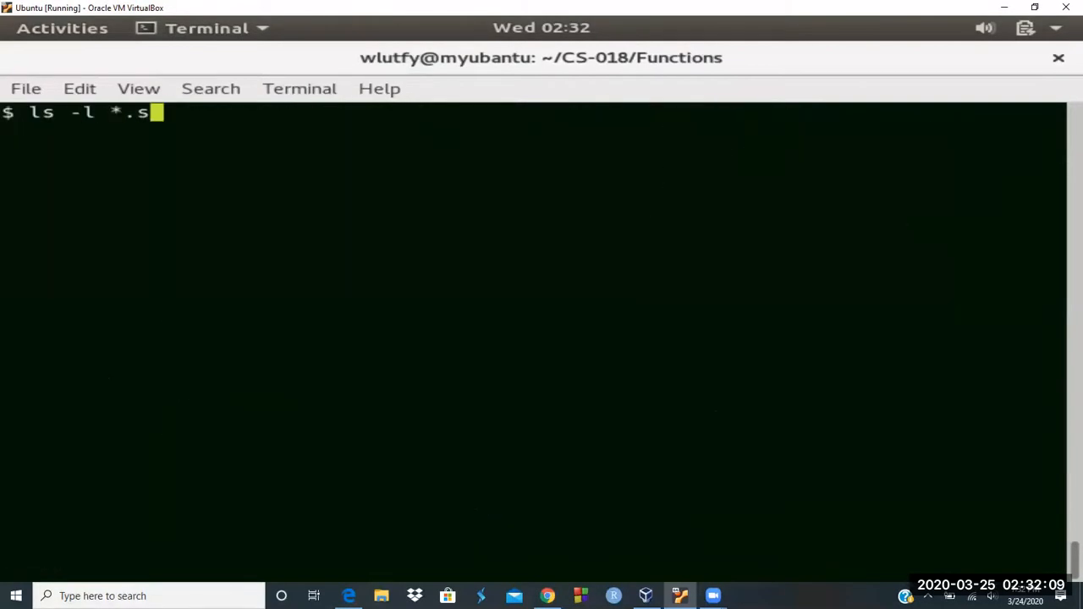
key(Return)
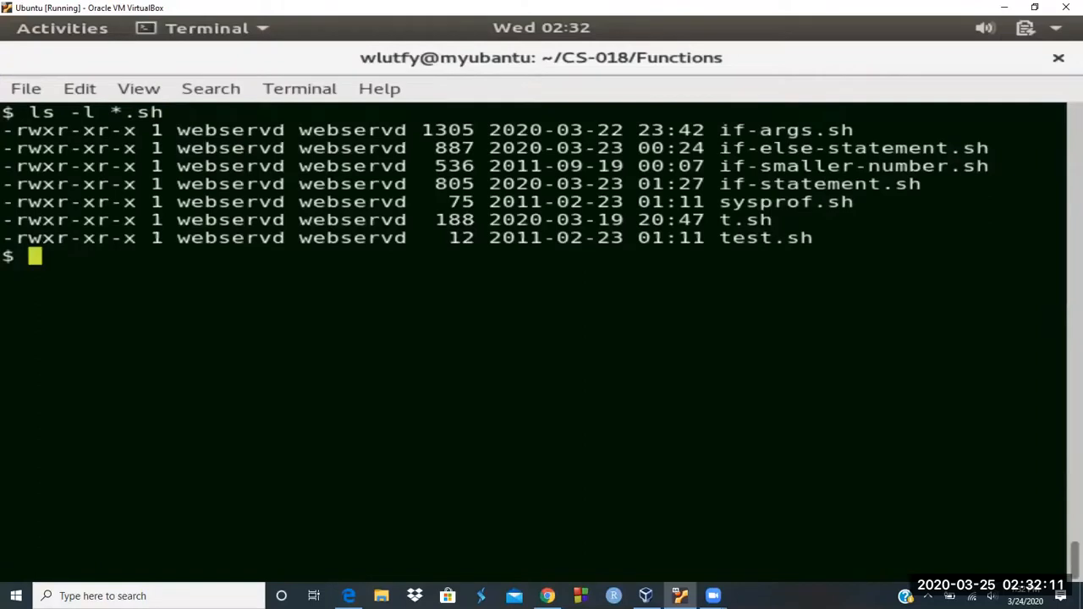
List the .csh scripts and prepare more foreach.csh at the prompt.
text(ls -l *.csh)
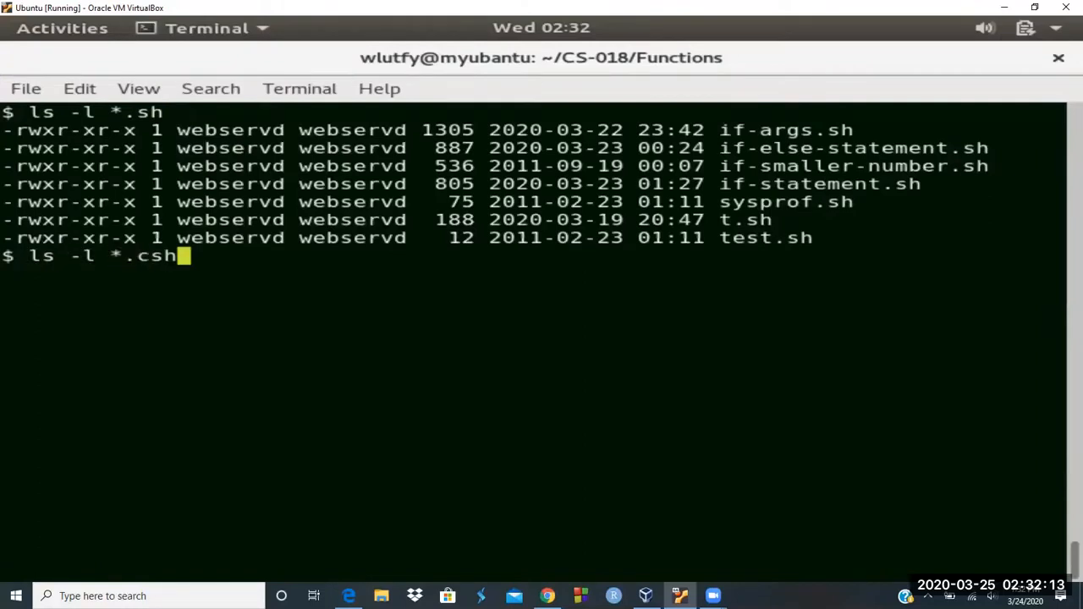
key(Return)
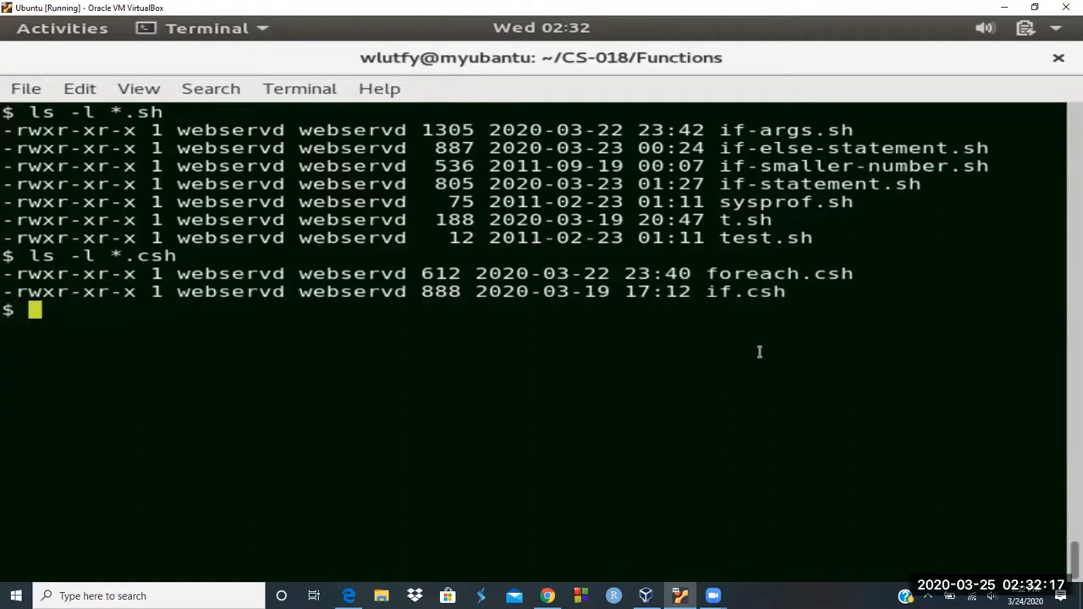
text(more)
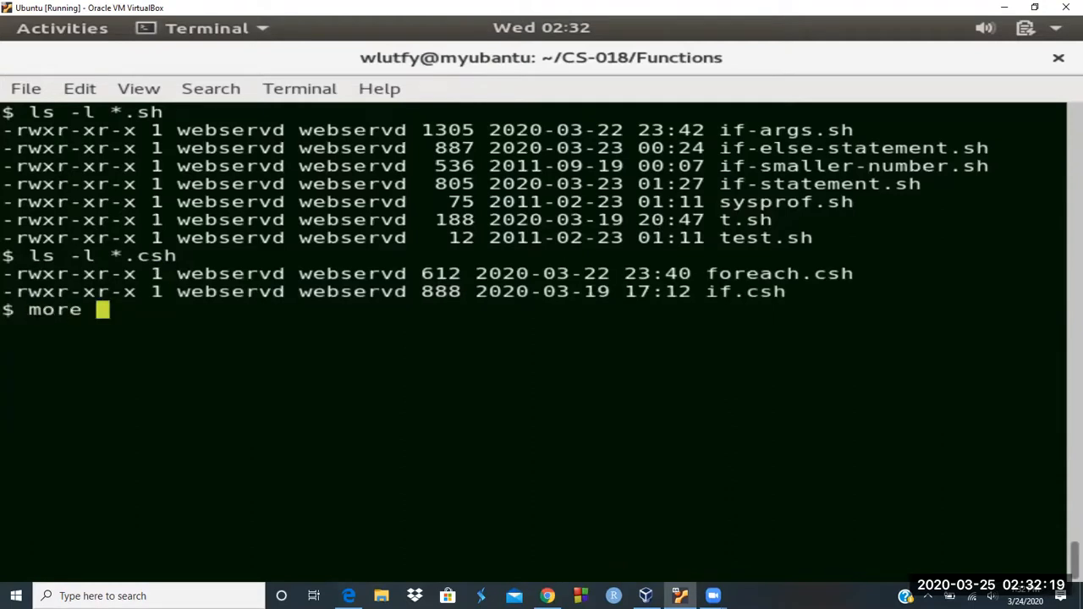
text(foreach.csh)
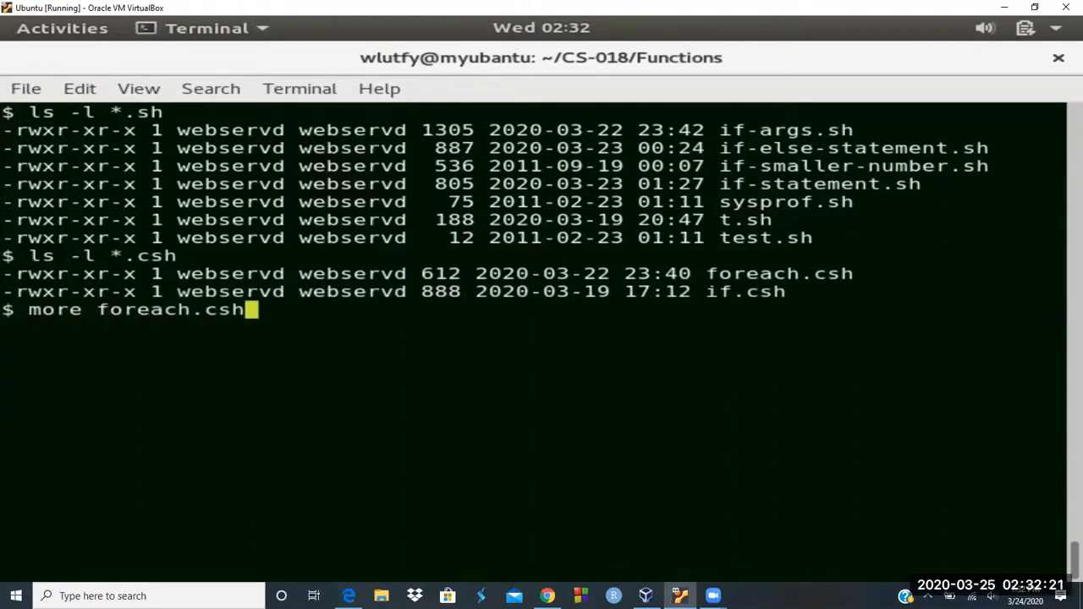
Run more foreach.csh to show its header and foreach loops, paused at 87%.
key(Return)
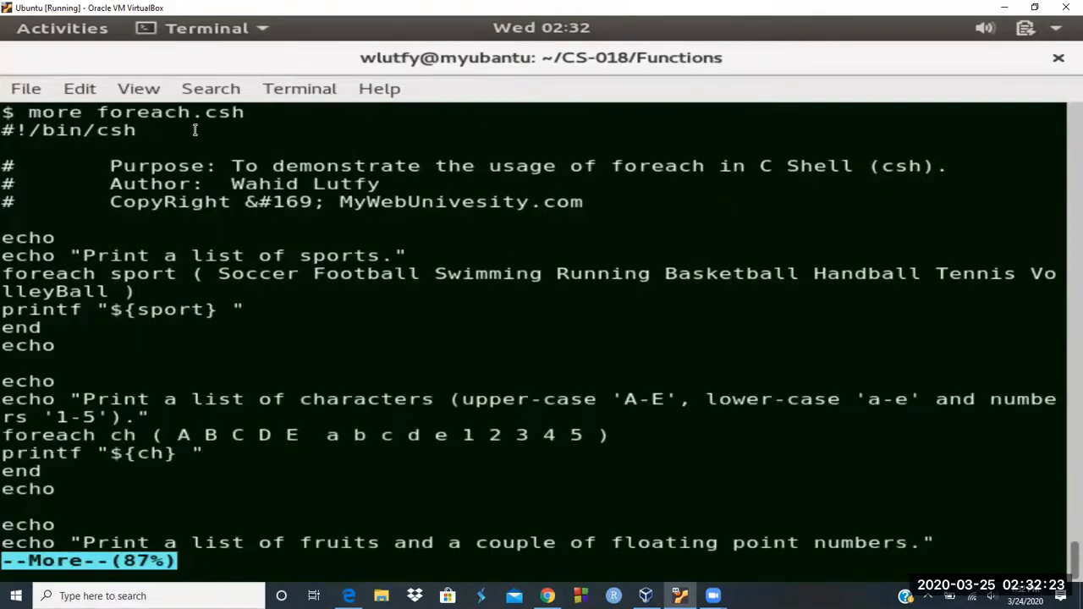
mouse_move(129, 192)
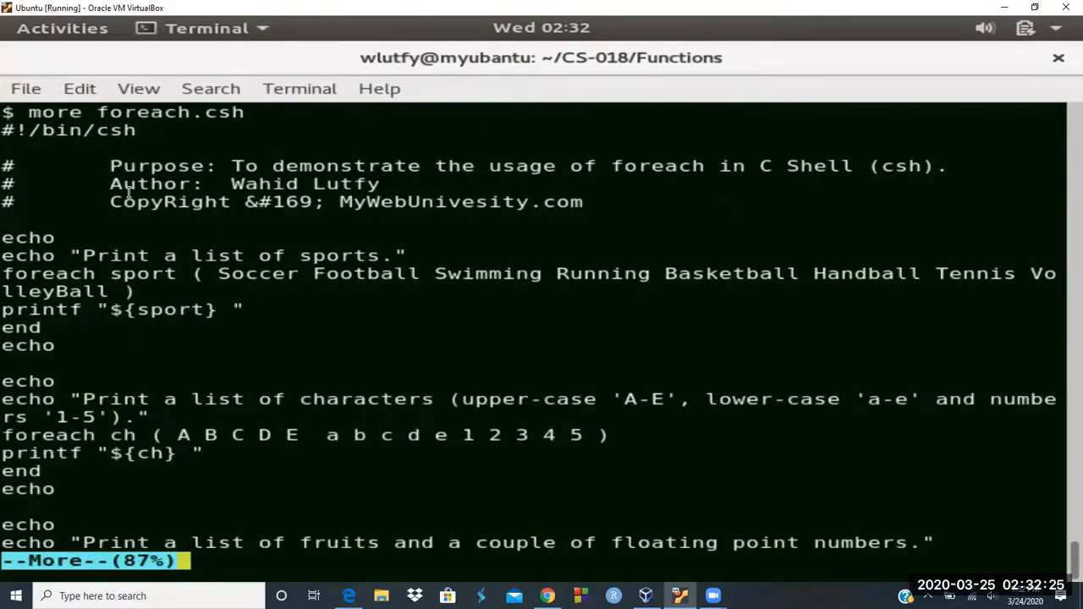
mouse_move(174, 292)
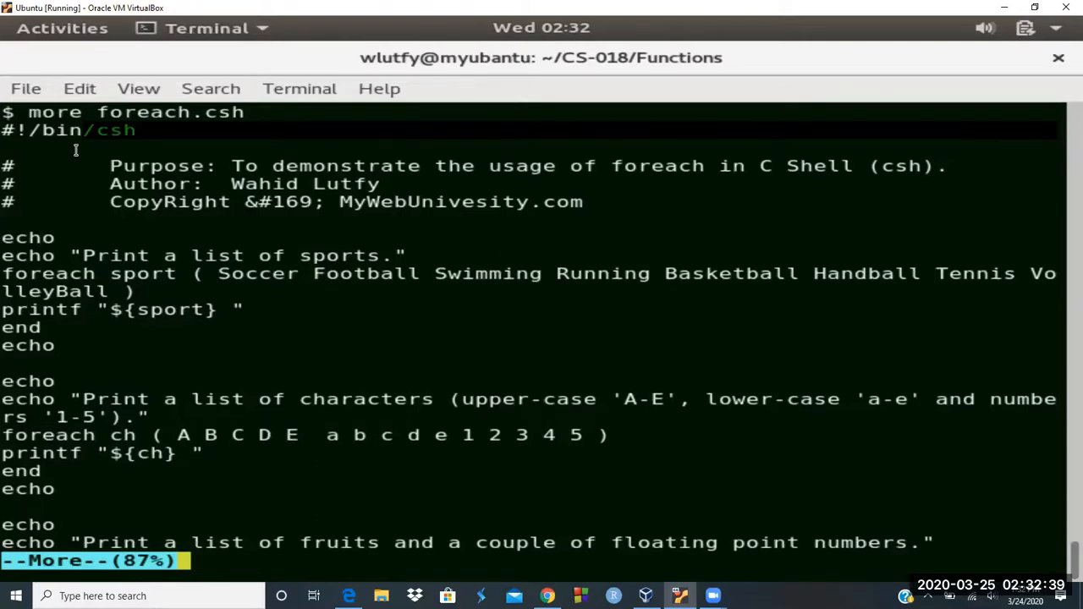
mouse_move(41, 239)
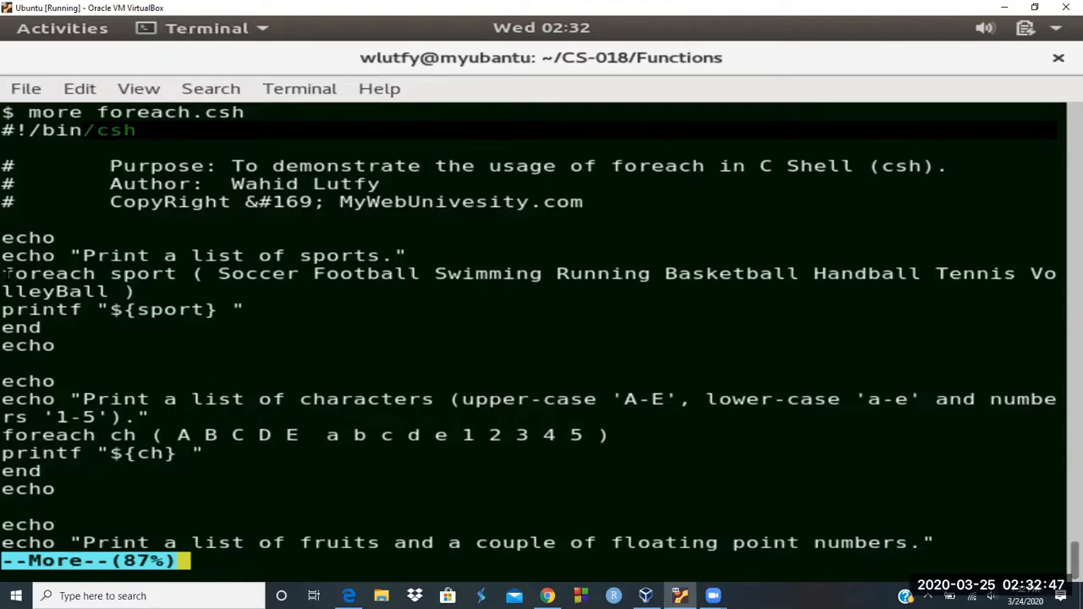
mouse_move(96, 273)
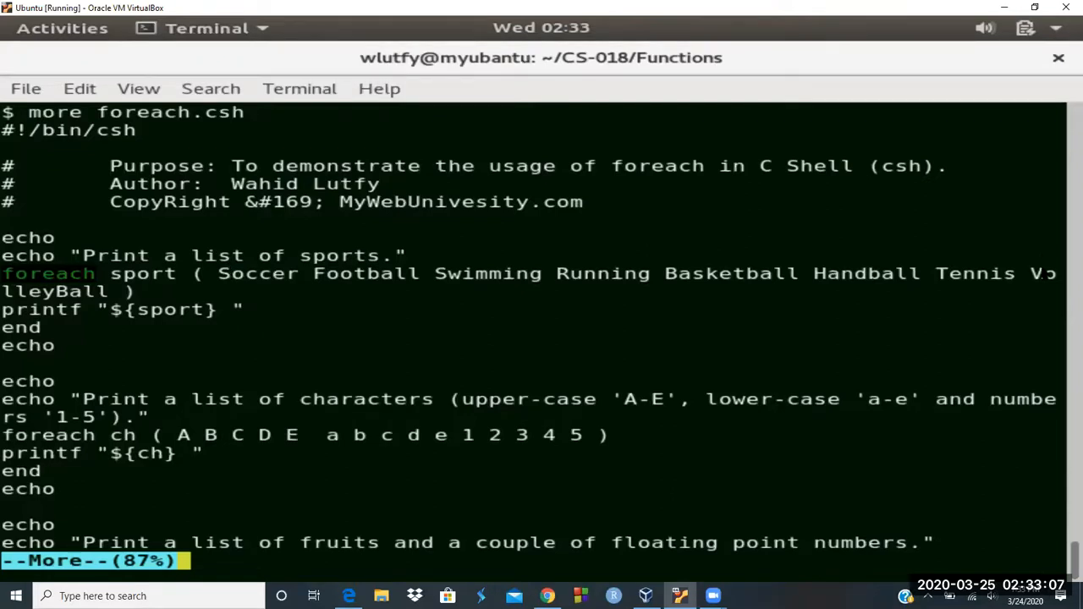
mouse_move(254, 284)
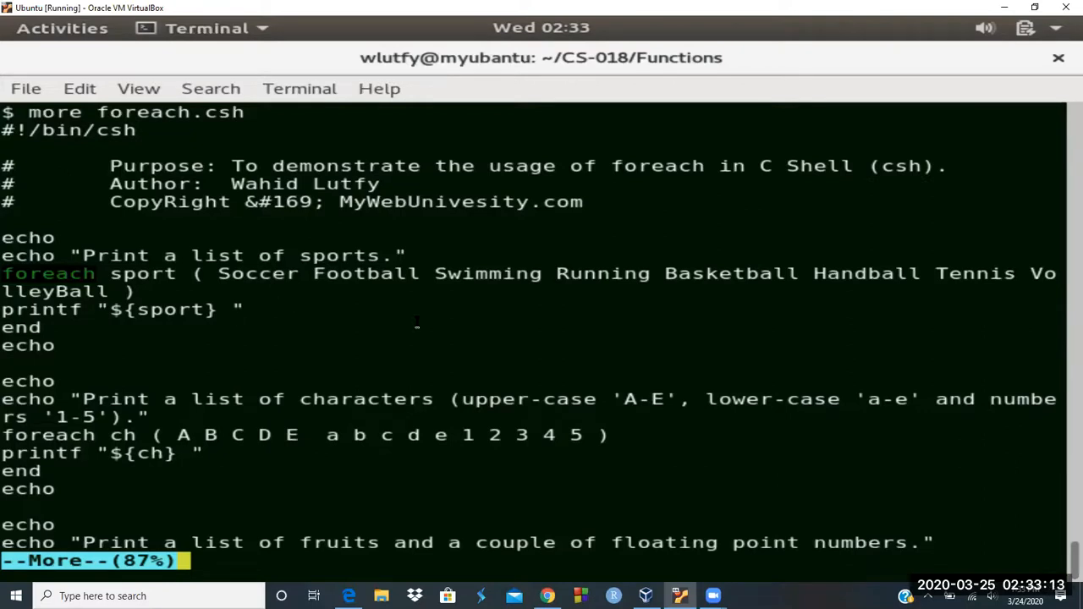
mouse_move(505, 338)
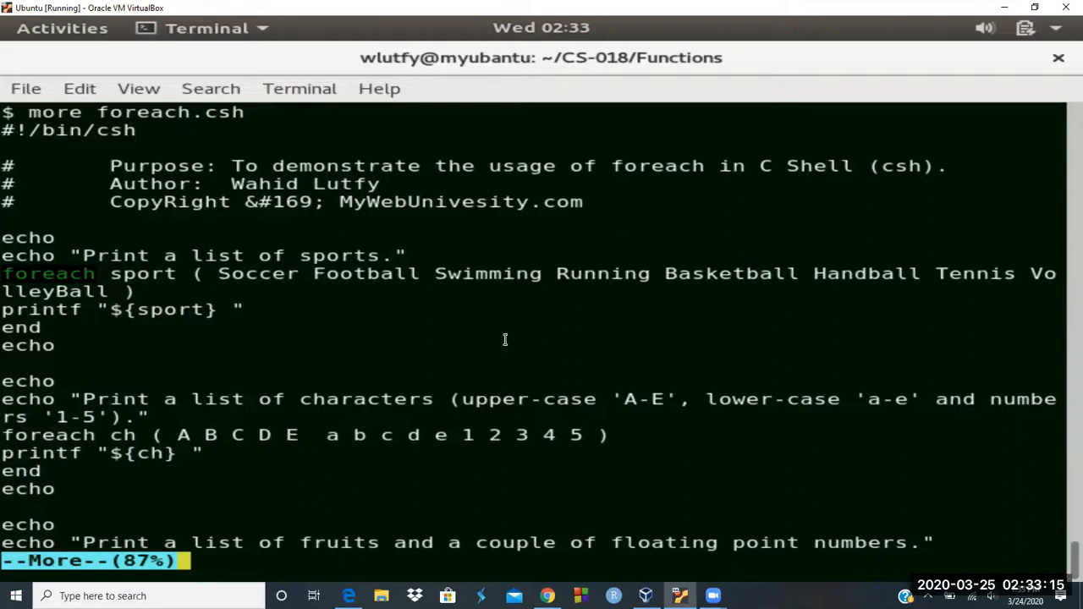
mouse_move(252, 283)
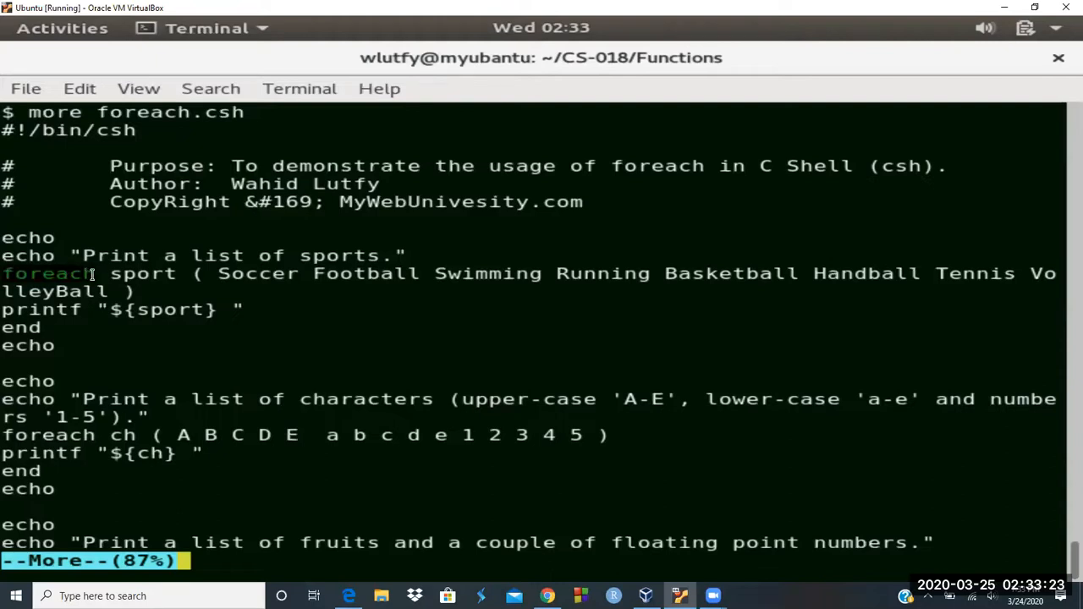
mouse_move(379, 261)
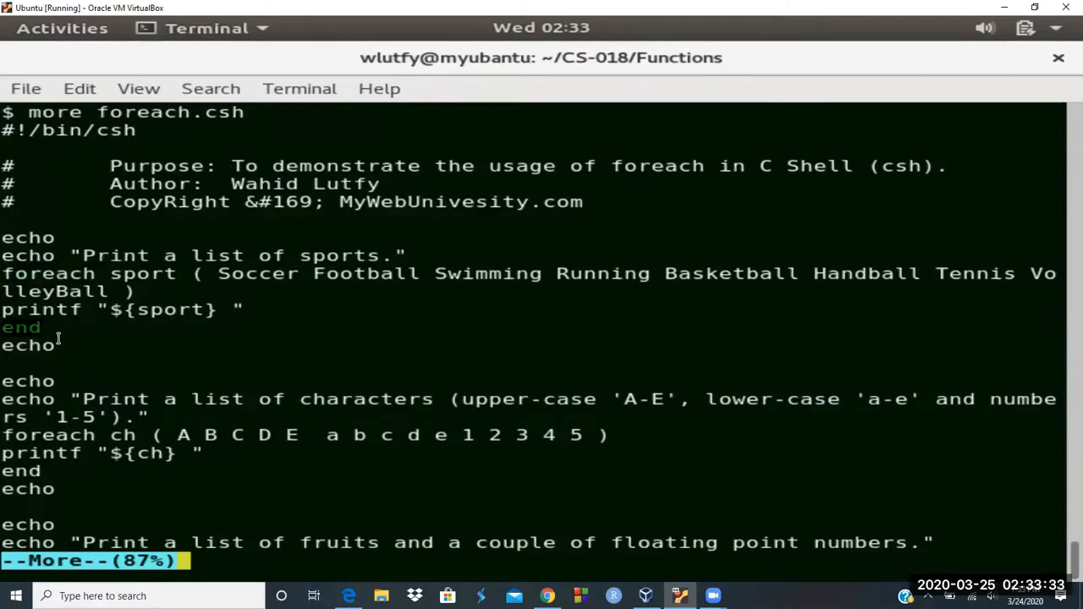
mouse_move(17, 423)
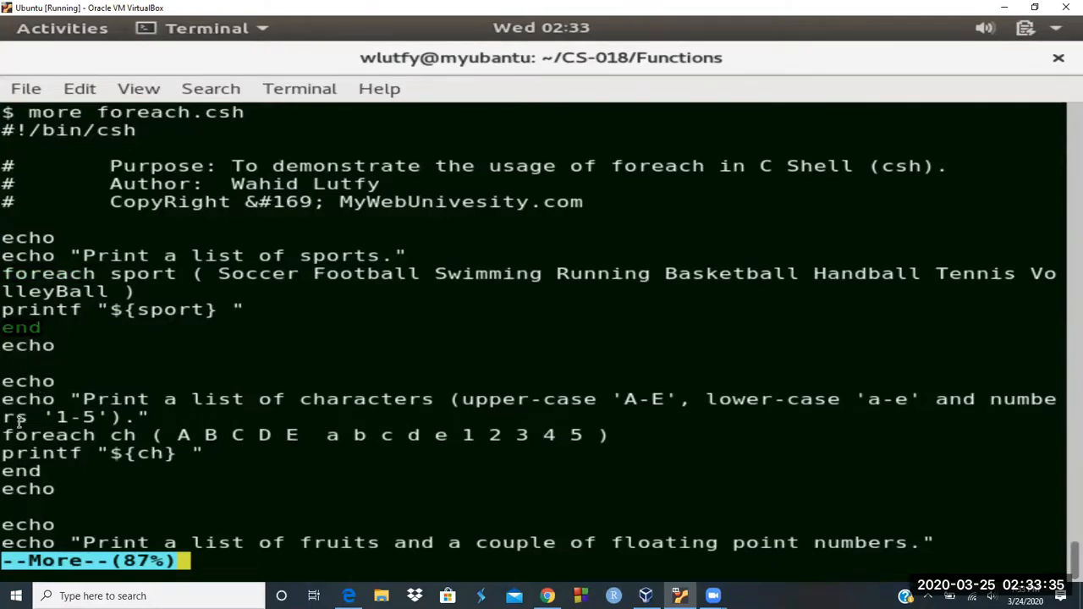
mouse_move(514, 405)
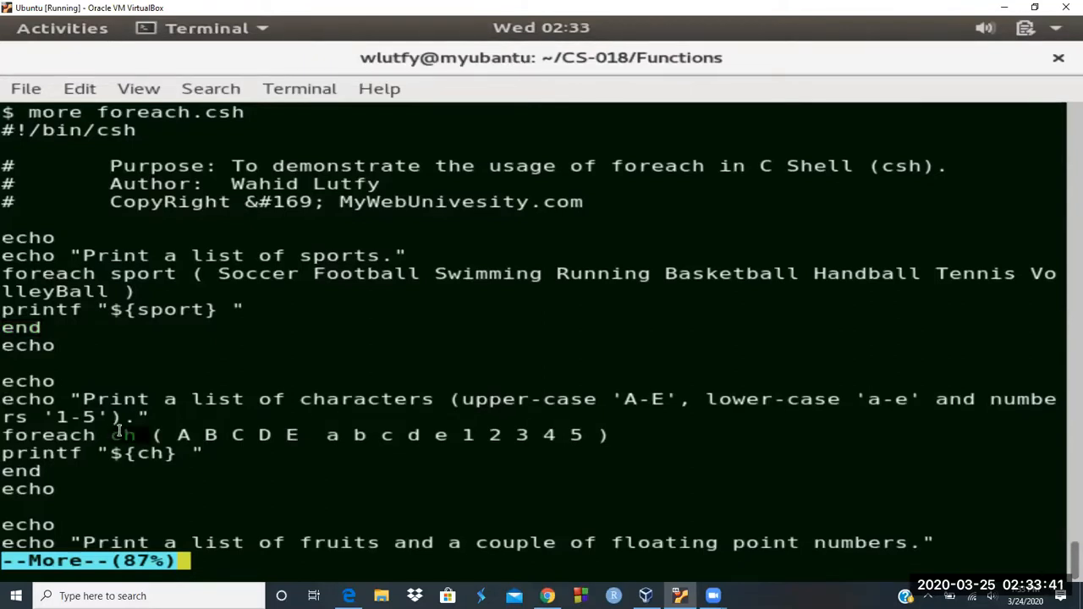
mouse_move(275, 442)
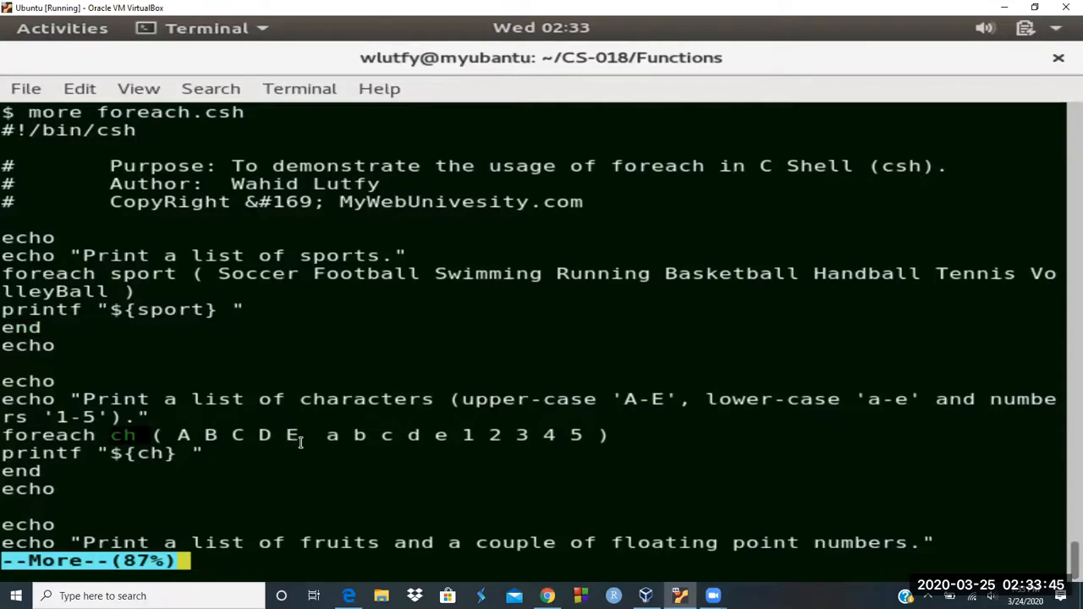
mouse_move(411, 448)
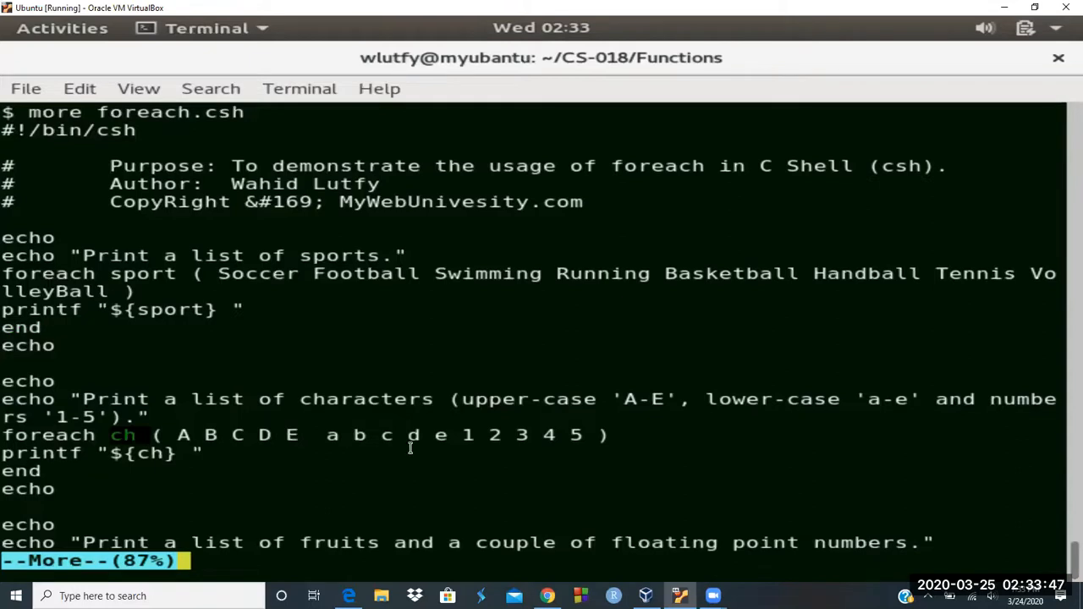
mouse_move(445, 456)
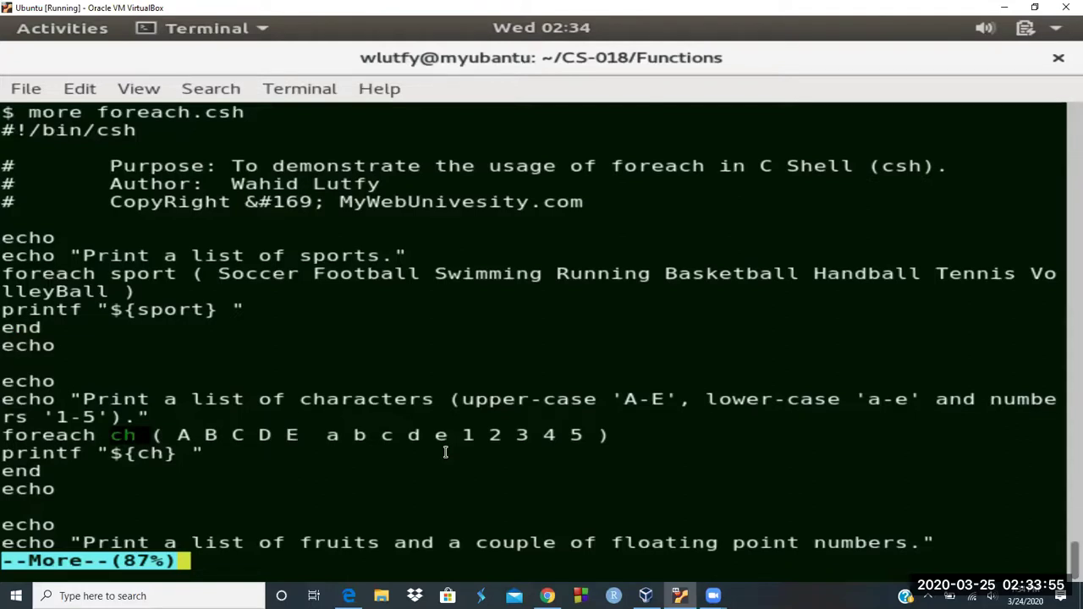
mouse_move(672, 479)
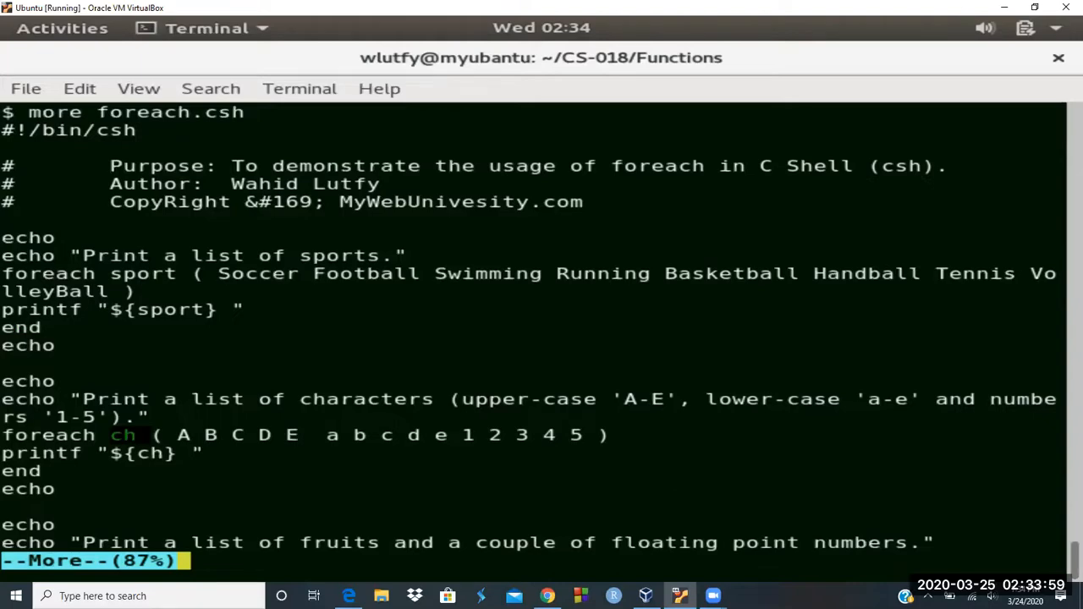
Run ./foreach.csh to print the sports, characters and fruit lists.
key(space)
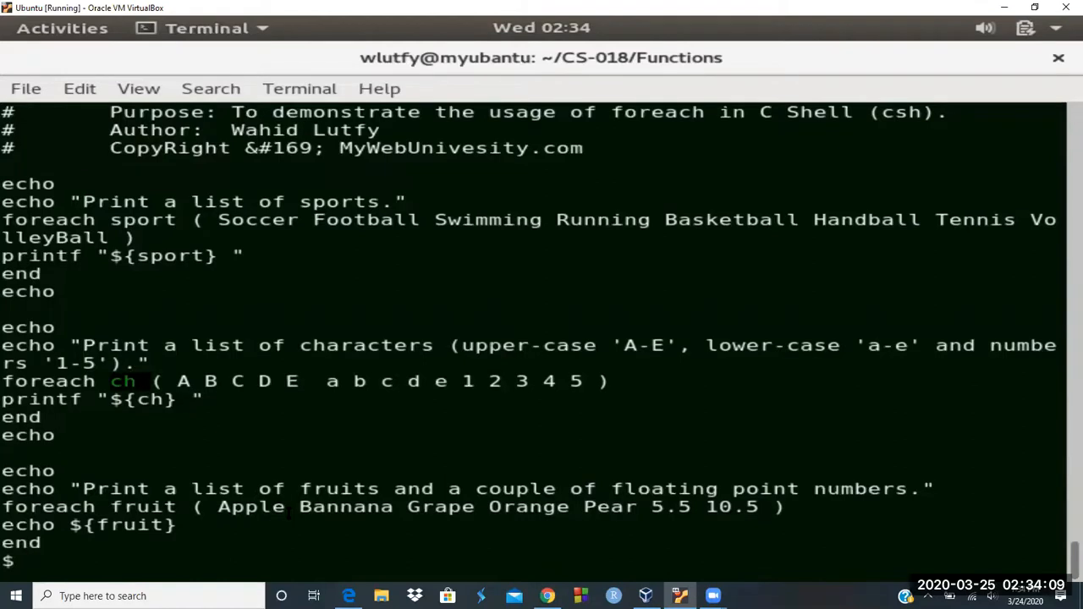
mouse_move(698, 503)
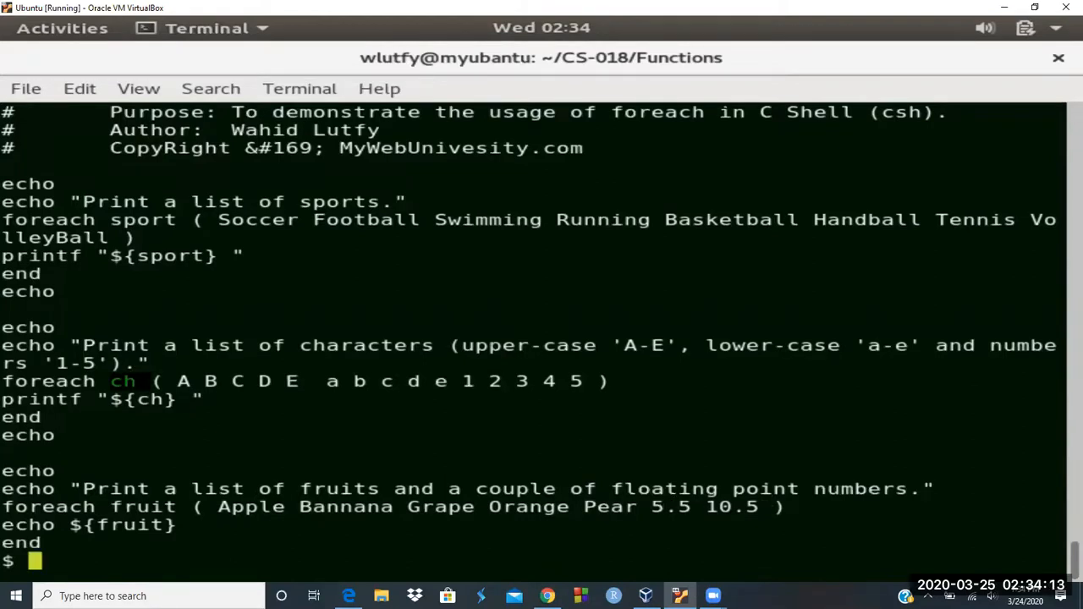
text(./for)
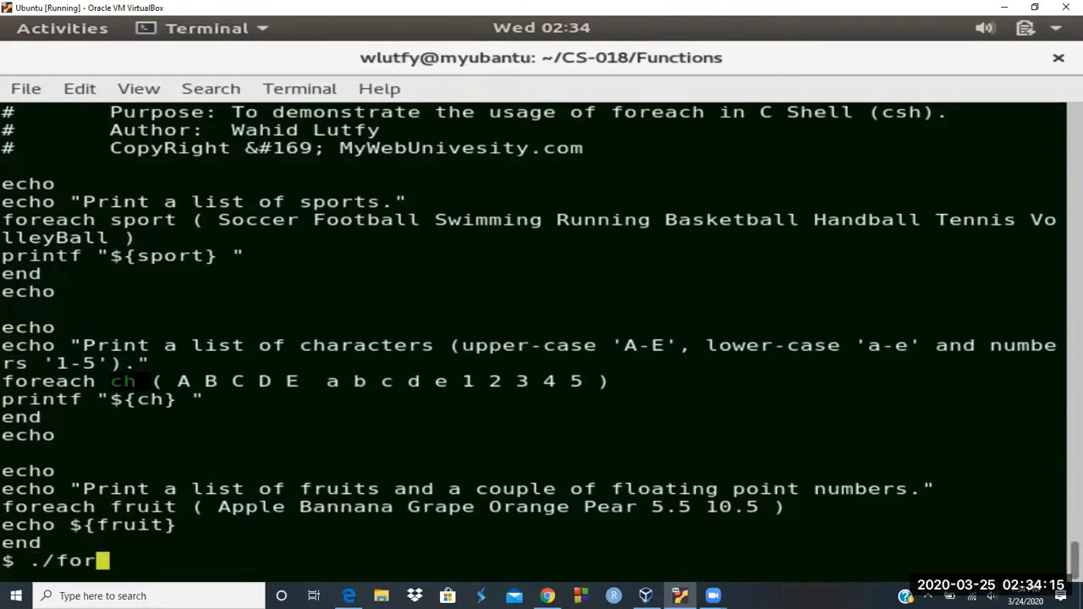
text(each.csh)
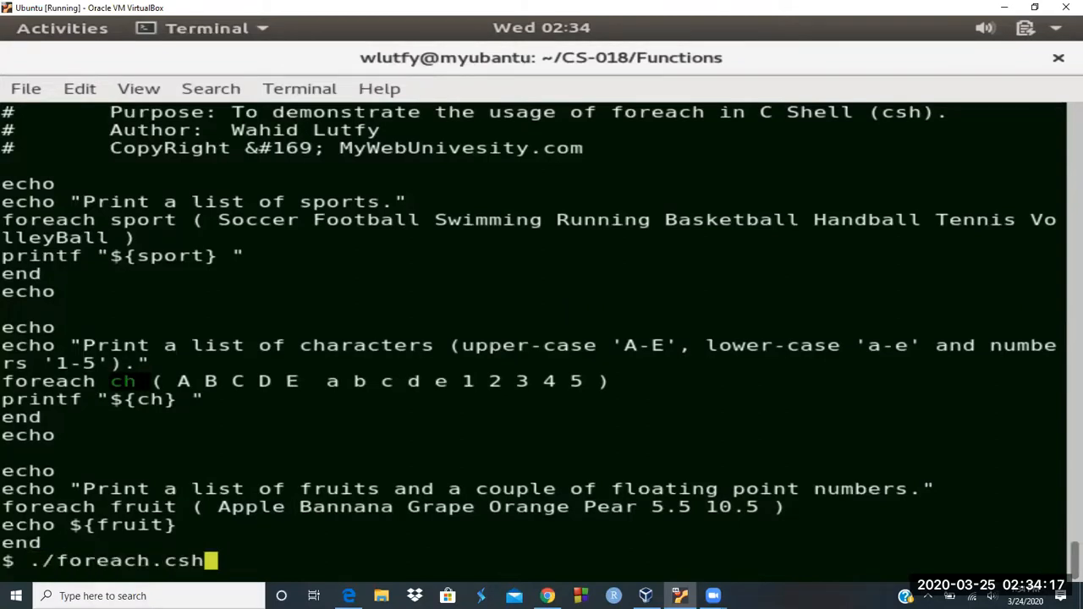
key(Return)
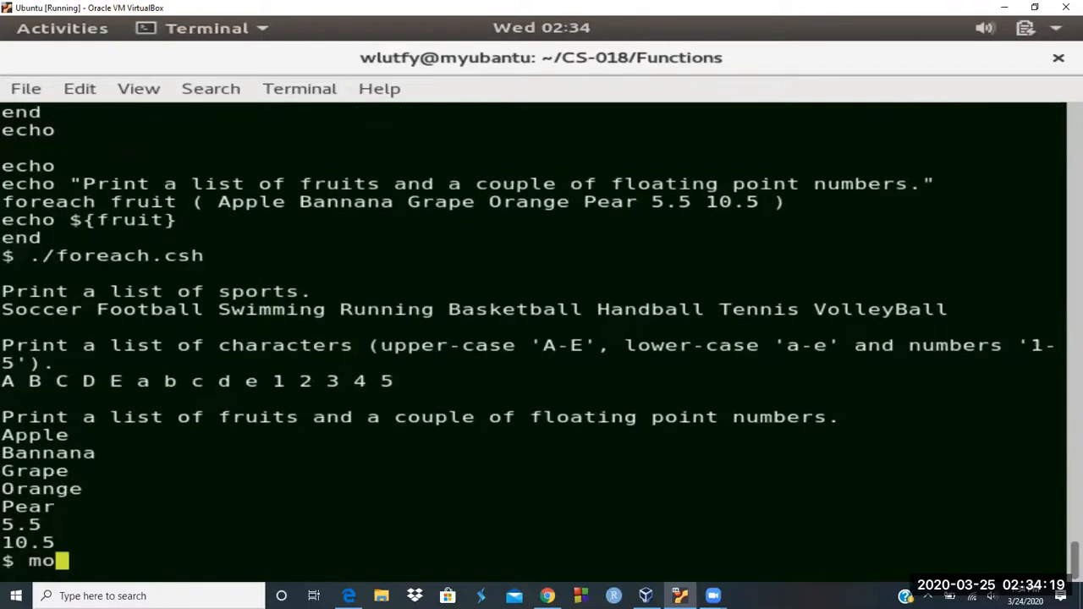
Show the script's #!/bin/csh first line with head, then rerun foreach.csh.
text(re for)
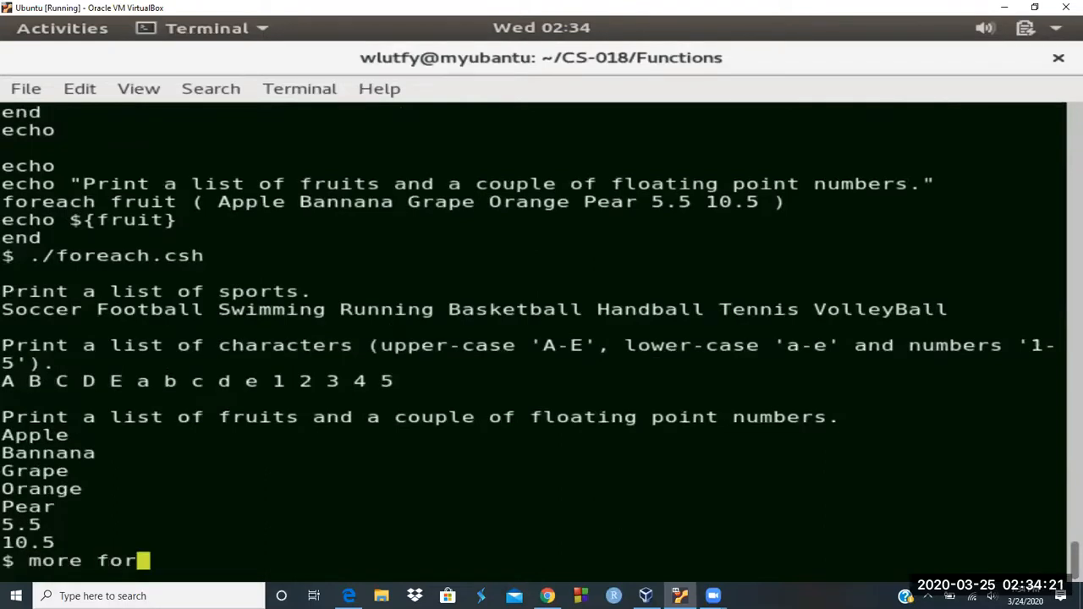
text(each.csh | head 1)
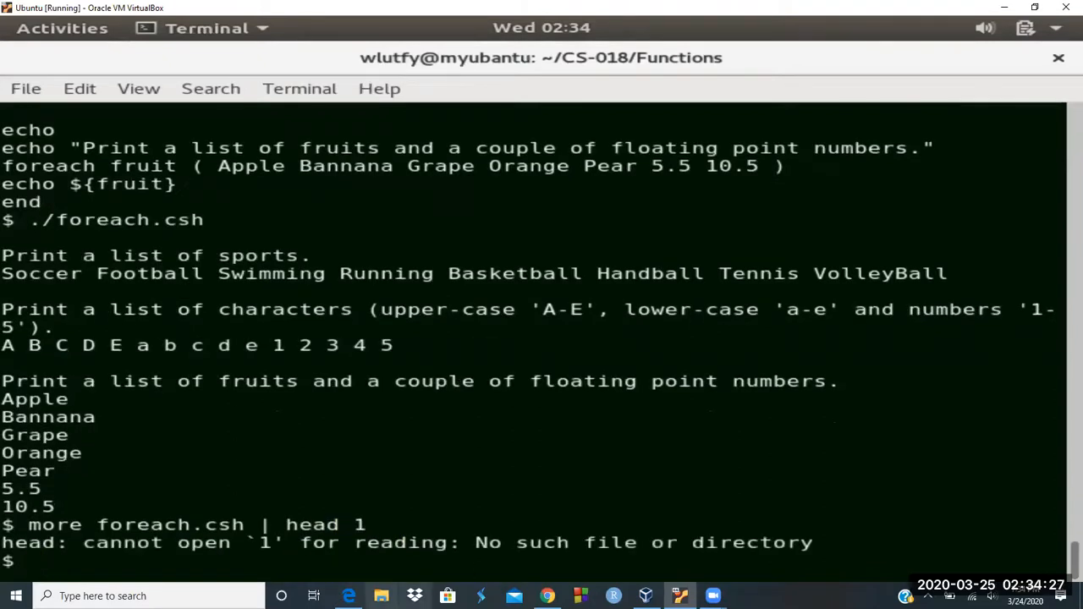
text(more foreach.csh | head 1)
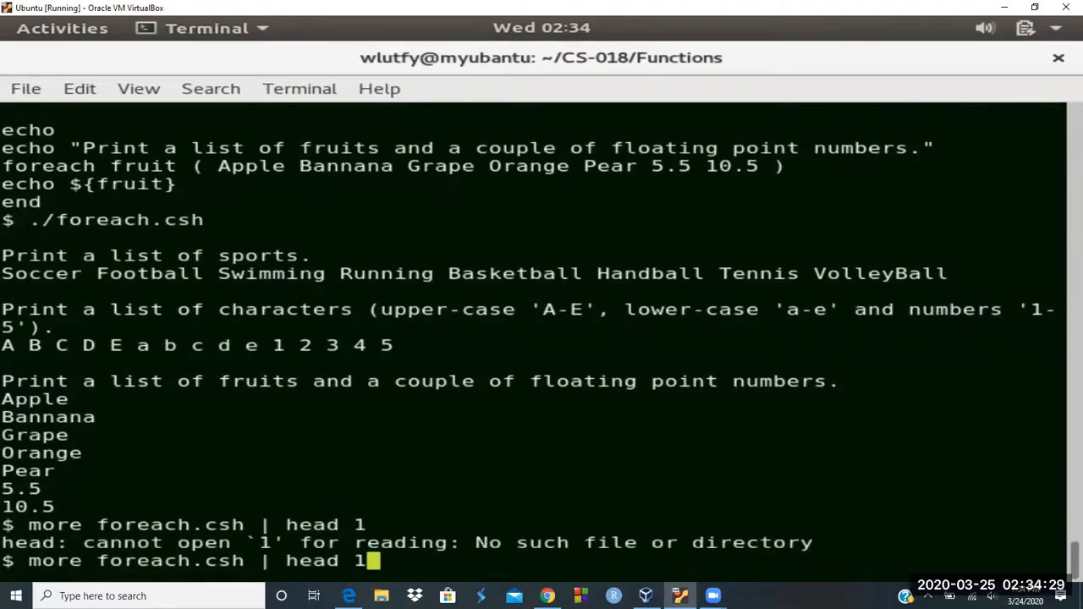
text(-)
key(Return)
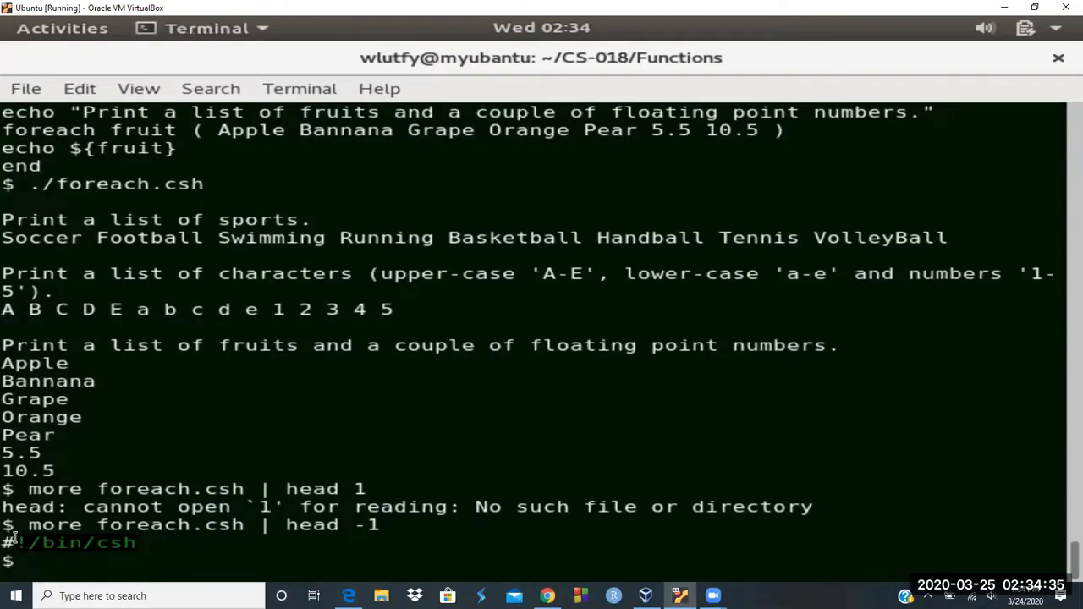
text(./foreach.cs)
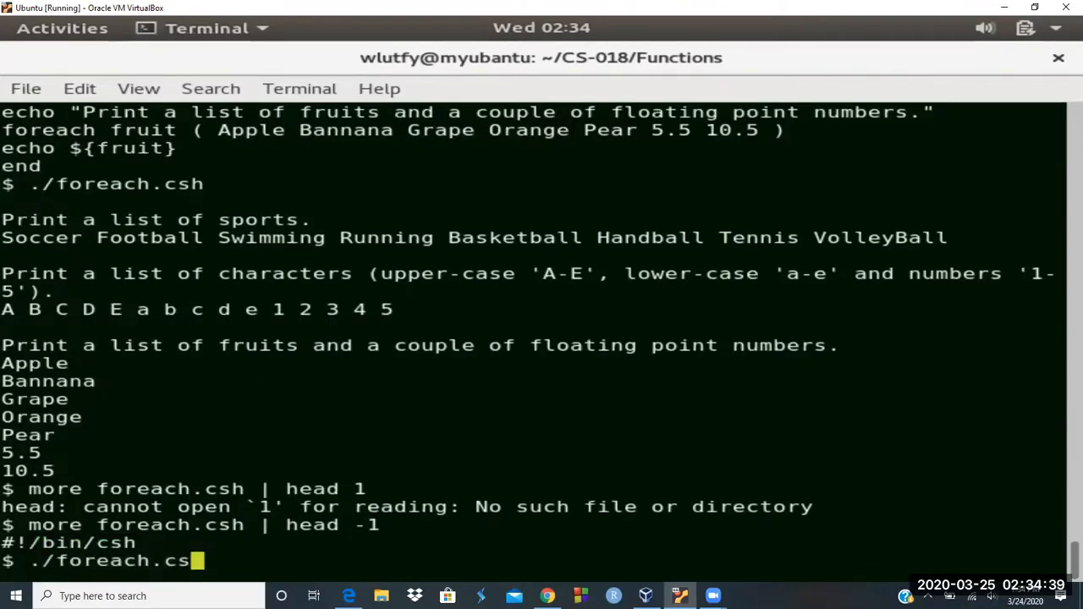
key(Return)
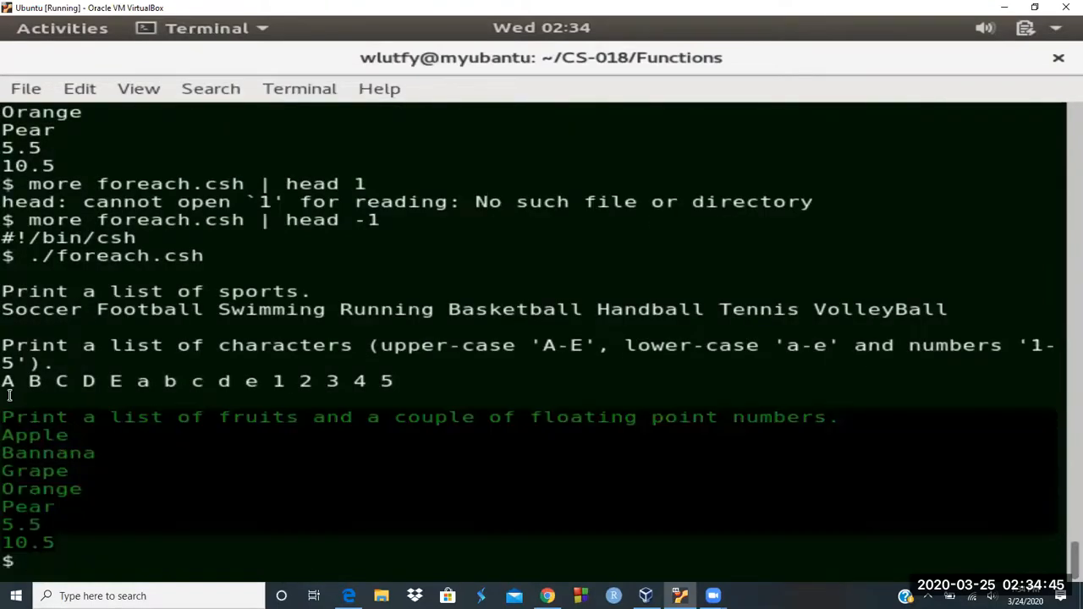
mouse_move(12, 432)
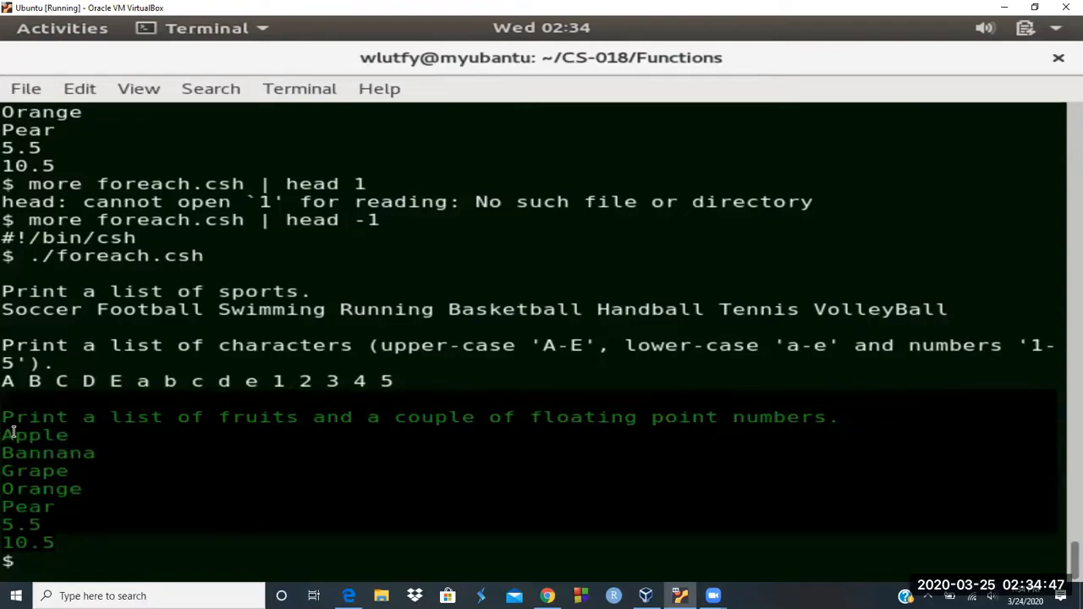
Long-list the two executable .csh scripts and page if.csh with more.
text(ls -)
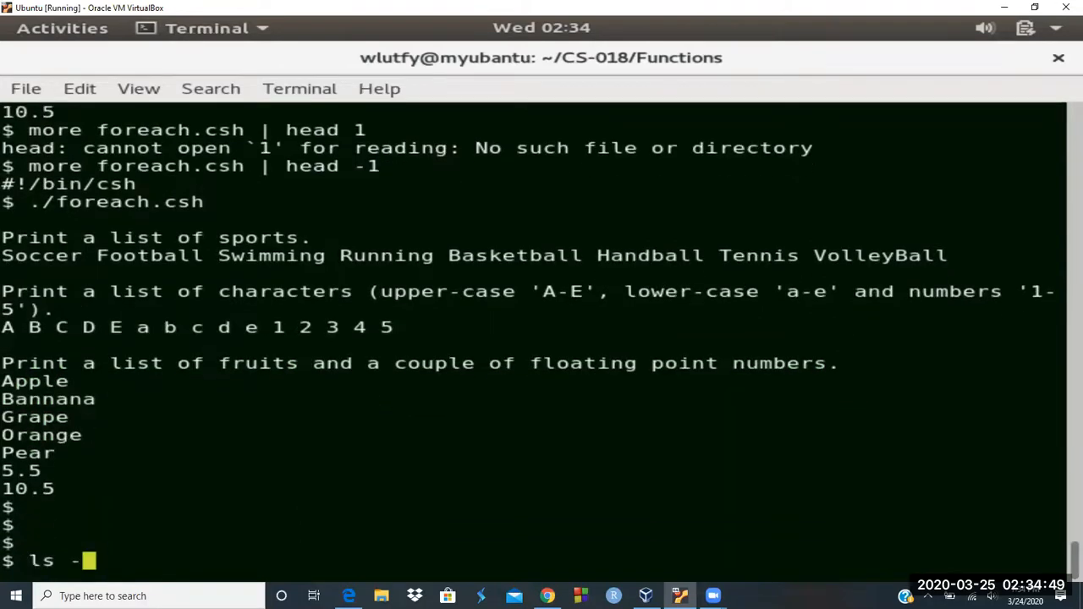
key(Return)
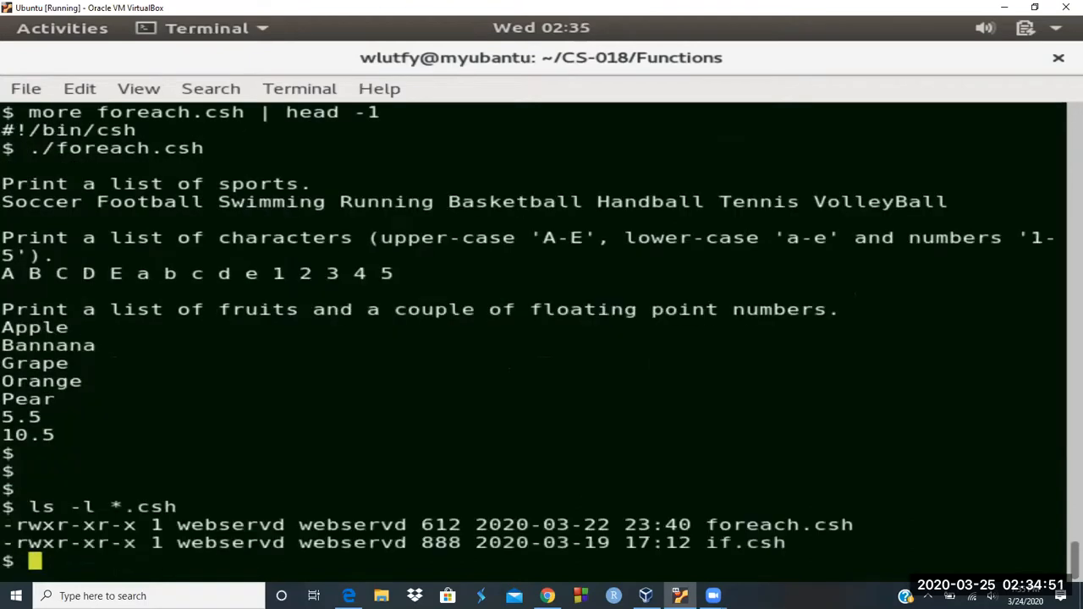
text(more i)
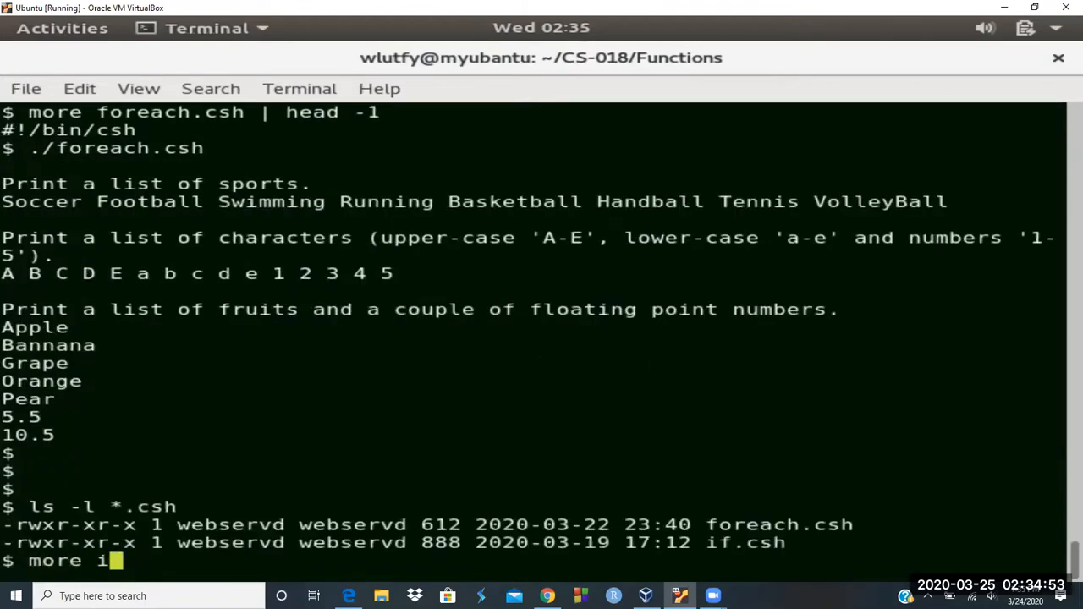
key(Return)
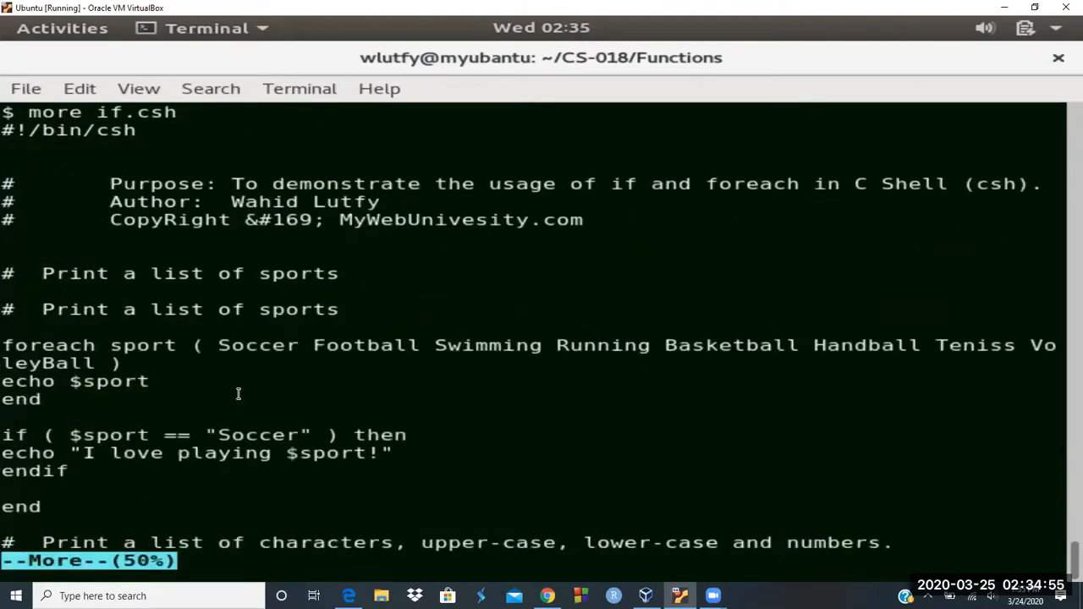
mouse_move(263, 240)
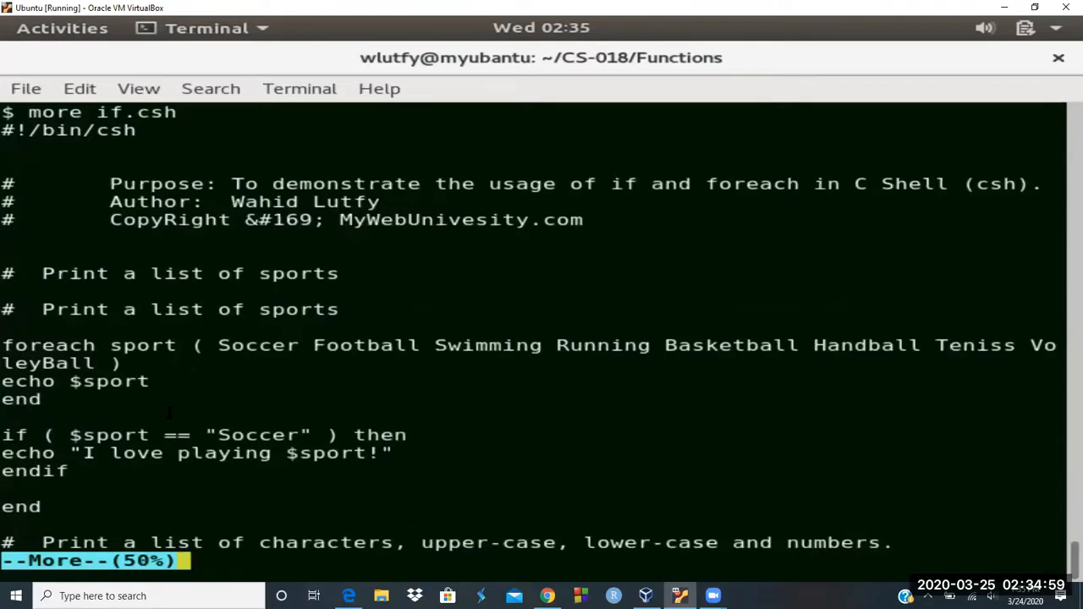
mouse_move(182, 446)
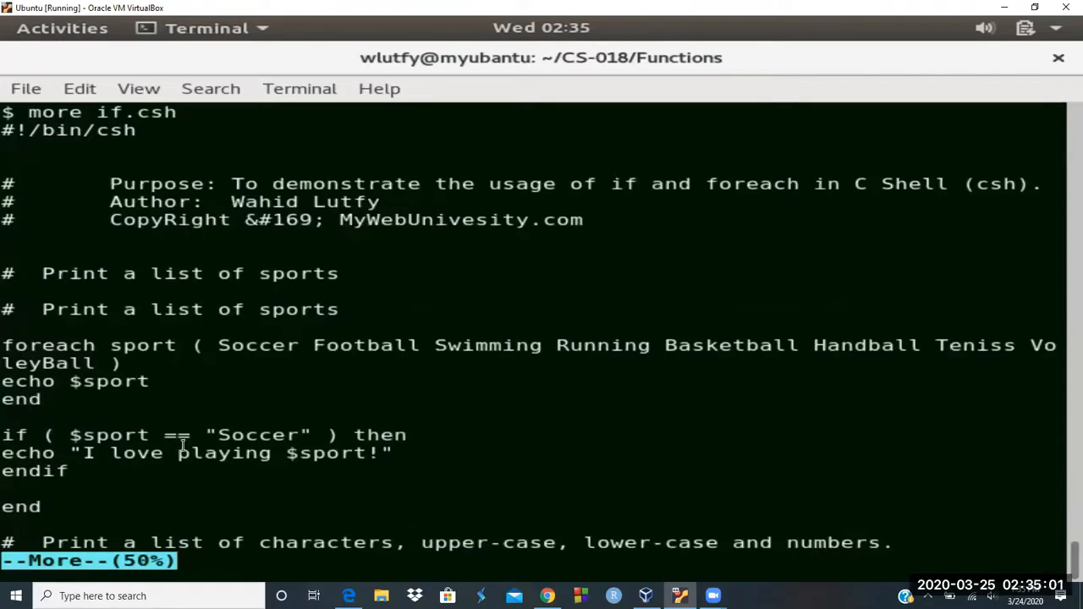
mouse_move(366, 464)
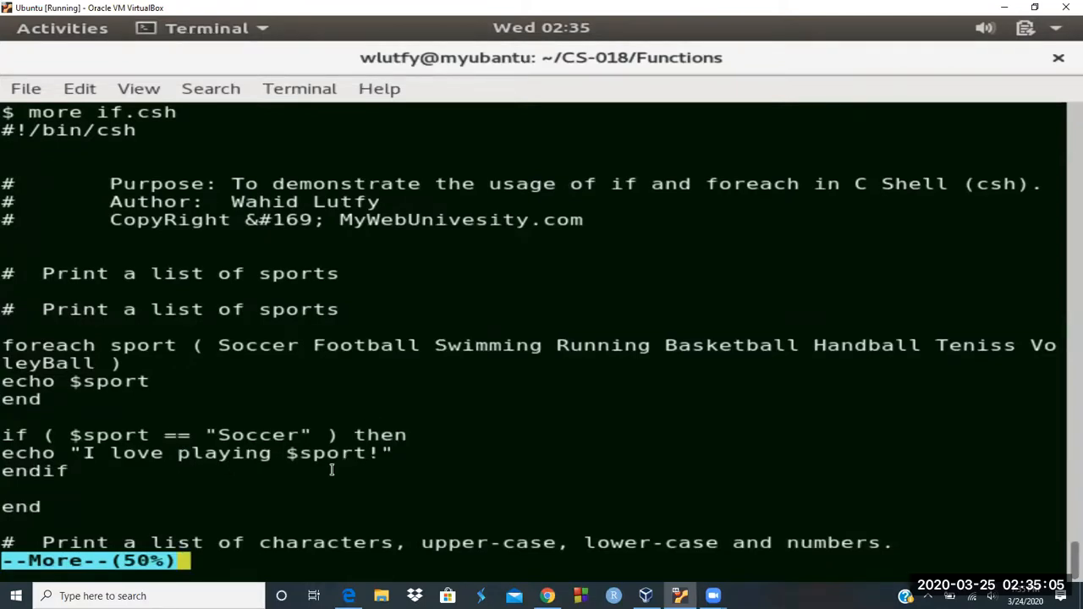
mouse_move(365, 453)
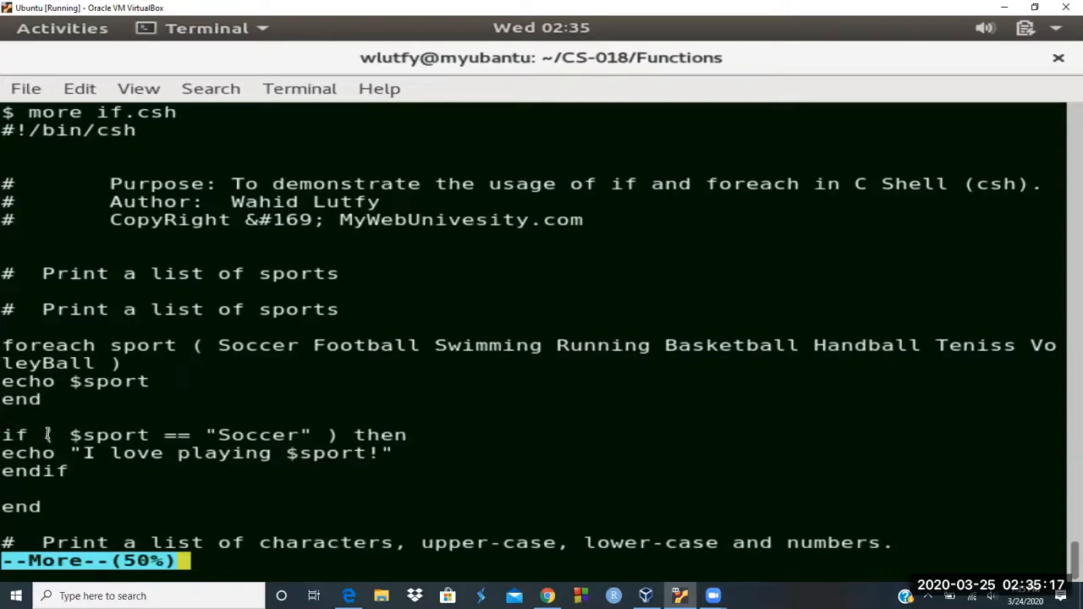
mouse_move(56, 432)
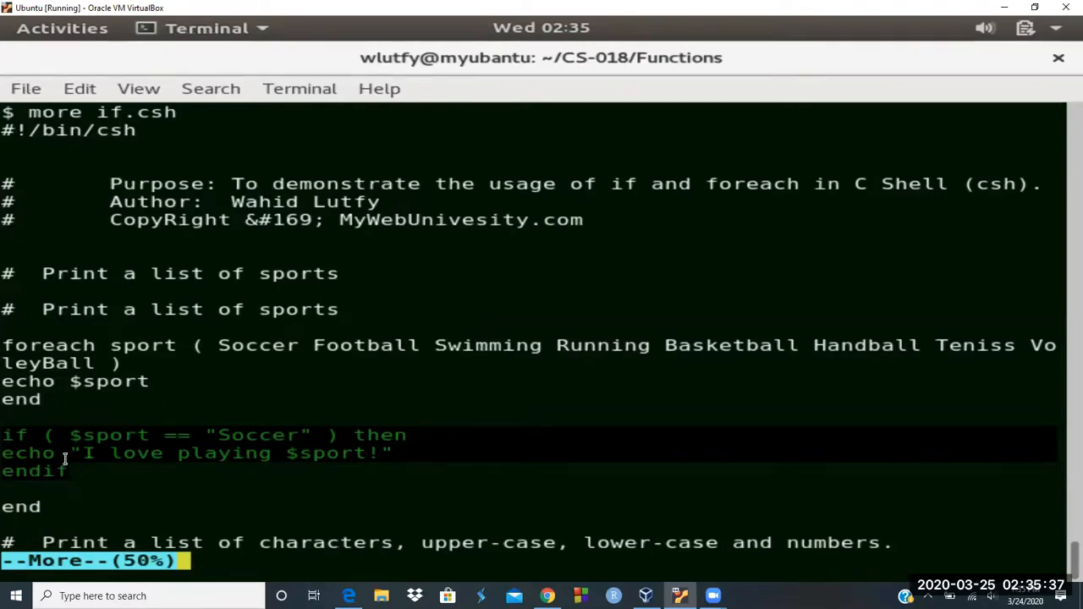
mouse_move(76, 472)
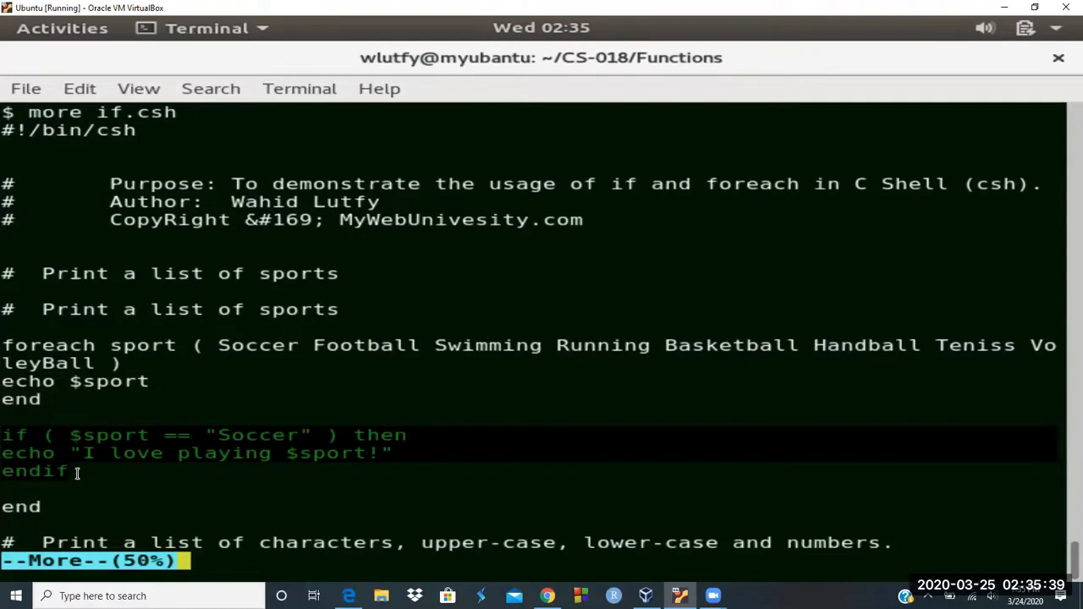
mouse_move(365, 432)
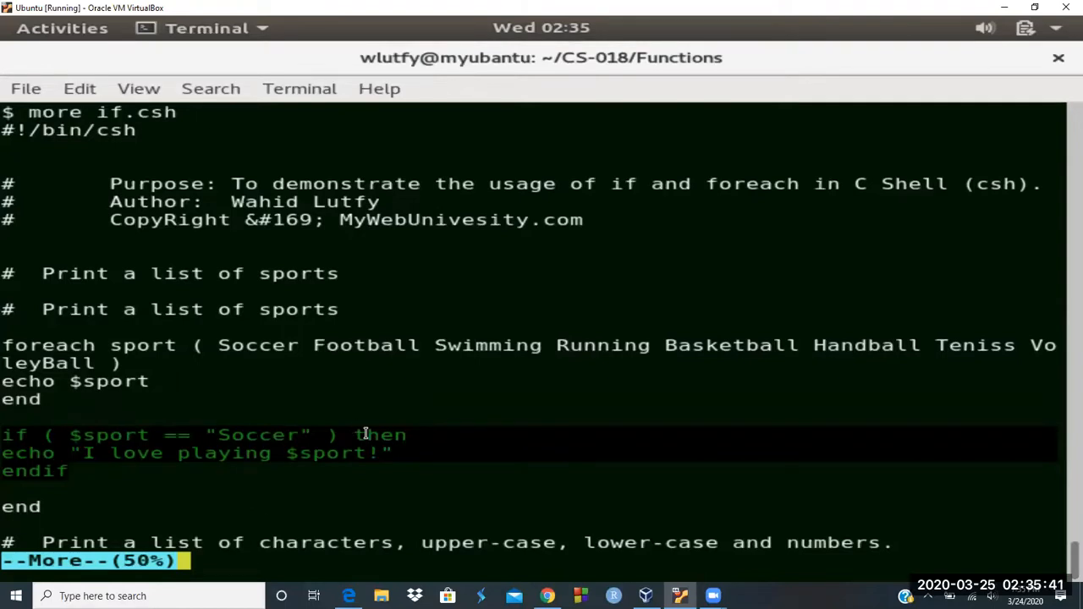
mouse_move(254, 398)
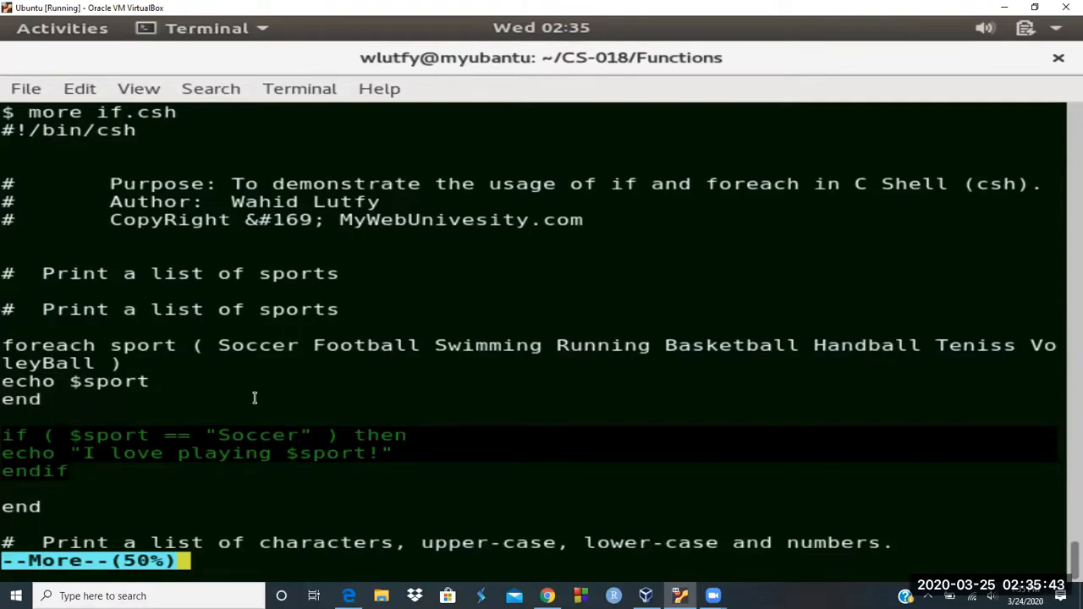
mouse_move(355, 404)
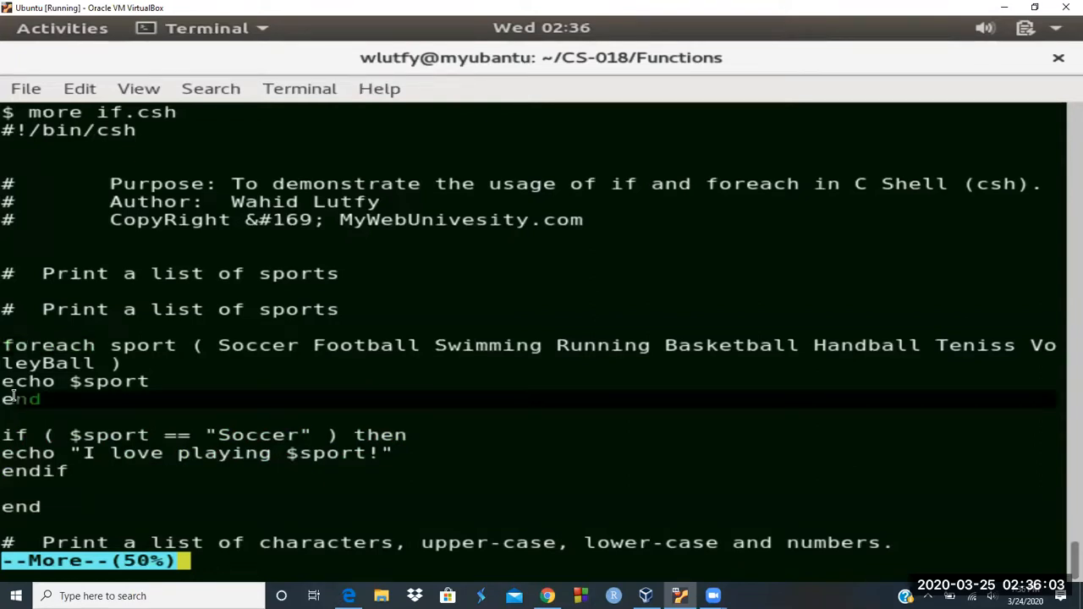
mouse_move(25, 471)
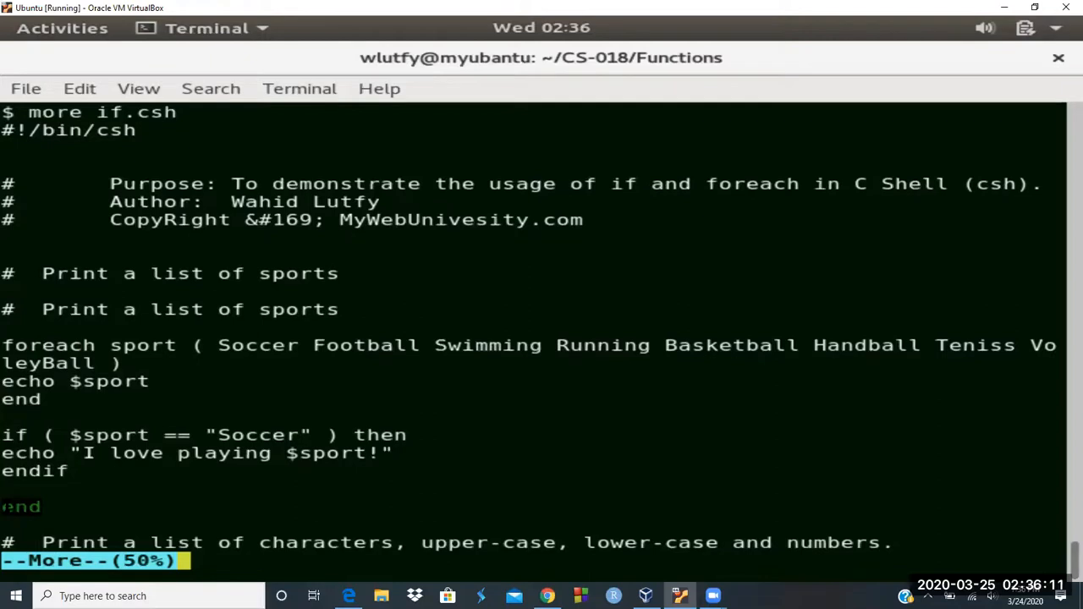
mouse_move(154, 478)
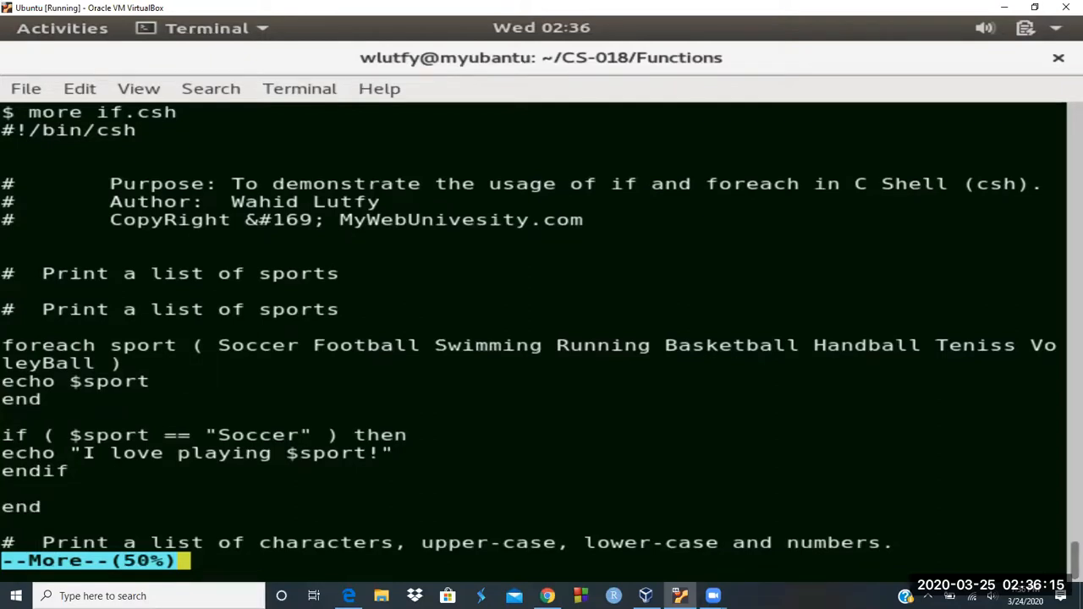
Page through the rest of if.csh, including the Bannana fruit check, until the prompt returns.
key(space)
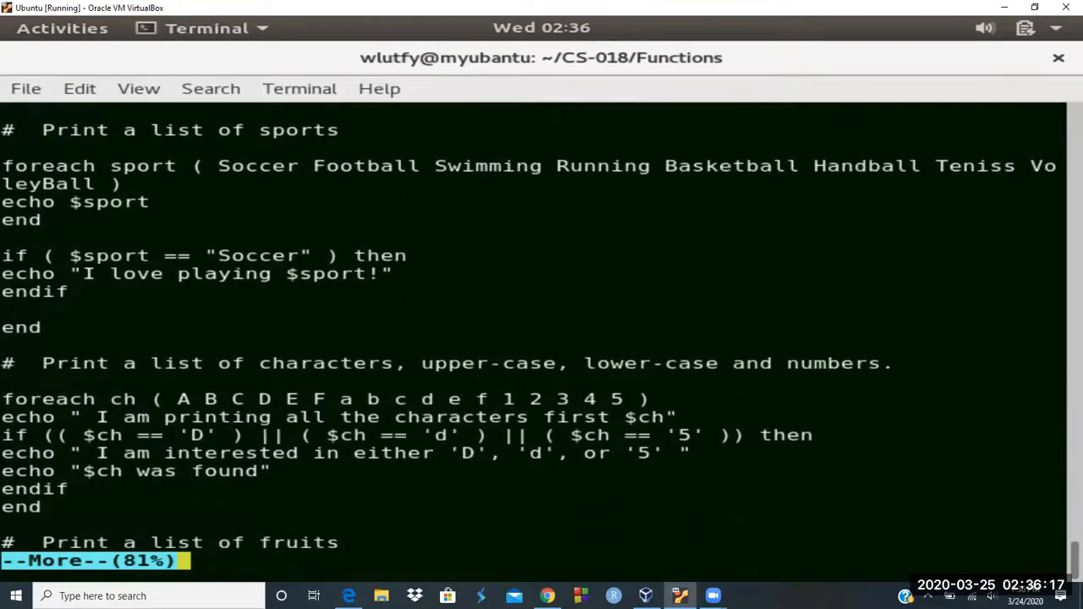
key(space)
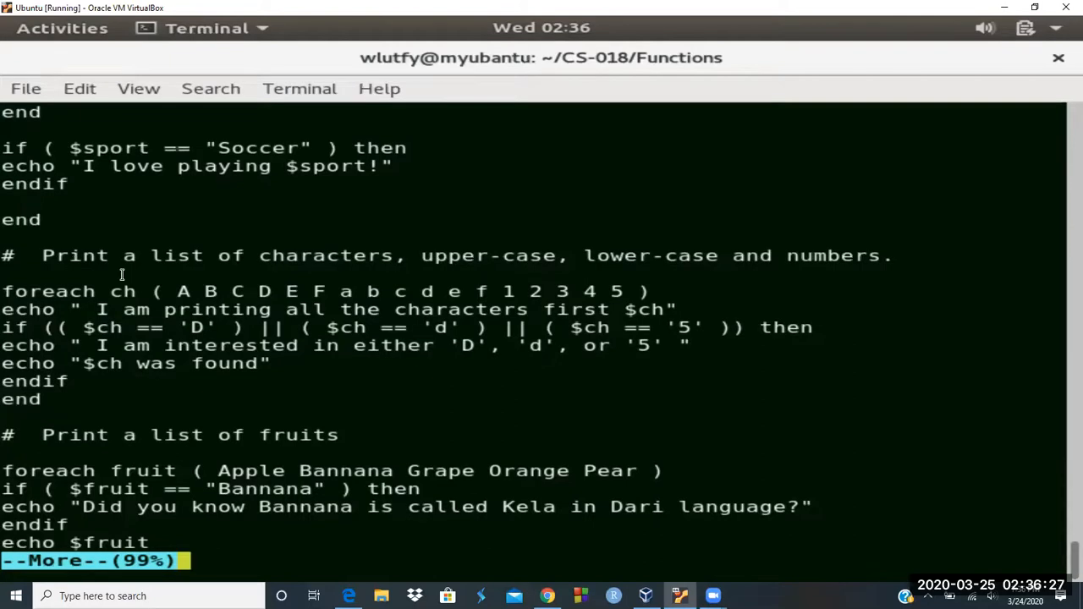
key(space)
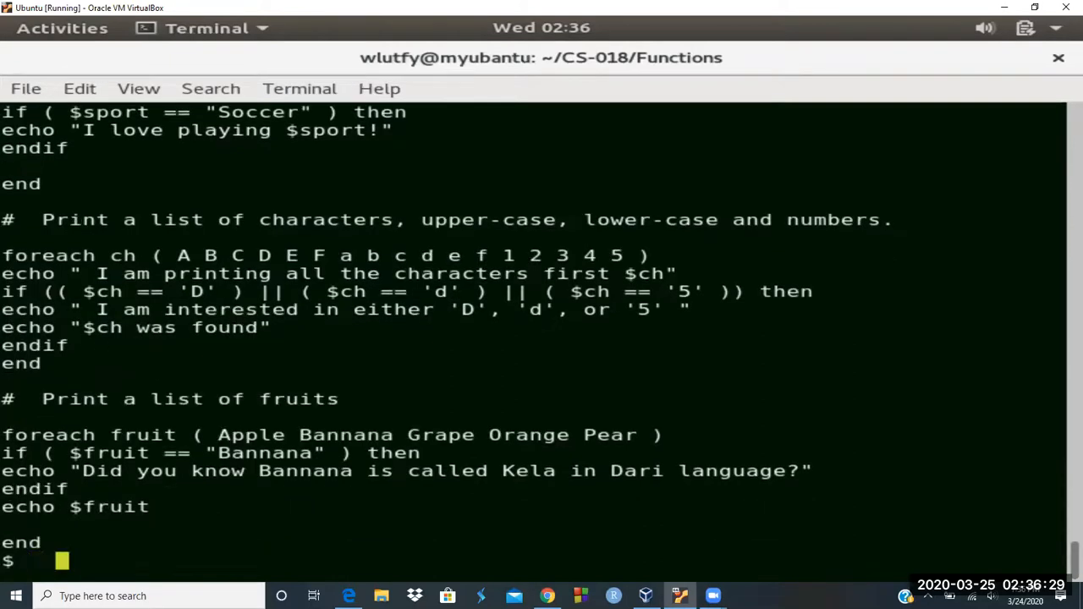
text(vi i)
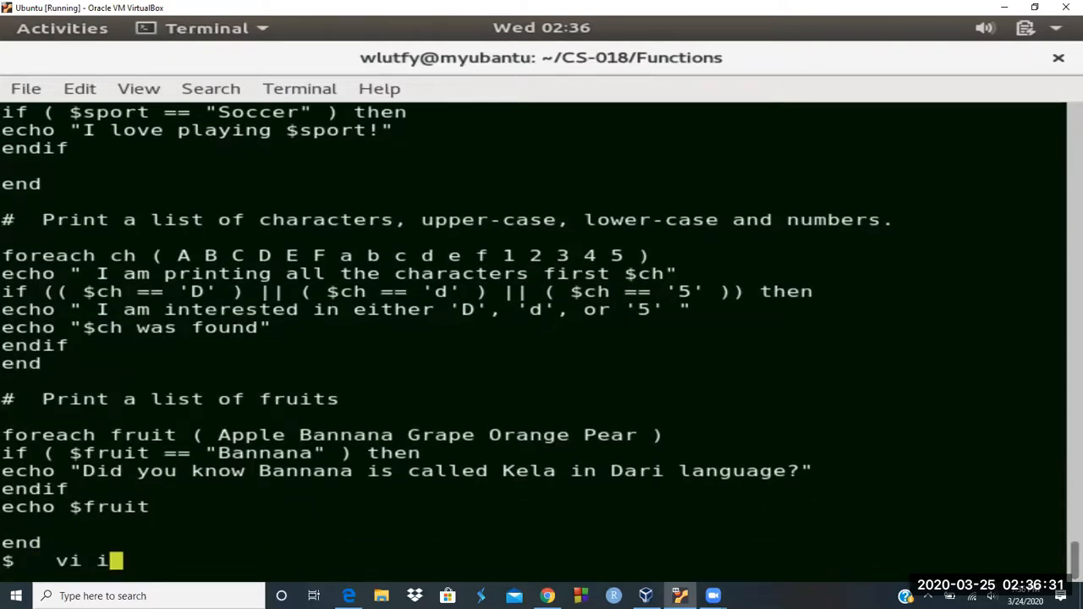
key(Return)
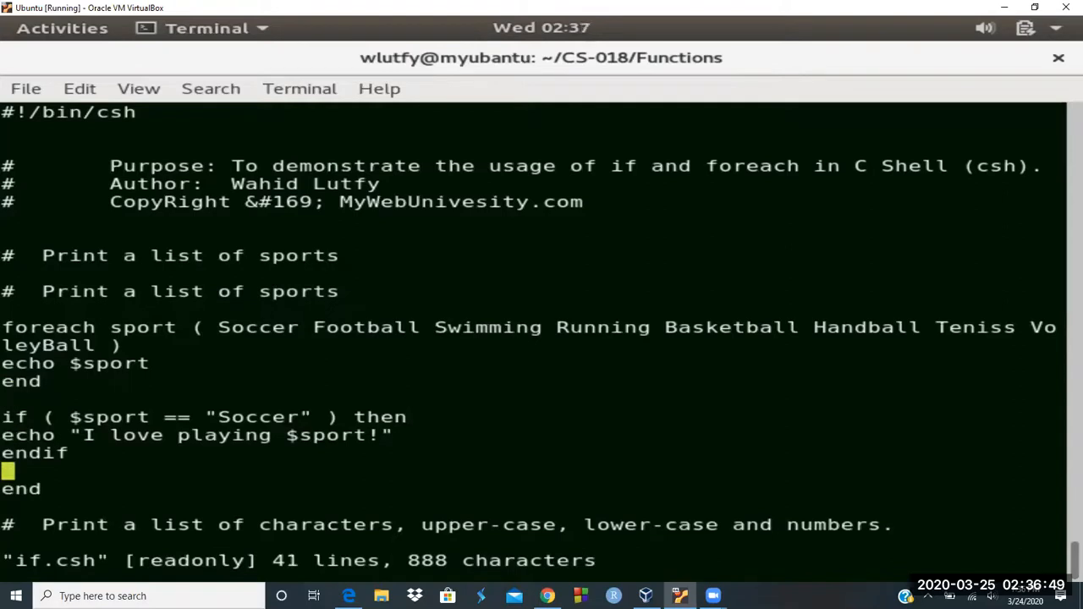
key(Up)
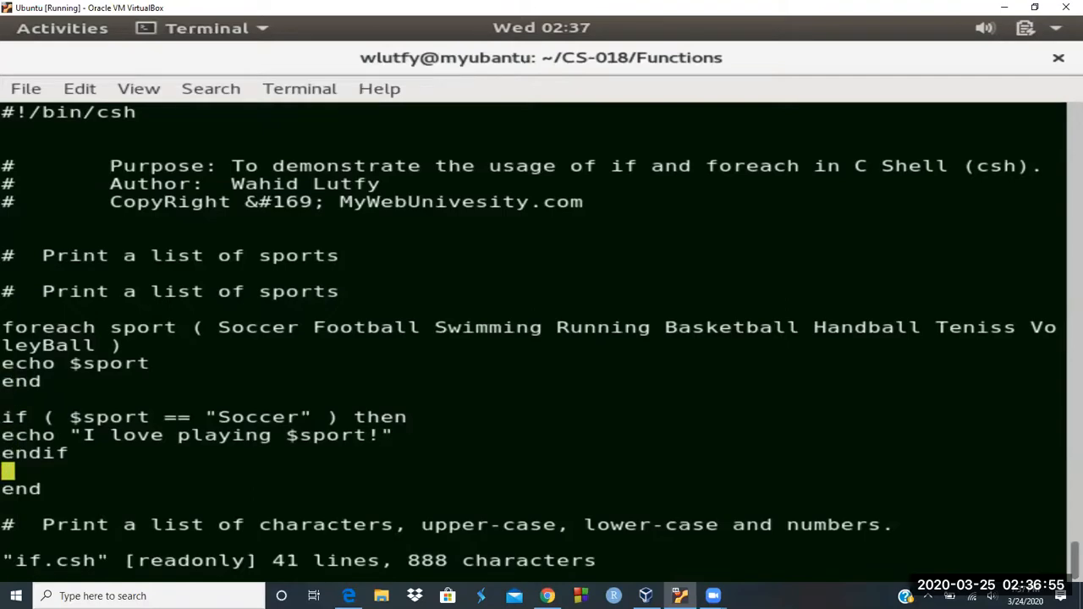
scroll(down, 3)
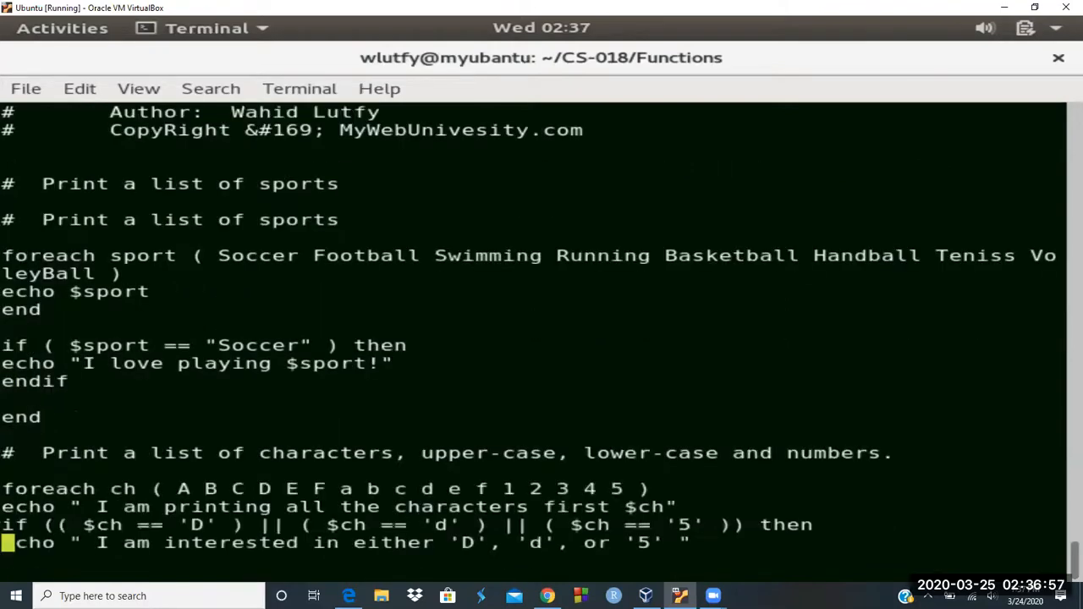
scroll(down, 3)
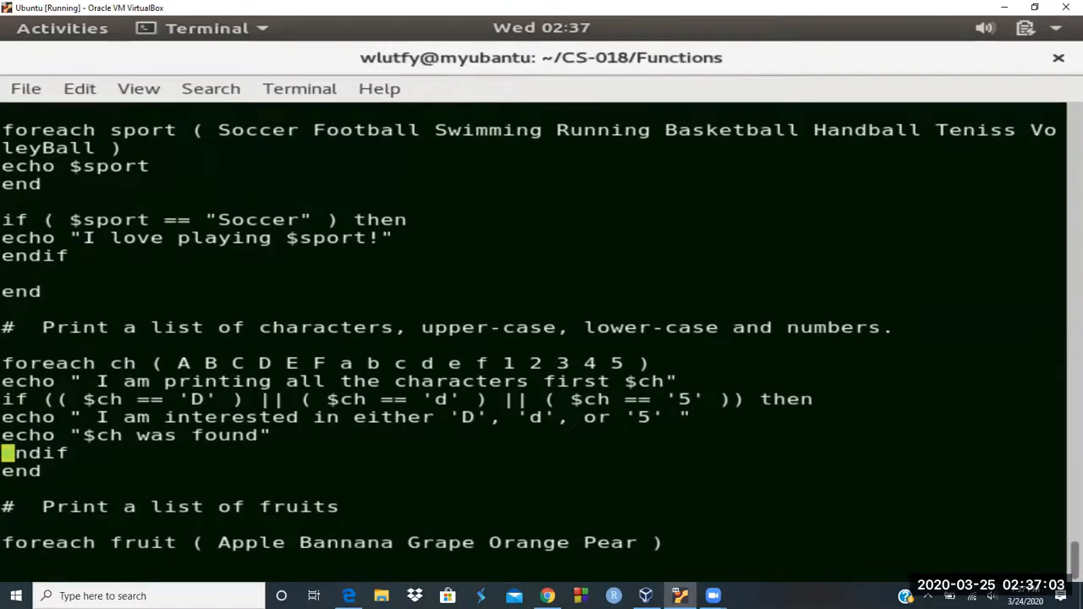
scroll(down, 3)
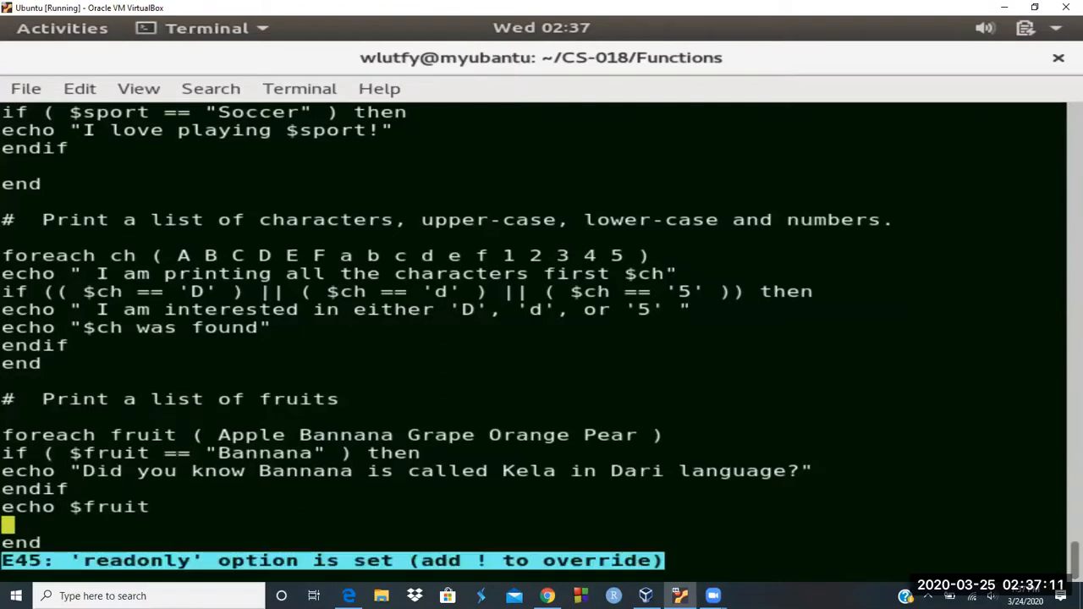
text(:q)
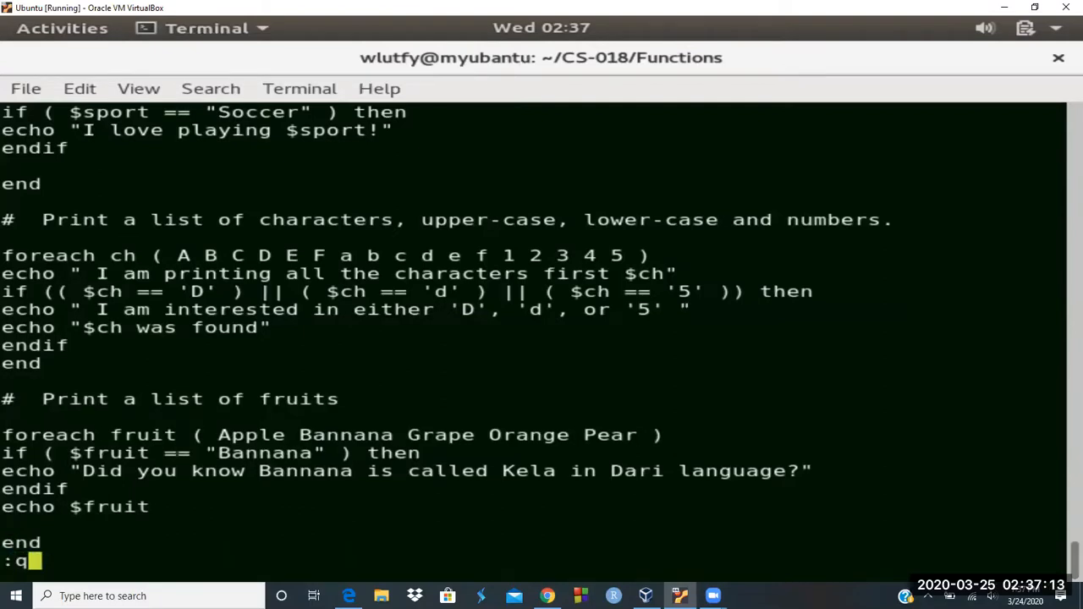
key(Return)
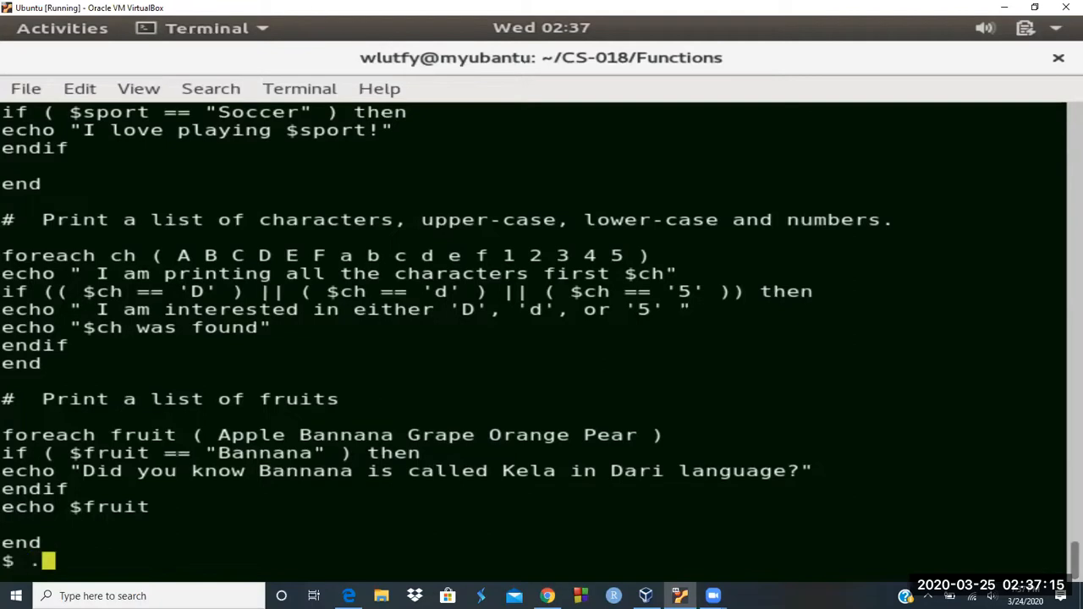
Run ./if.csh, which lists the sports and then fails with 'end: Not in while/foreach'.
text(./if.c)
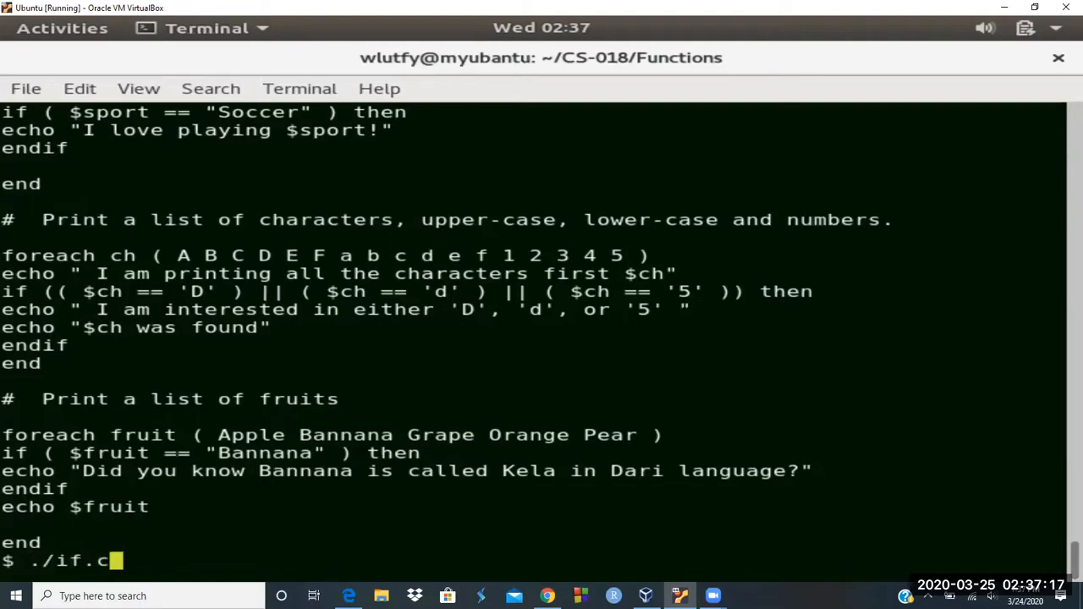
key(Return)
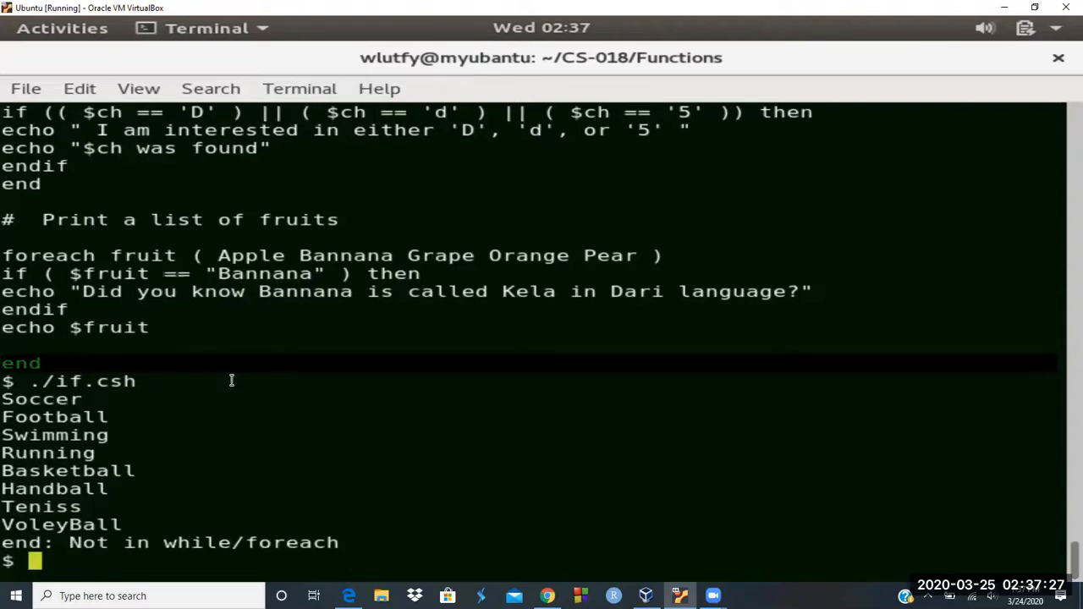
mouse_move(137, 315)
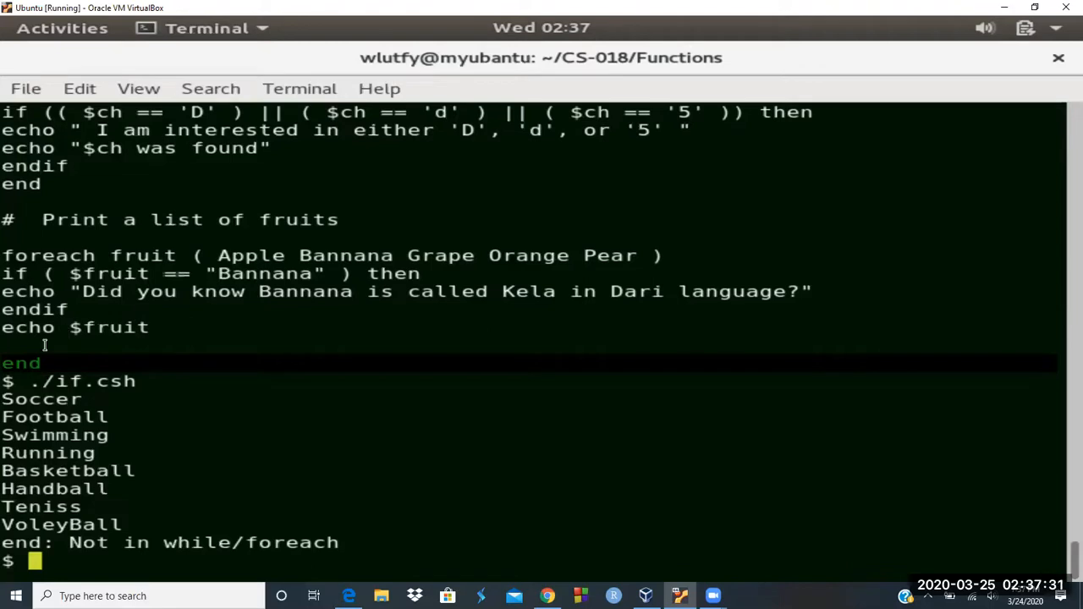
mouse_move(145, 381)
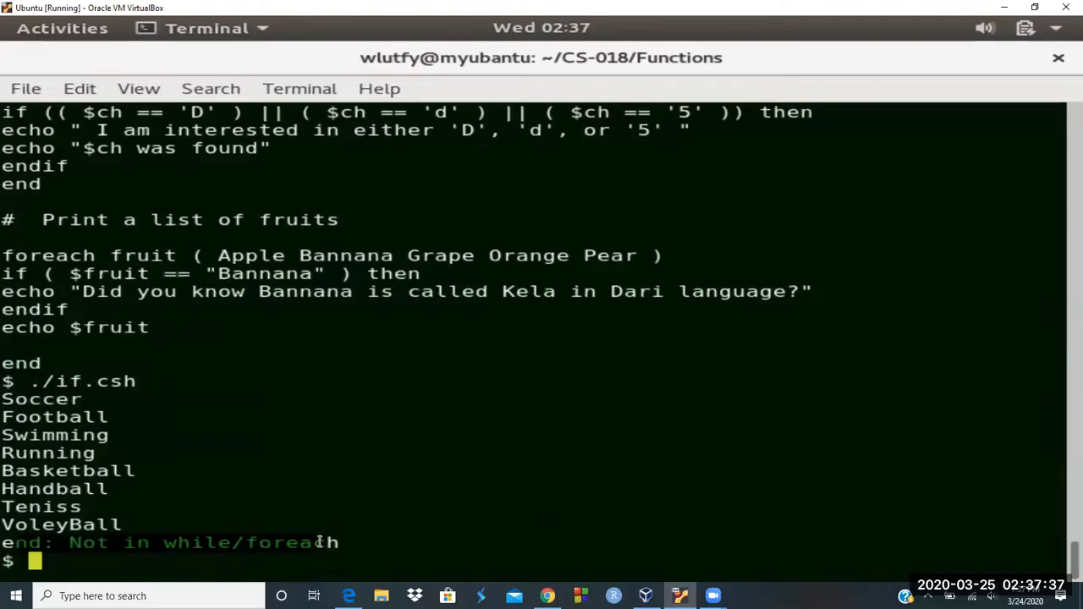
text(vi)
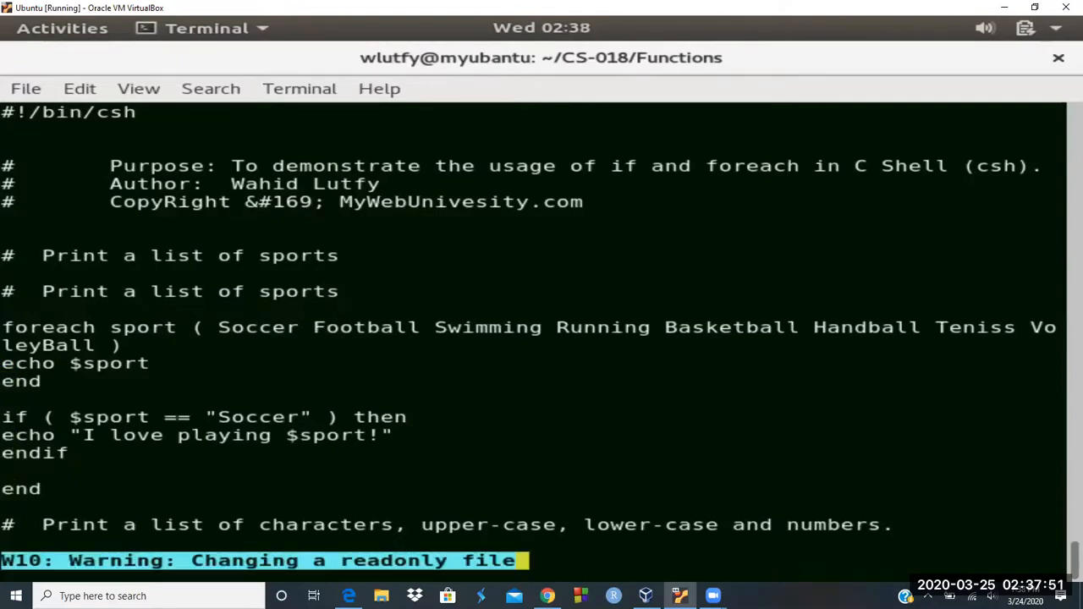
Comment out the loop's end, hit the read-only save error, and quit vi with :q!
text(#)
text(:w)
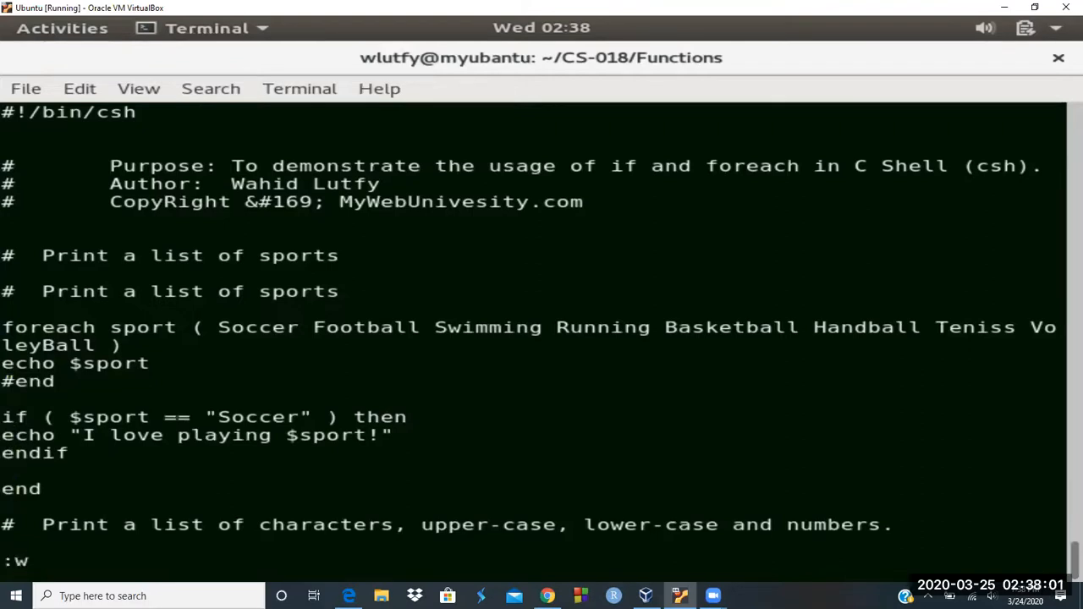
key(Return)
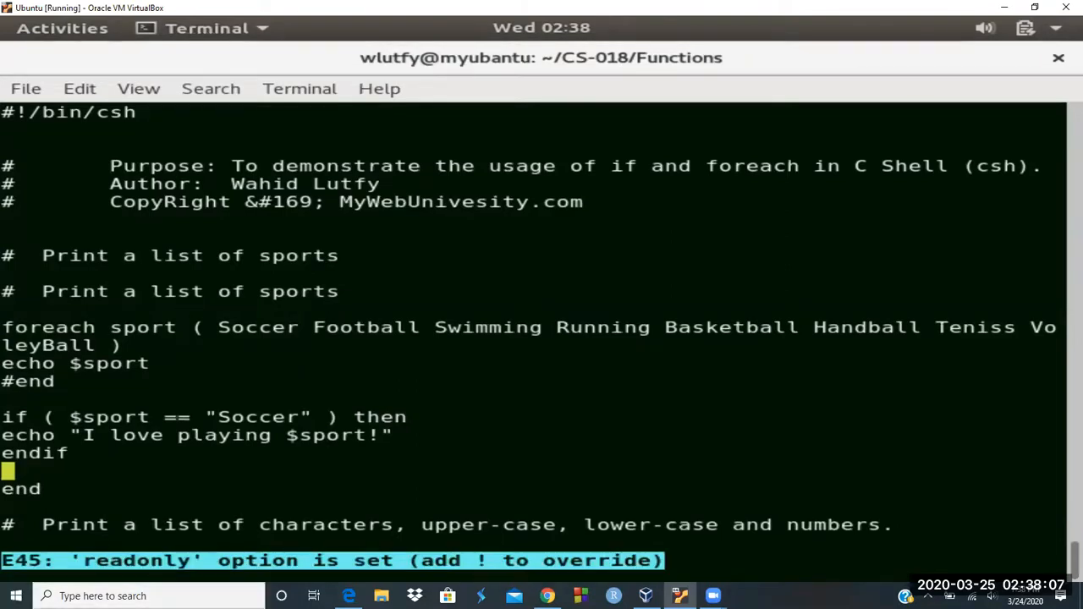
text(:q!)
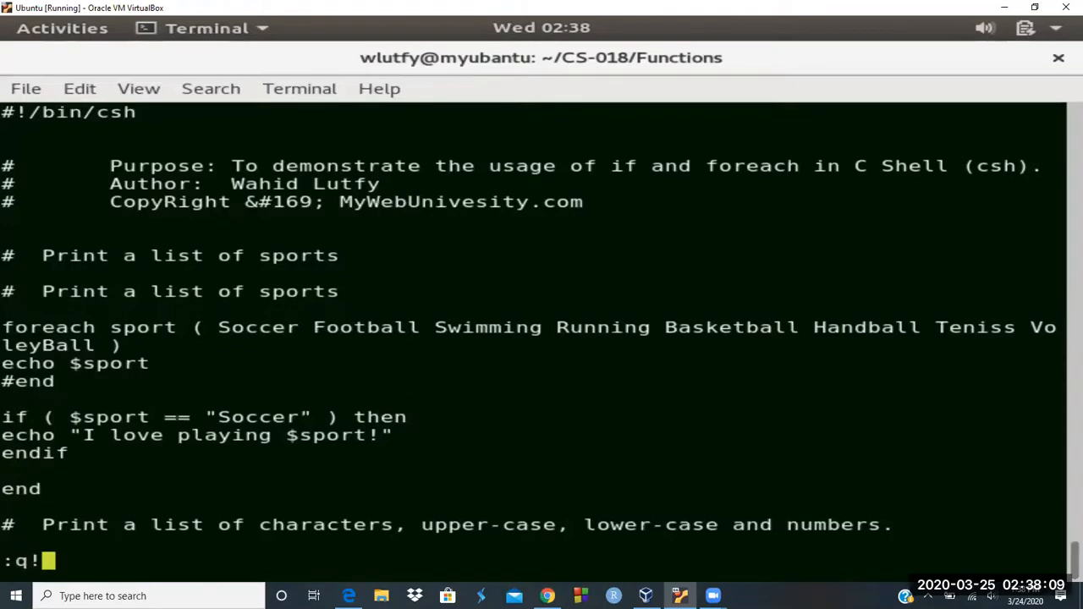
key(Return)
text(pwd)
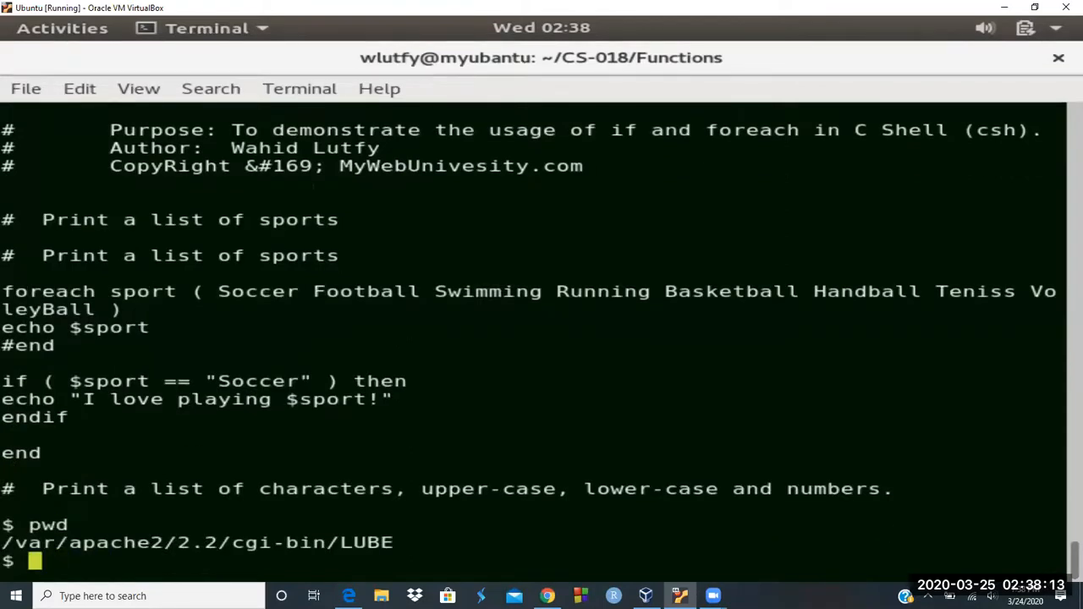
Check if.csh's permissions and owner, then become root with sudo su -.
text(ls -l if.c)
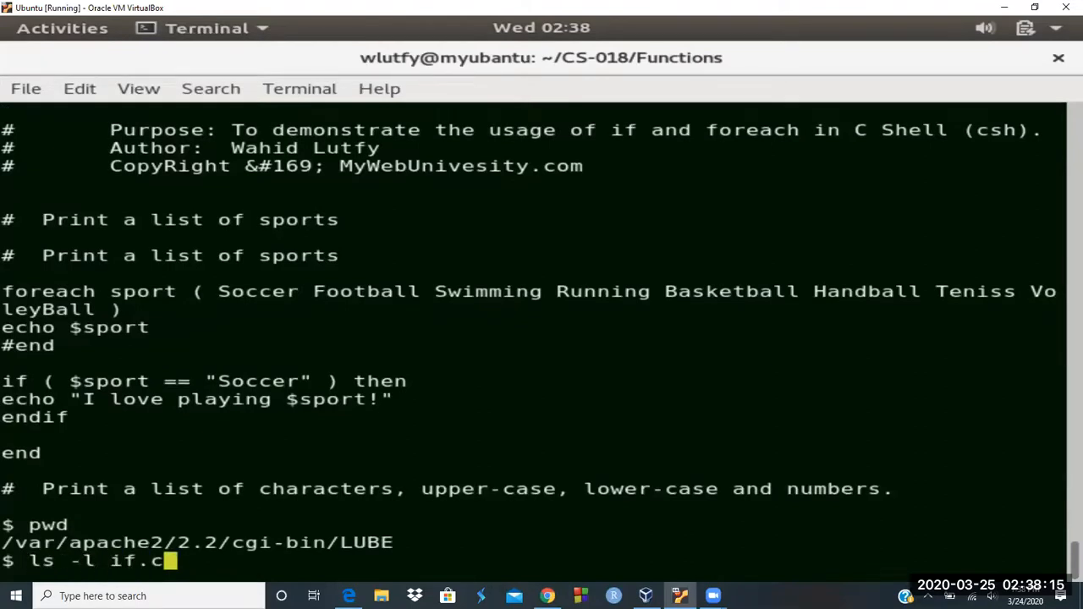
key(Return)
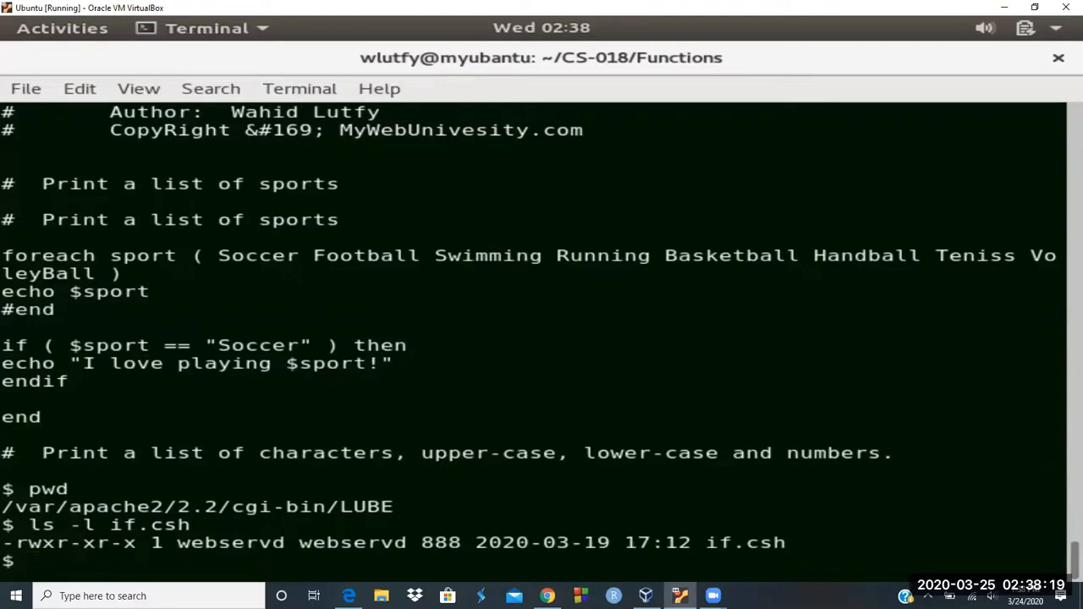
text(hostname)
text(sudo su -)
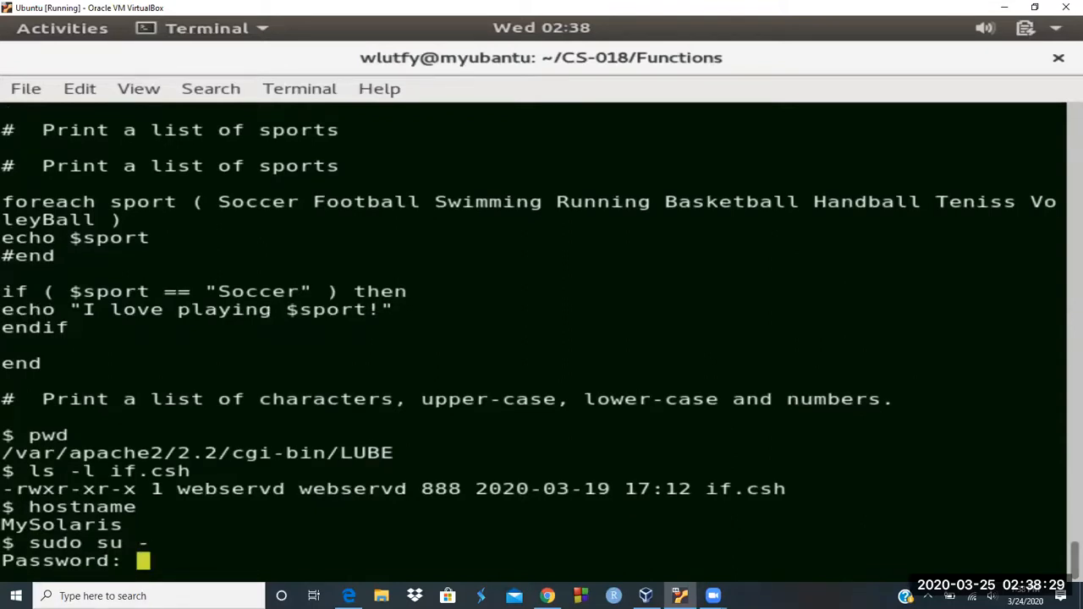
key(Return)
text(c)
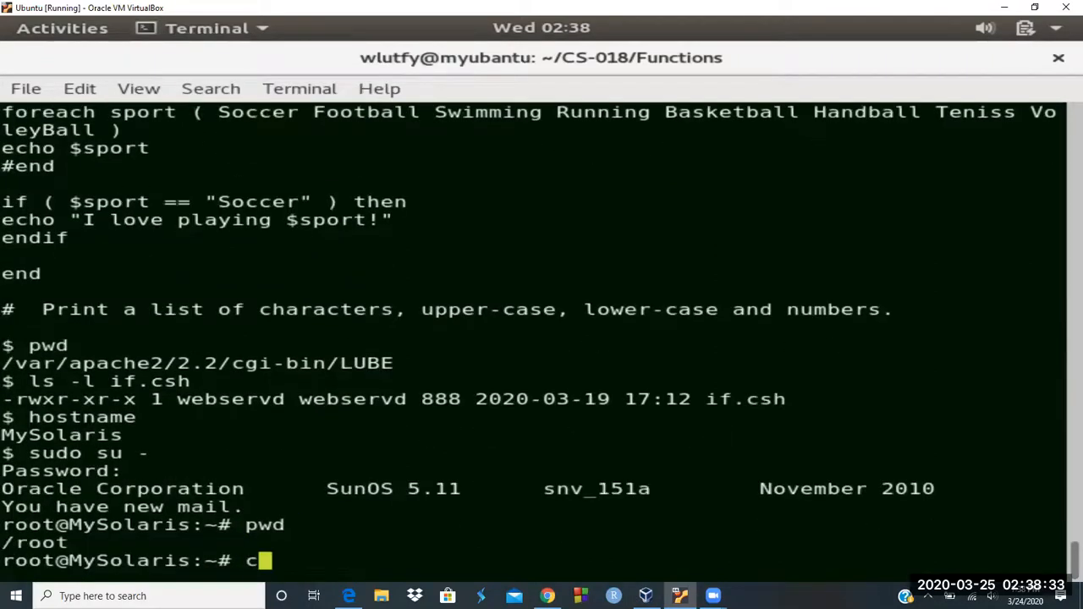
Change into /var/apache2/2.2/cgi-bin/LUBE and open if.csh in vi.
text(d)
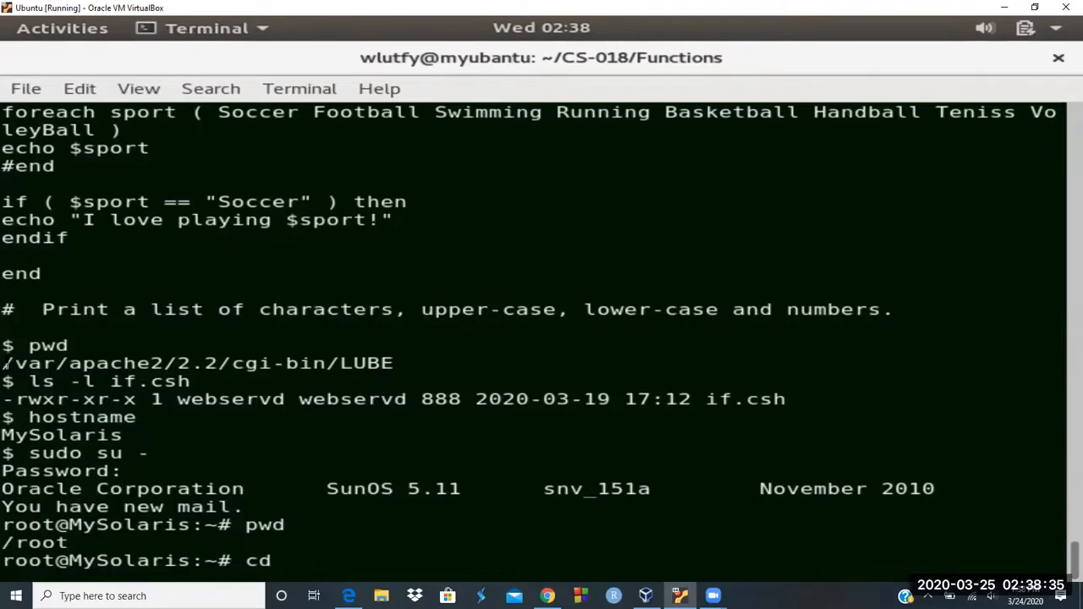
text(/var/)
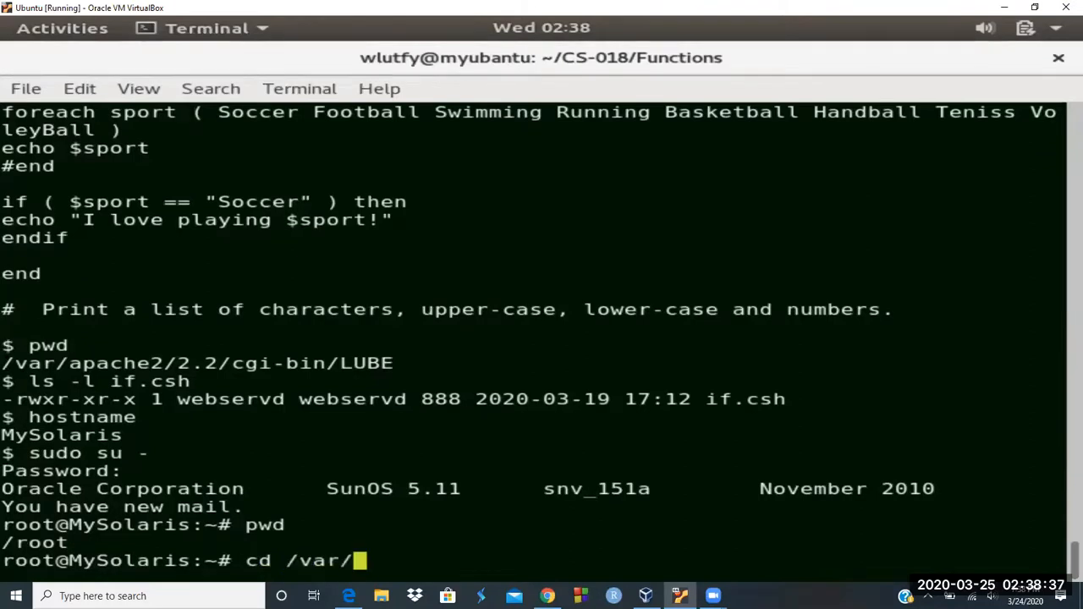
text(apache2/2)
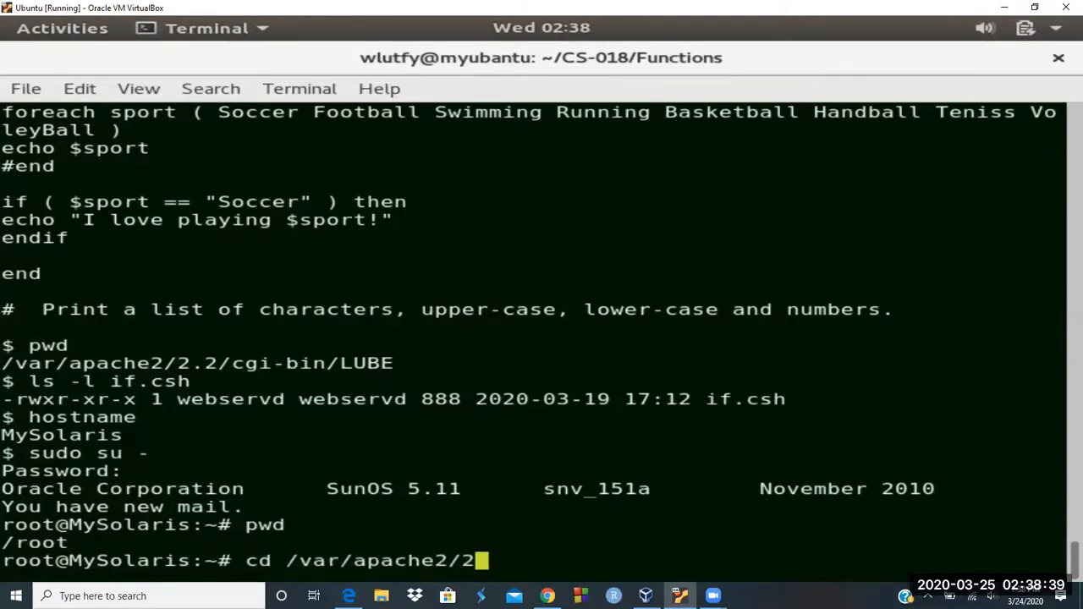
text(.2/)
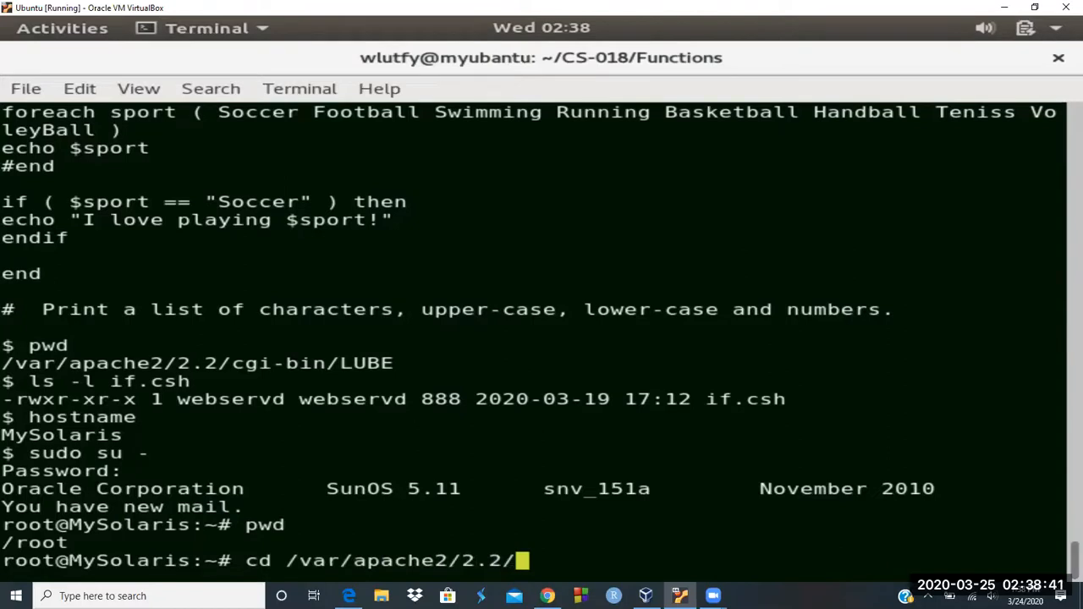
text(cgi-bin/LU)
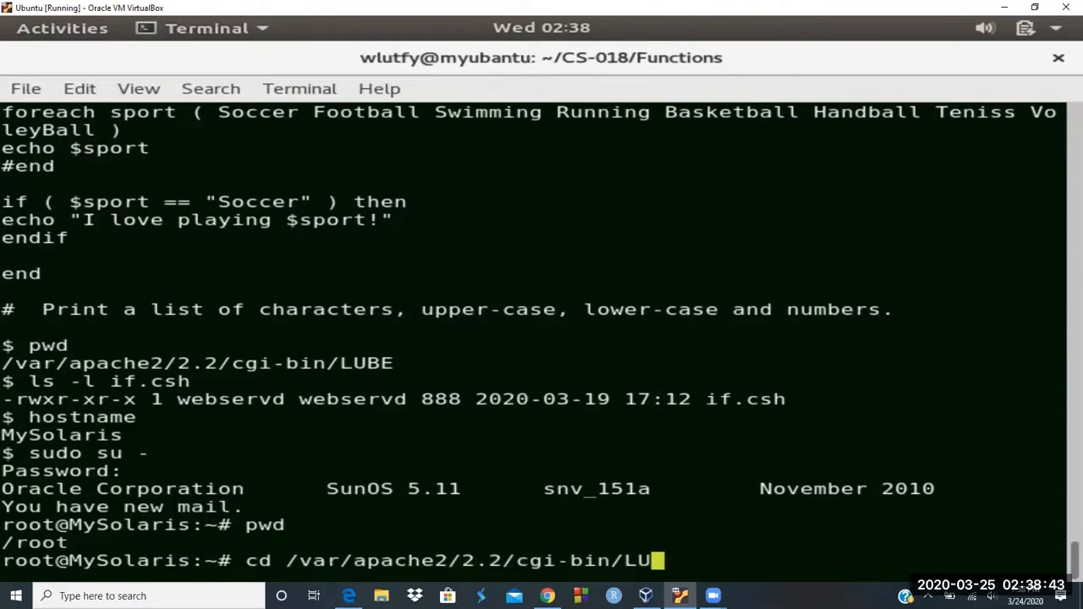
key(Return)
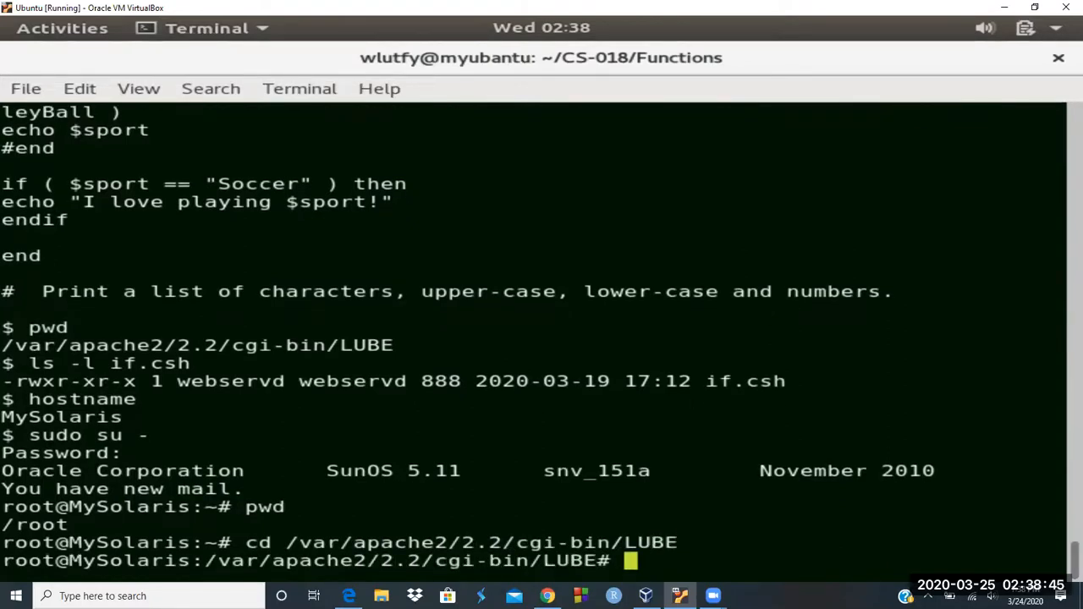
text(V)
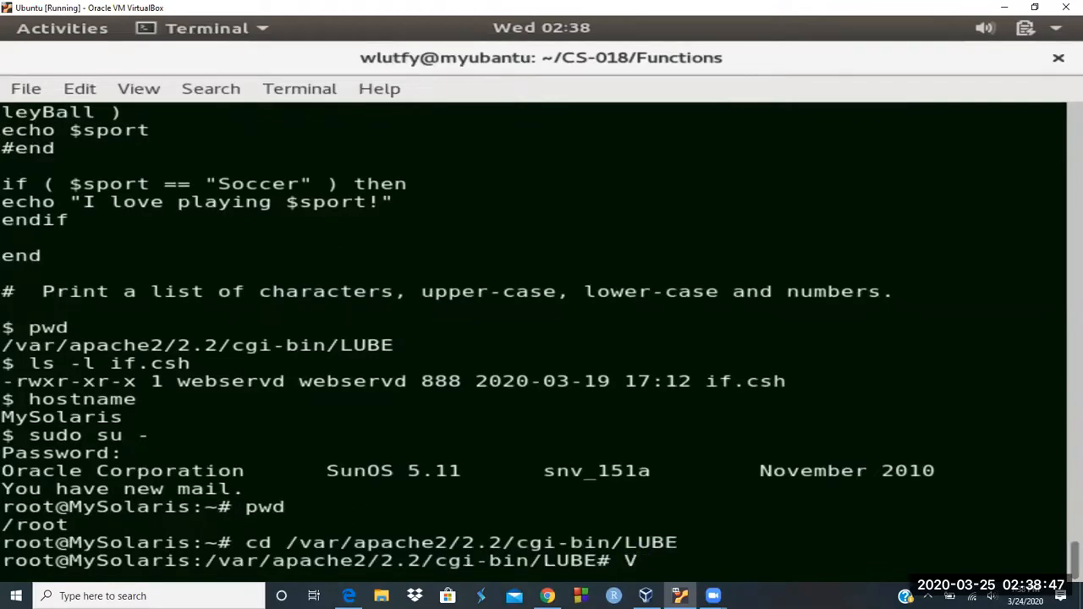
text(i if.csh)
text(/end)
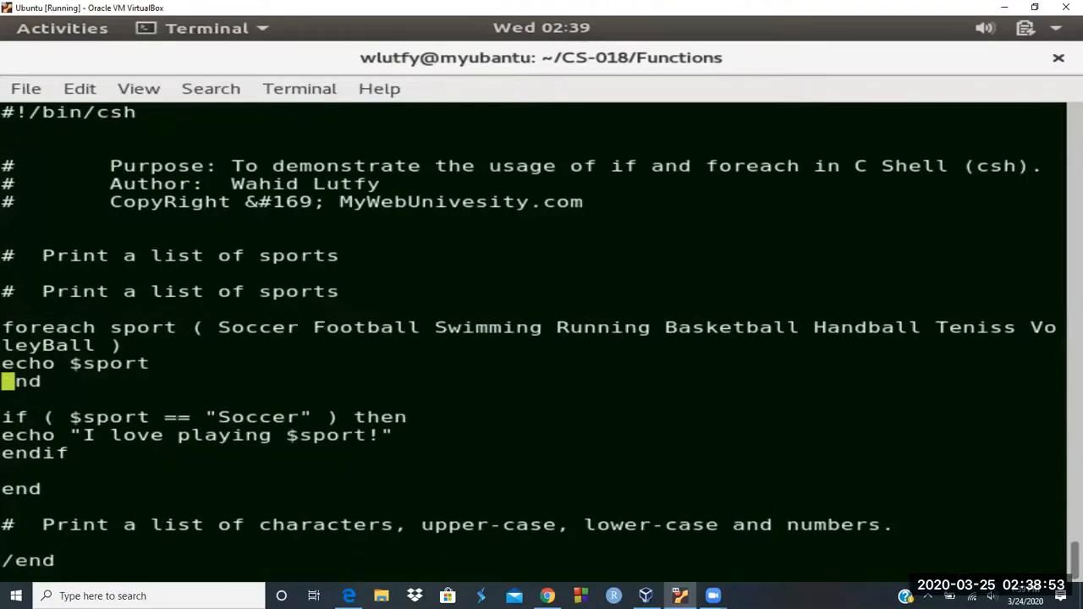
Uncomment the first end, comment out the later one, save with :wq, and rerun if.csh.
text(#e)
text(./i)
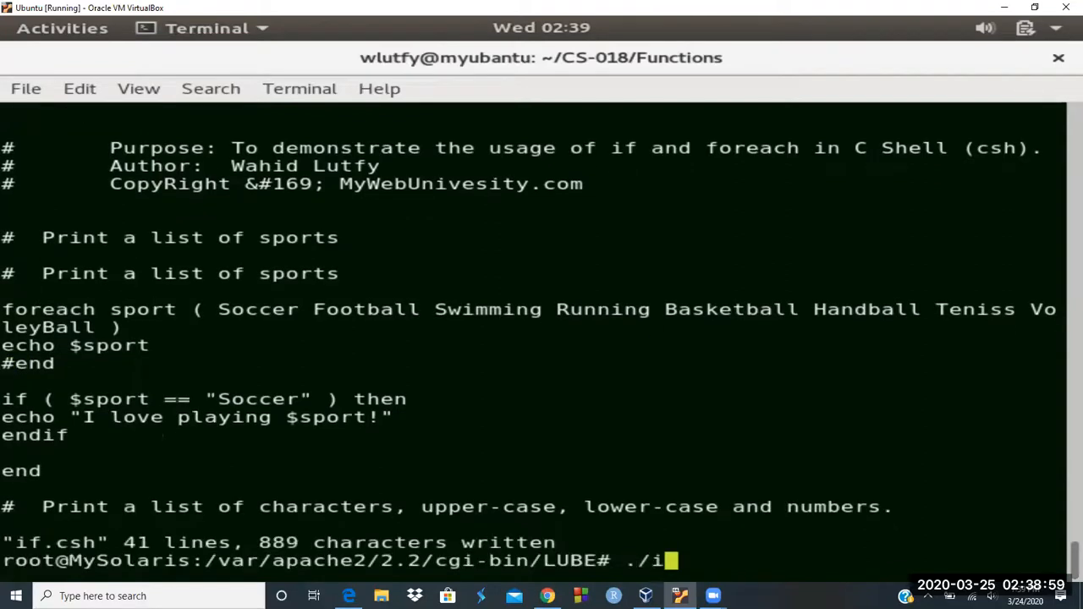
key(Return)
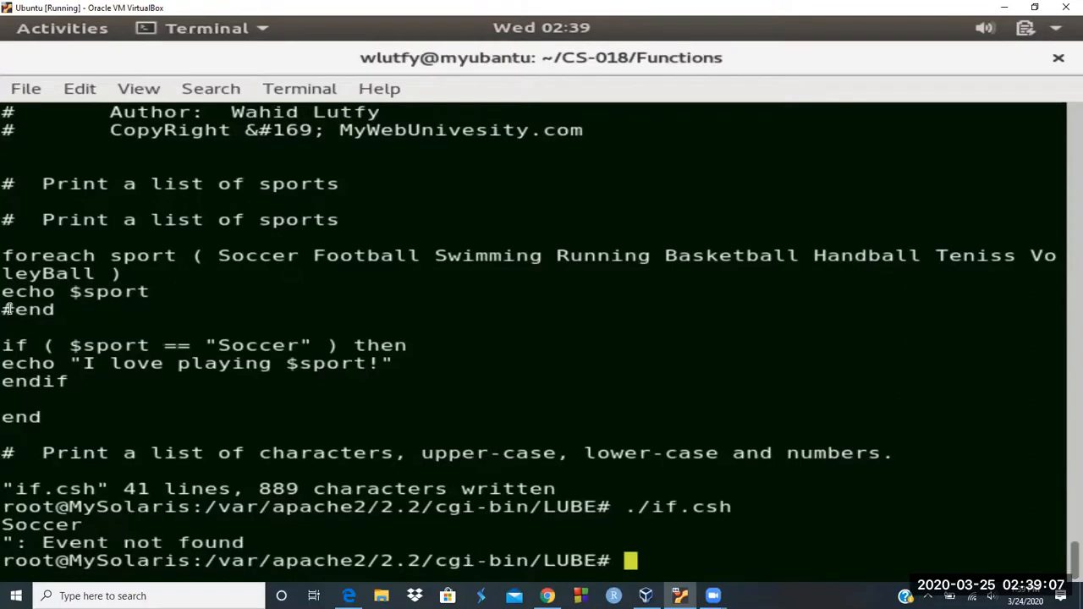
mouse_move(675, 507)
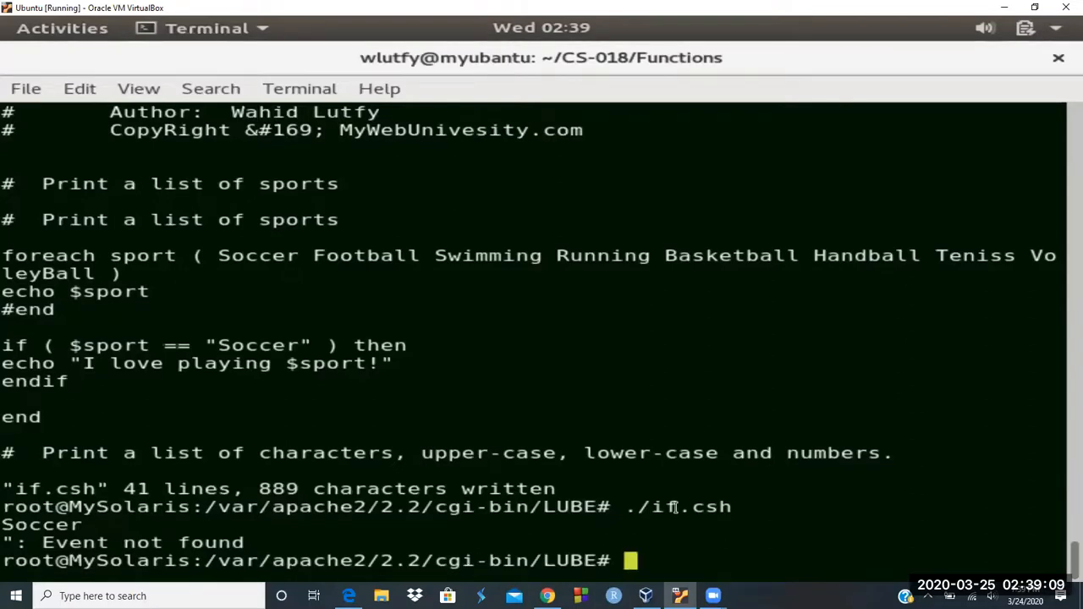
text(vi)
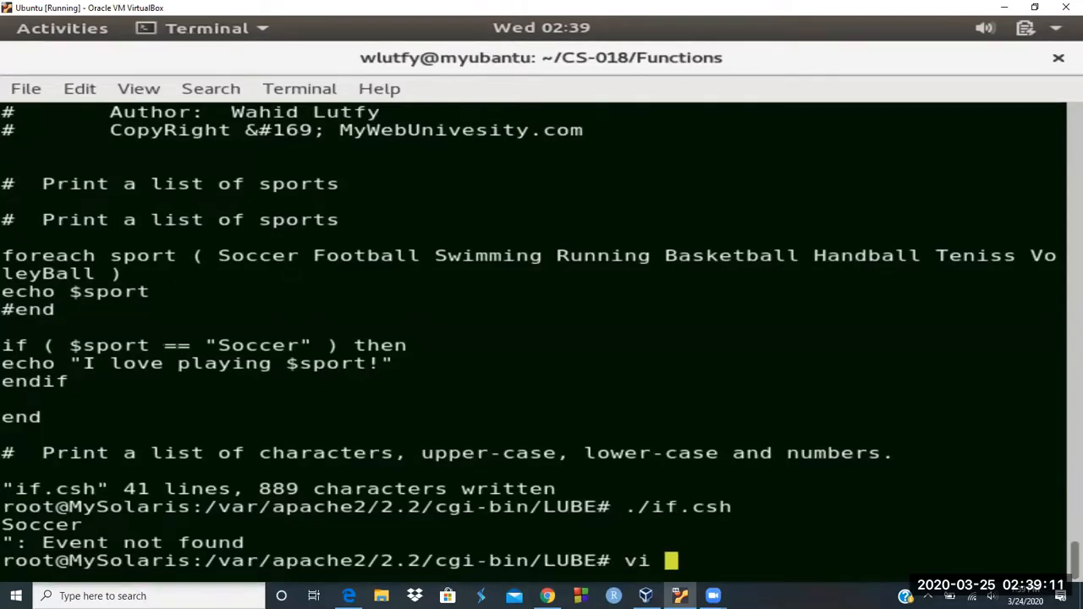
key(Return)
text(:)
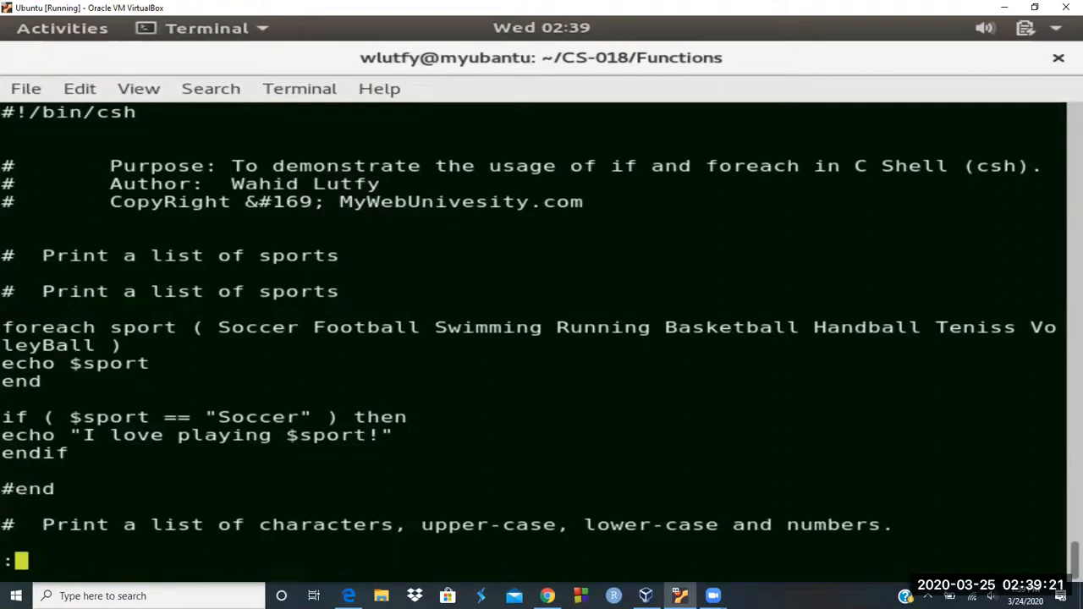
text(wq)
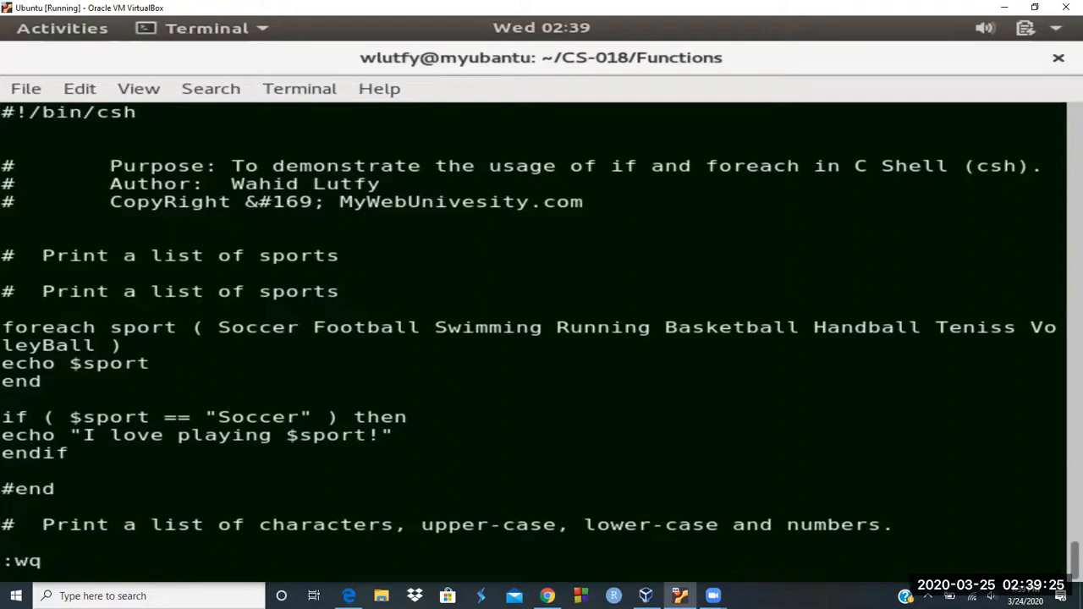
key(Return)
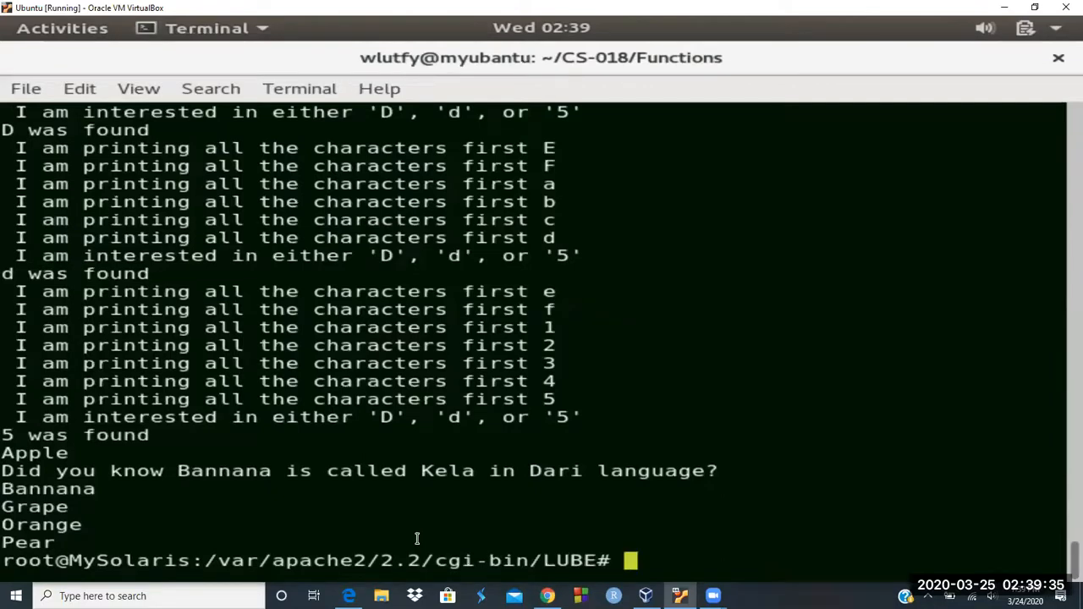
Run ./if.csh | grep -i soccer to check the Soccer output.
text(./if.csh)
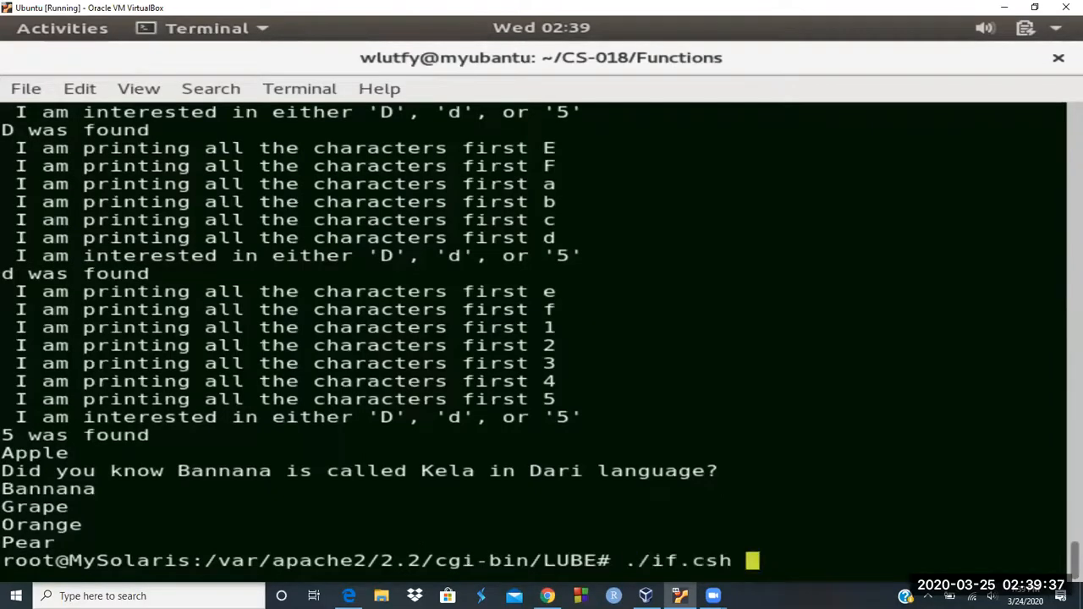
text(| g)
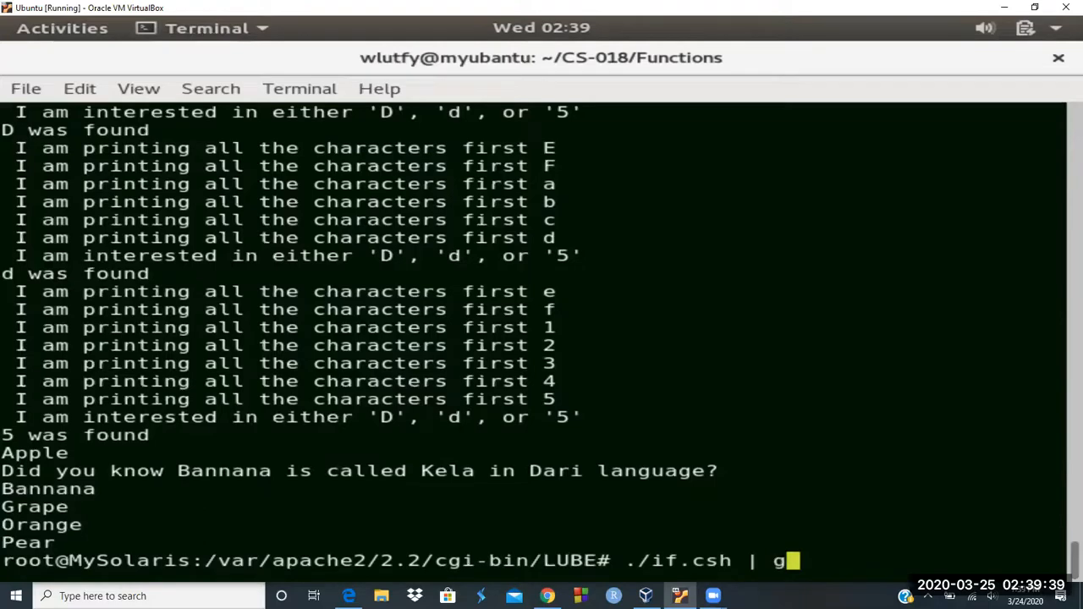
text(rep -i soccer)
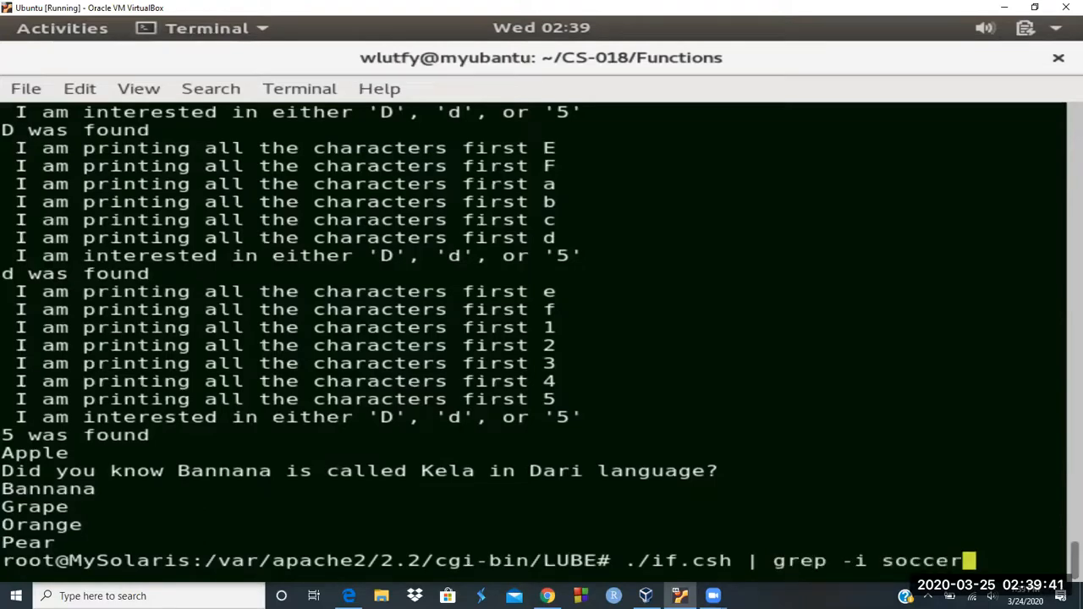
key(Return)
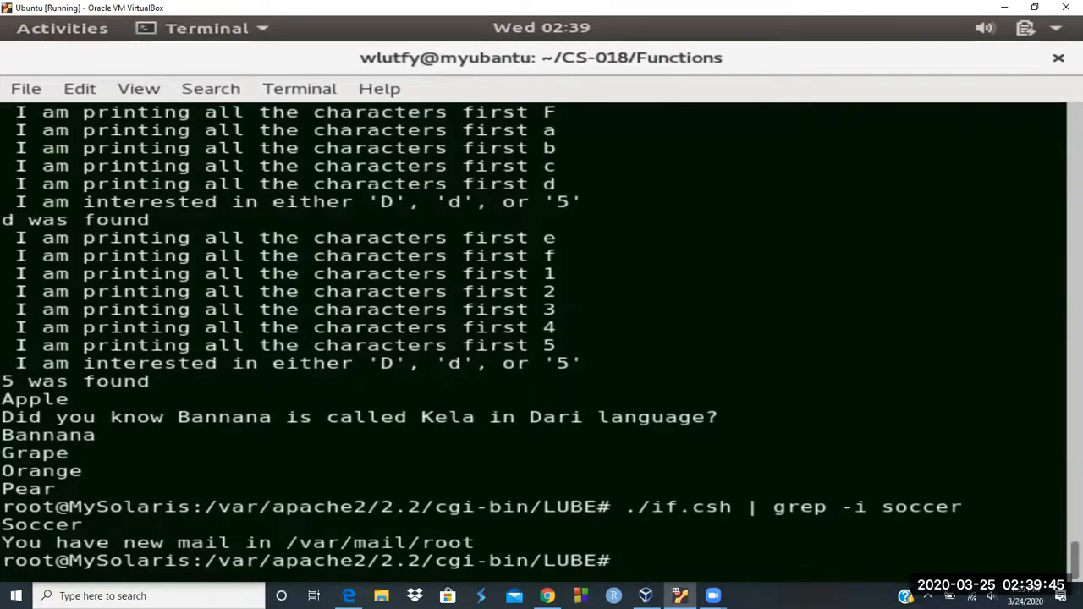
Move the loop's end below endif in if.csh, then rerun the soccer grep.
text(vi if.csh)
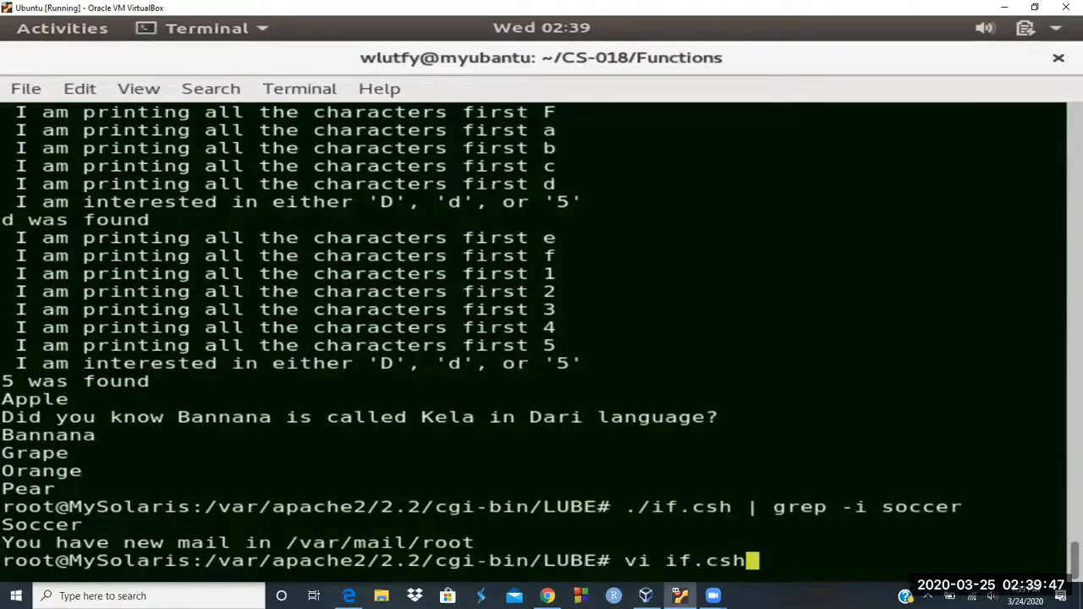
key(Return)
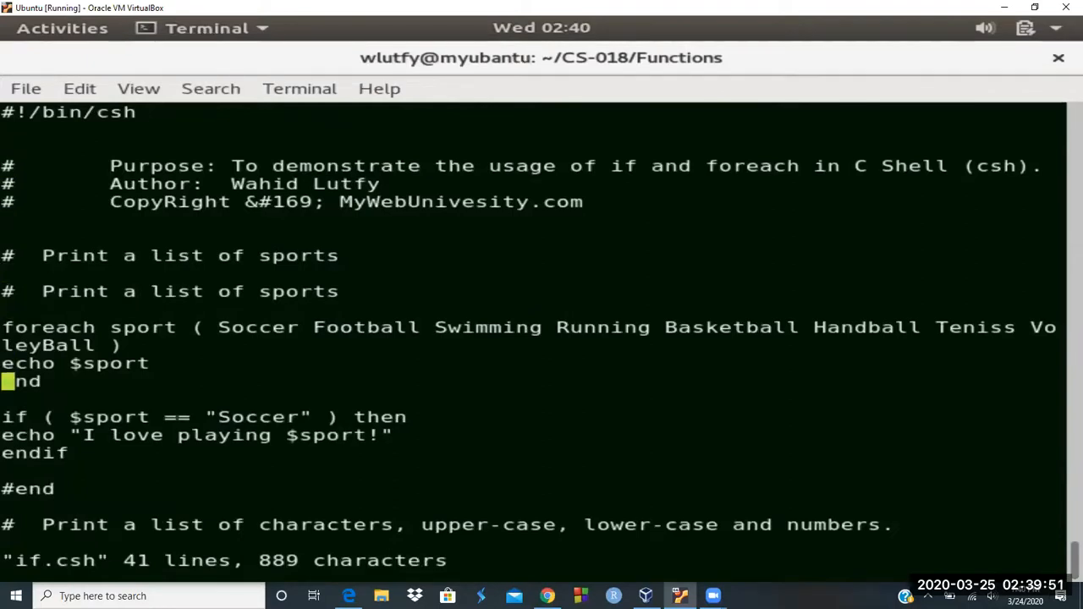
scroll(down, 3)
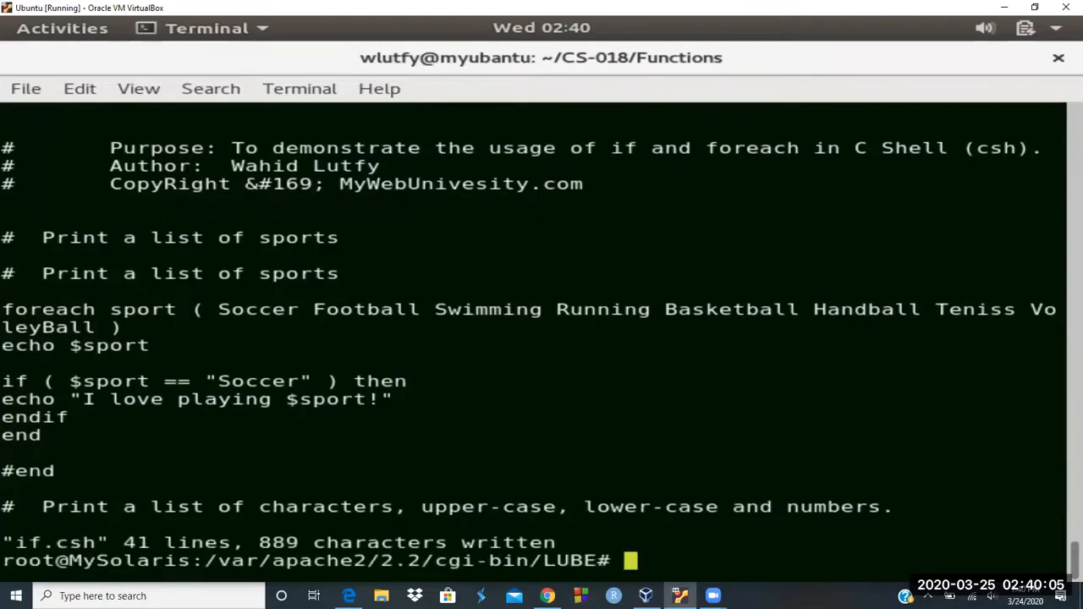
text(./if.csh | grep -i soccer)
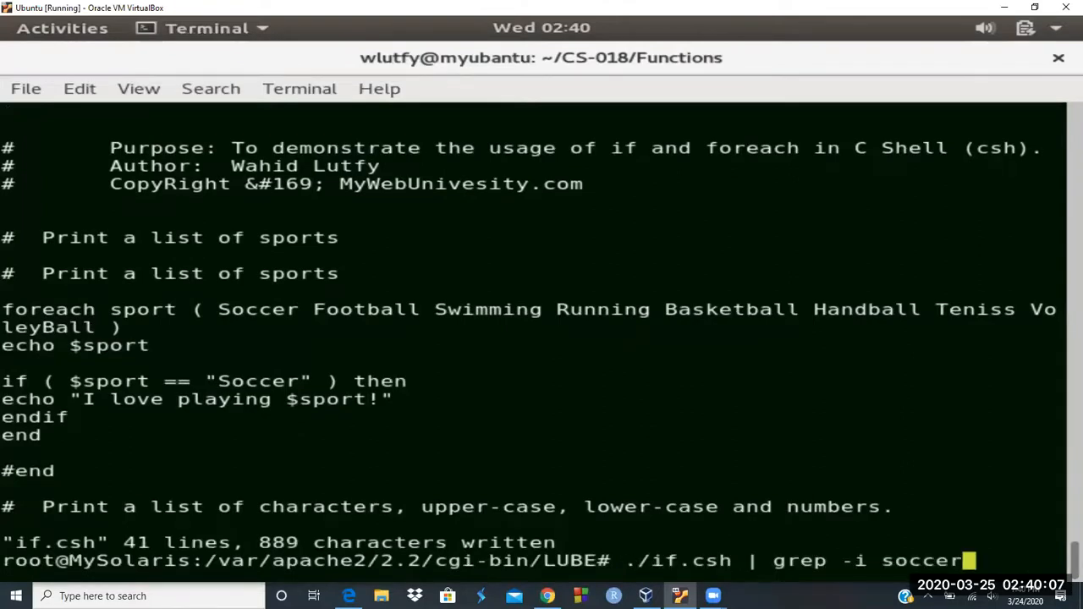
key(Return)
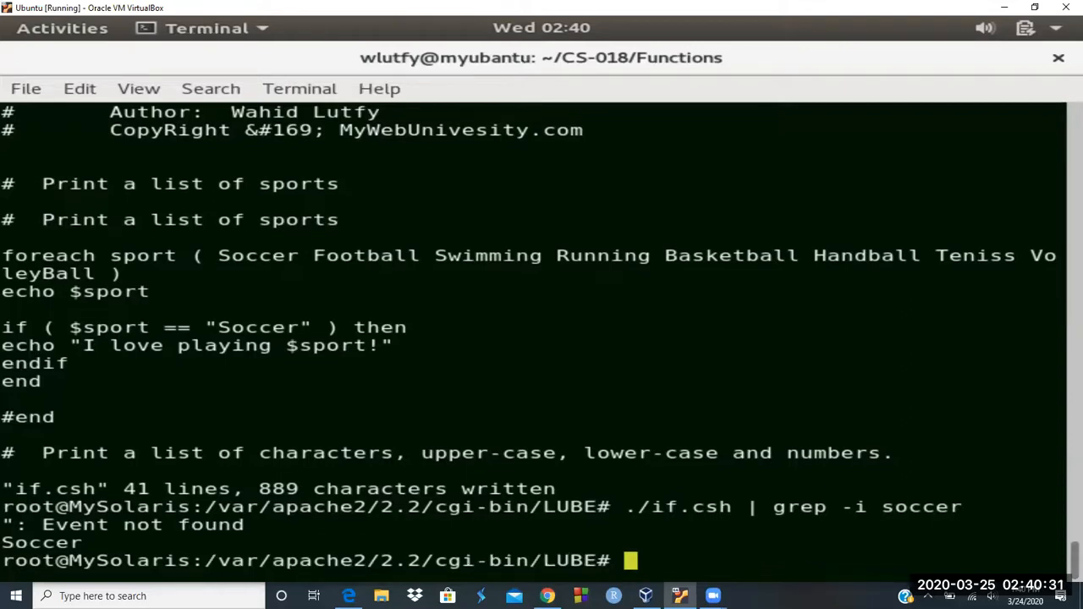
text(./if.csh | grep -i soccer)
text(vi if.csh)
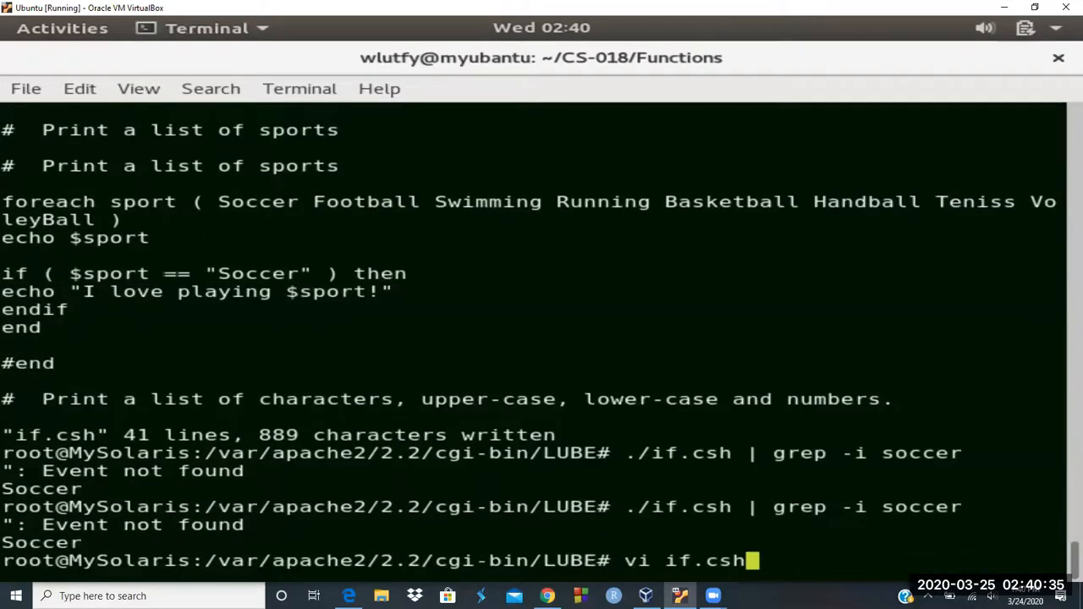
Wrap the Soccer condition in double parentheses: (( $sport == "Soccer" )).
key(Return)
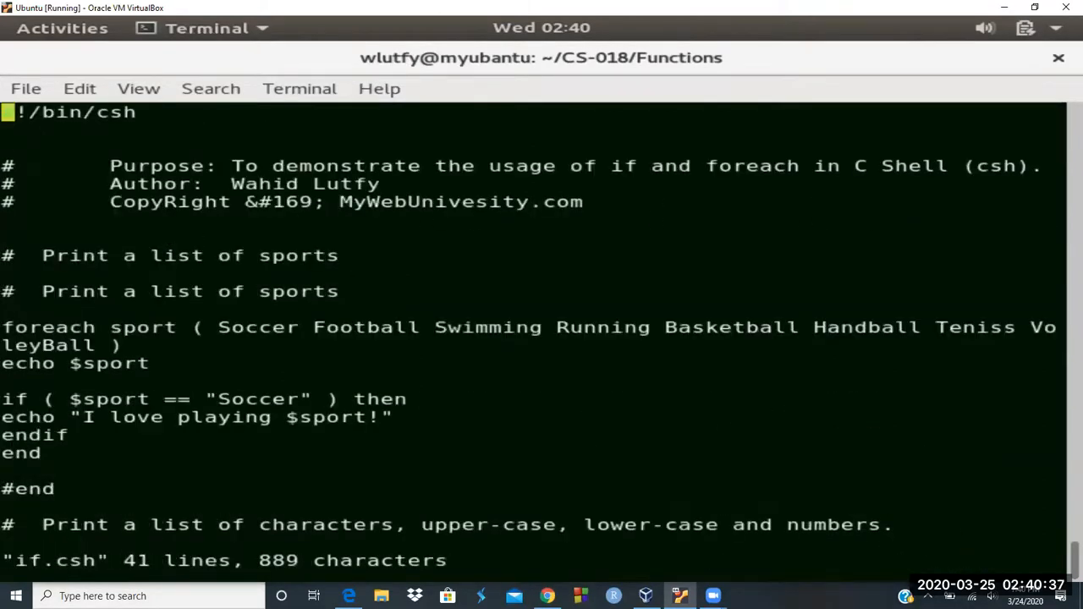
scroll(down, 3)
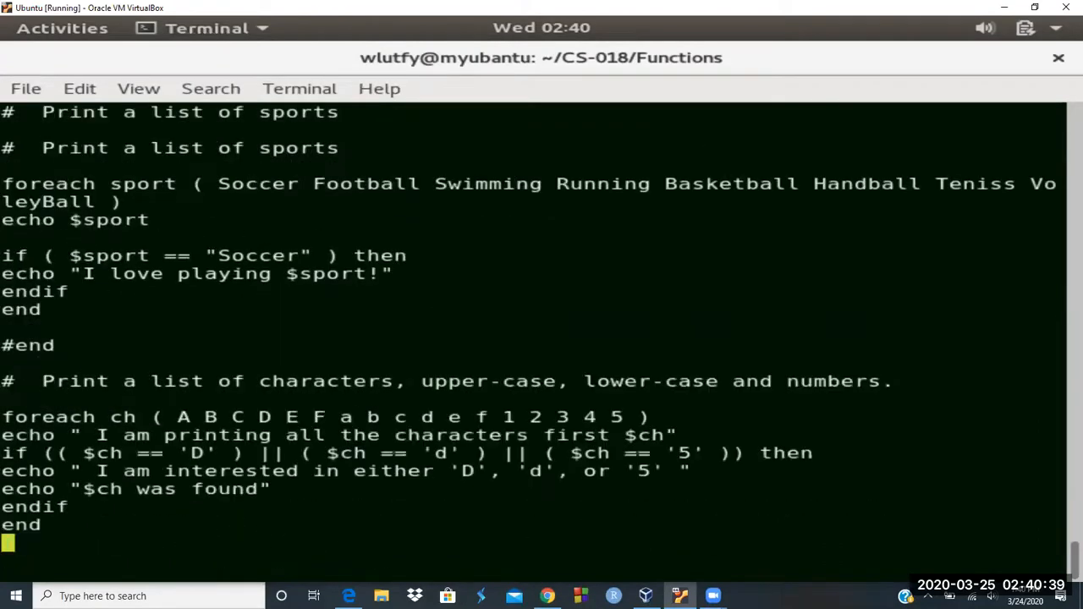
scroll(down, 3)
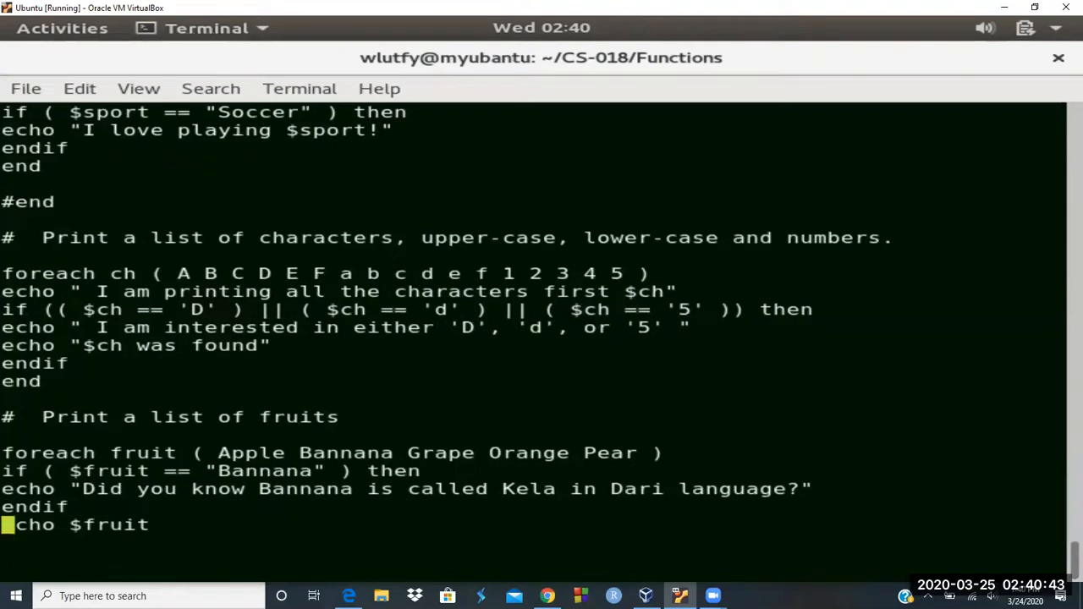
scroll(up, 3)
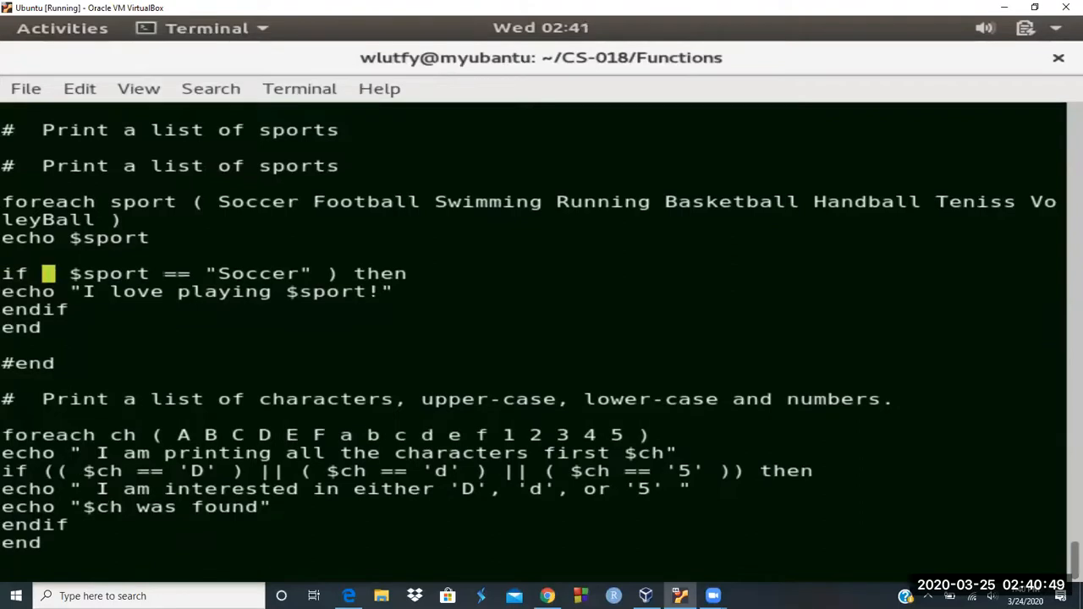
text(()
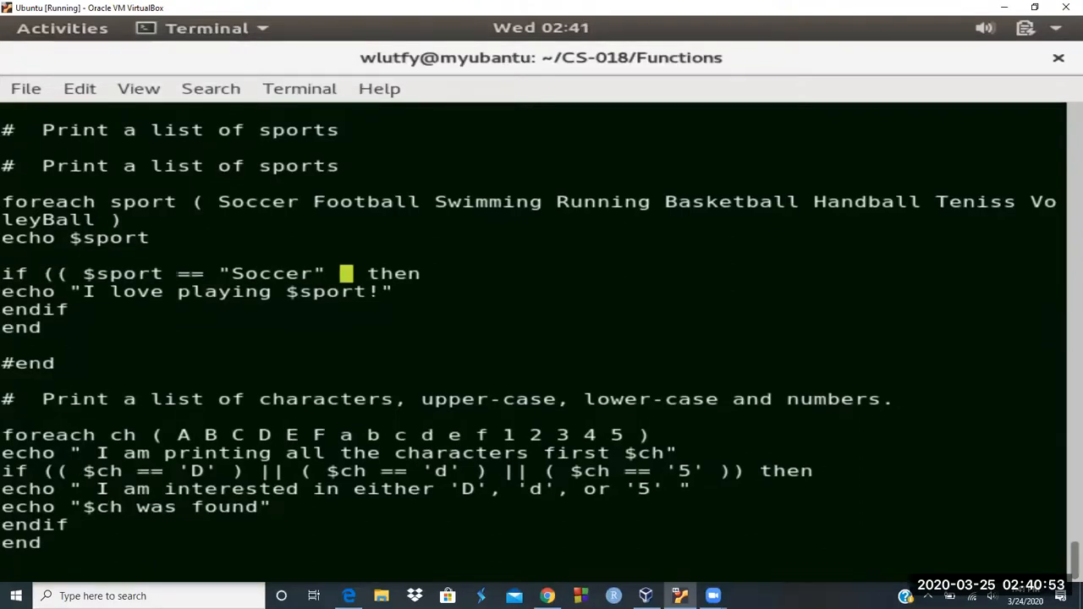
text()))
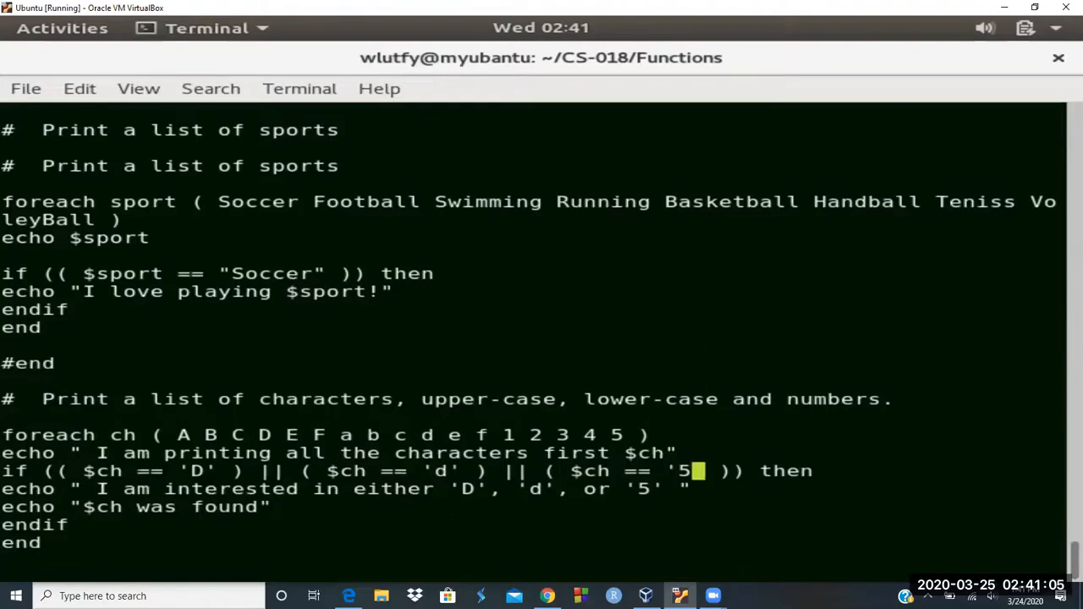
Replace the echo line's exclamation mark with a period and save with :wq.
scroll(down, 3)
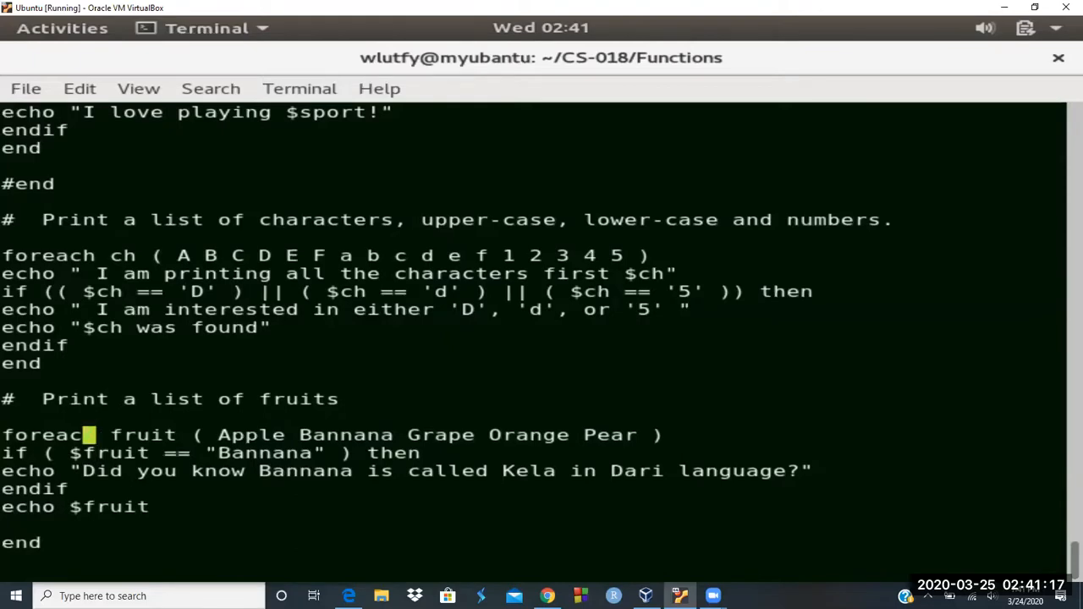
scroll(up, 3)
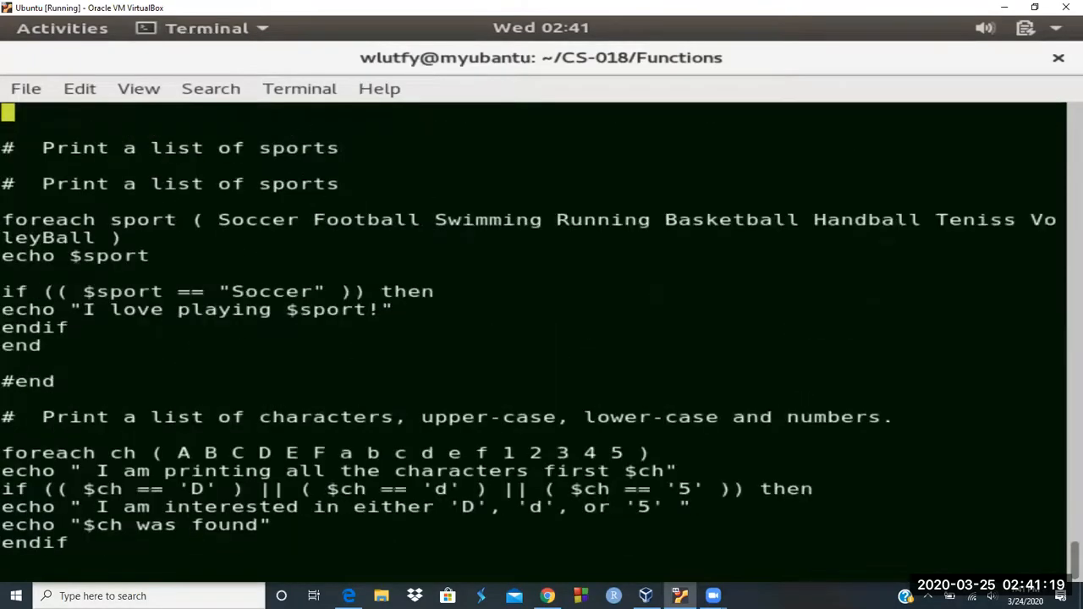
scroll(up, 3)
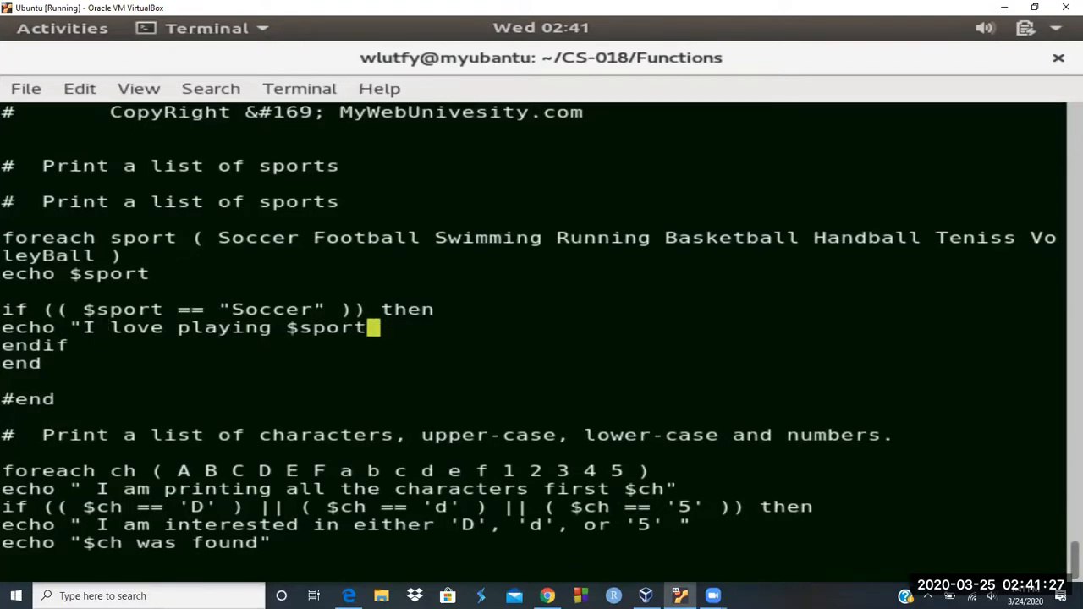
text(.")
click(533, 561)
text(:w)
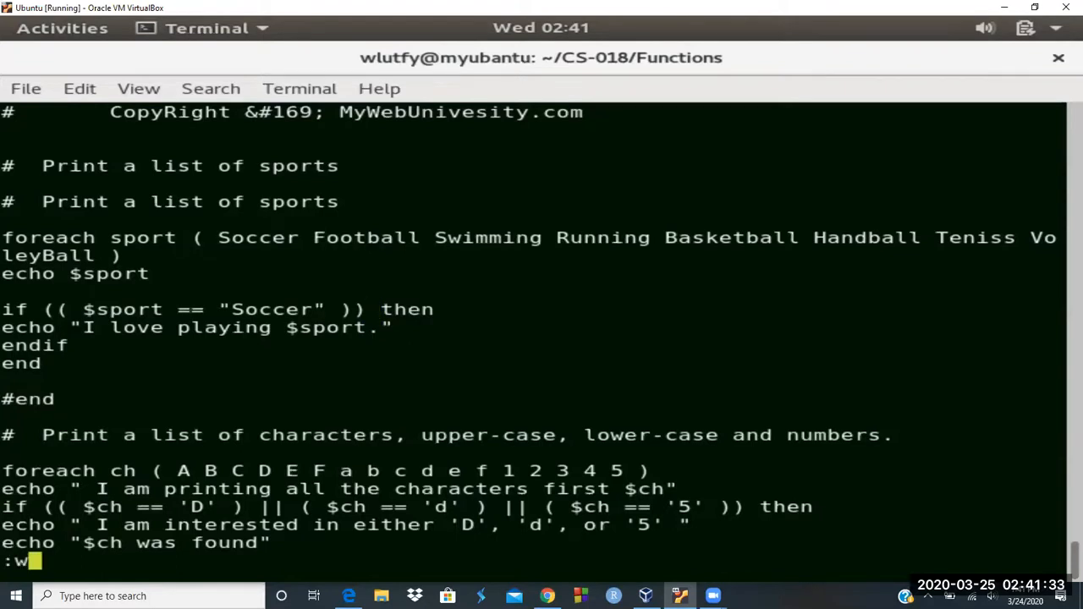
key(Return)
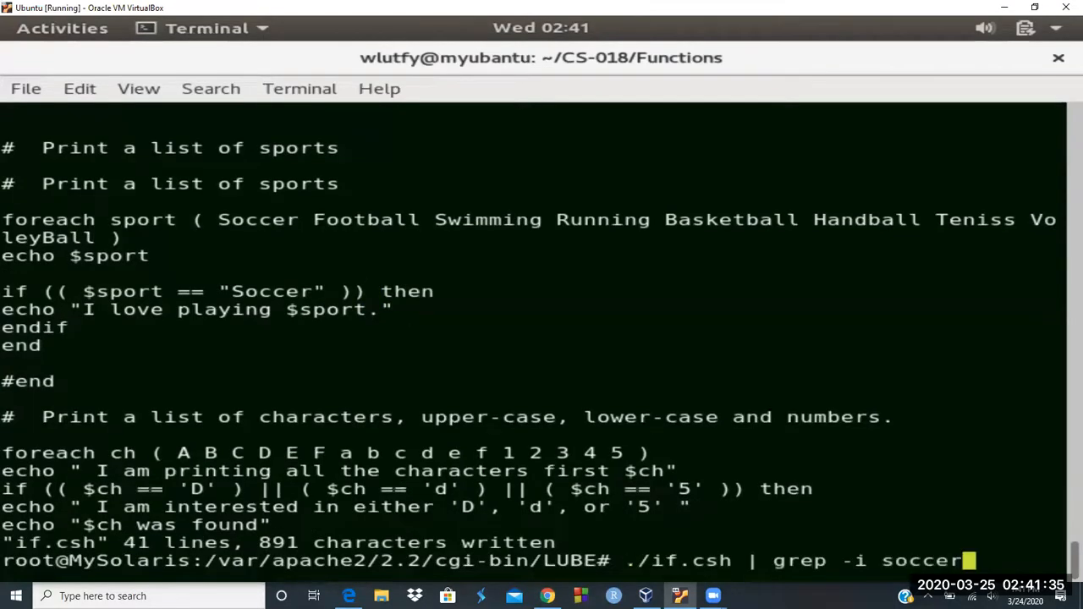
Run the soccer-filtered if.csh, printing 'I love playing Soccer.', and run it again.
key(Return)
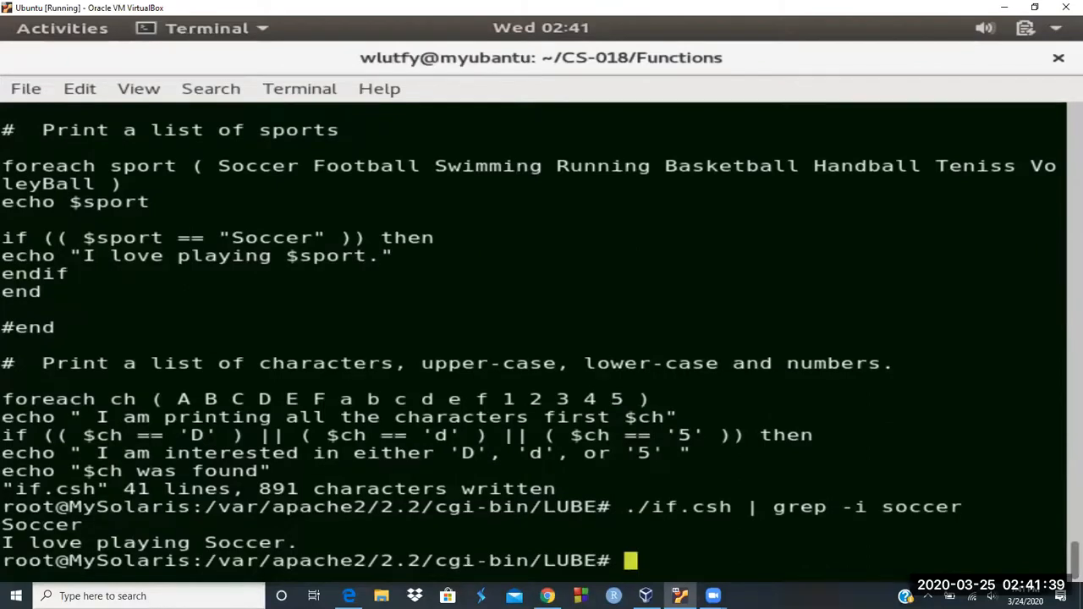
text(./if.csh | grep -i socce)
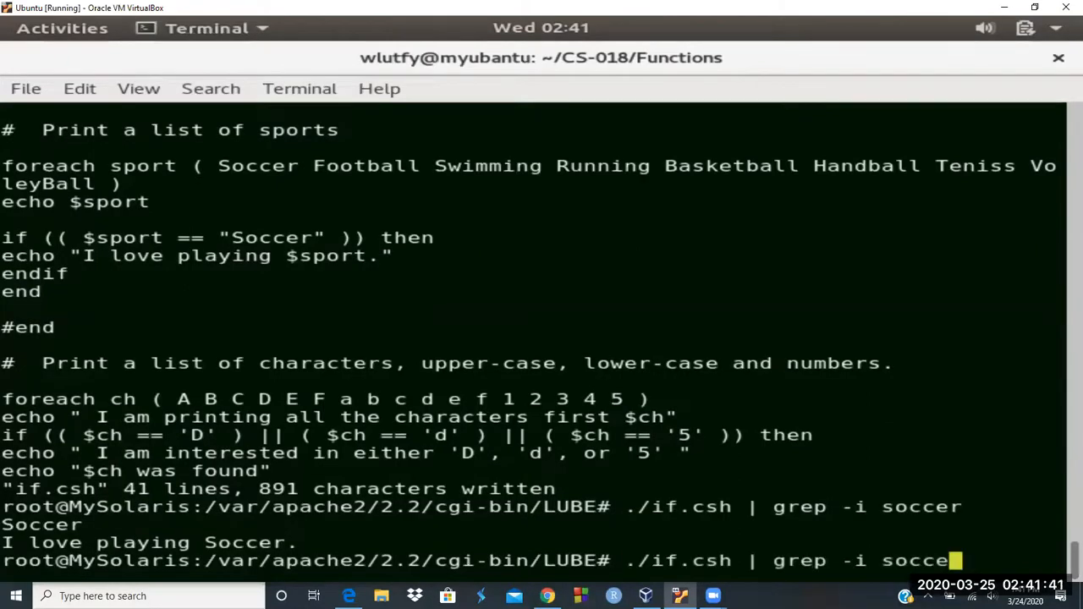
key(Return)
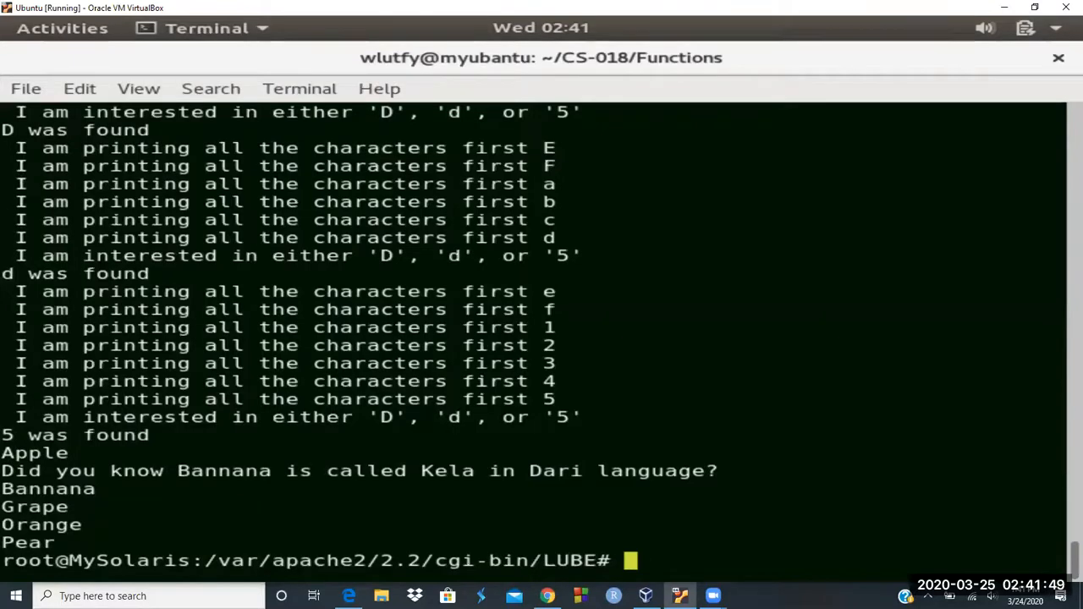
text(vi if.c)
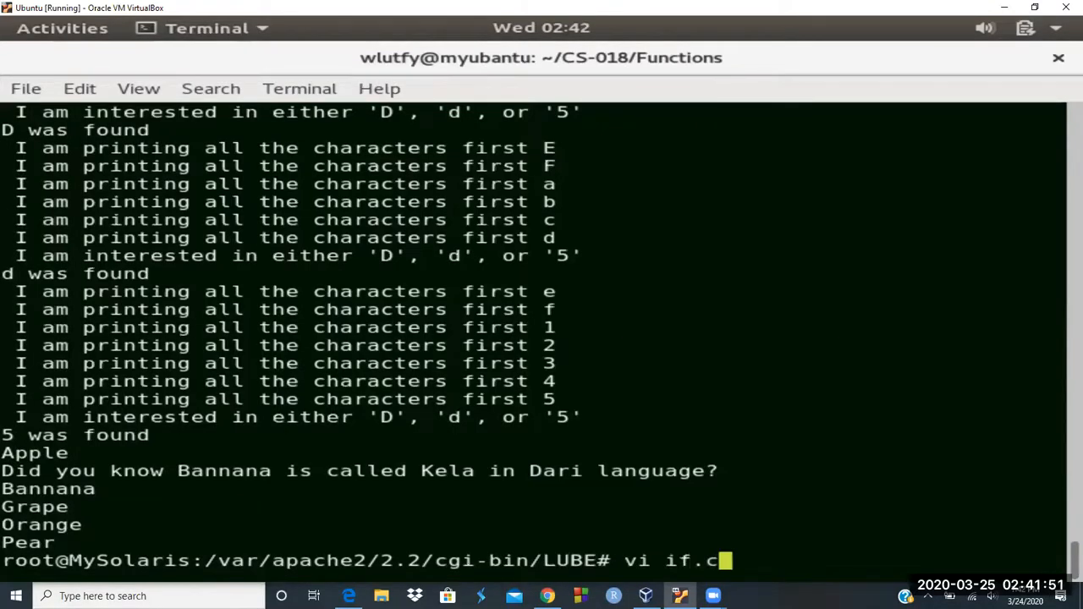
Add a period and escaped exclamation mark (\!) to the Soccer echo line and save.
key(Return)
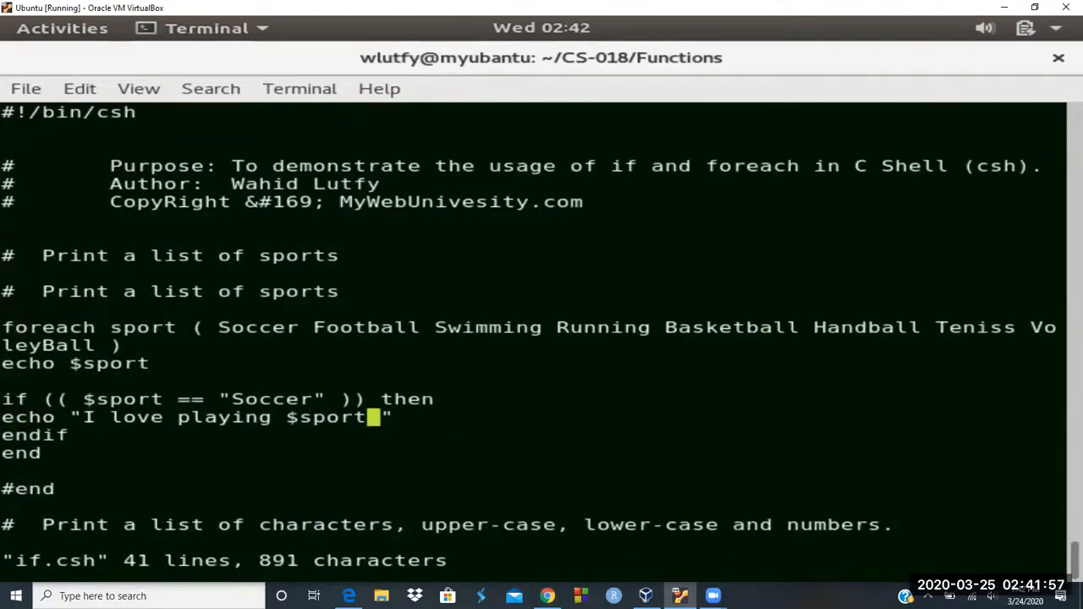
text(.)
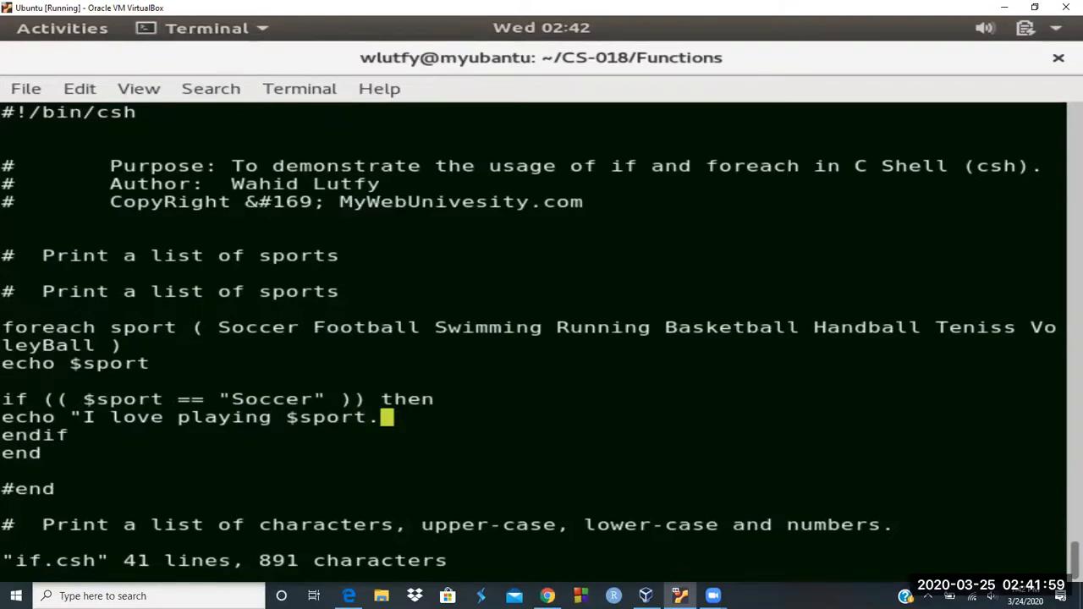
text(")
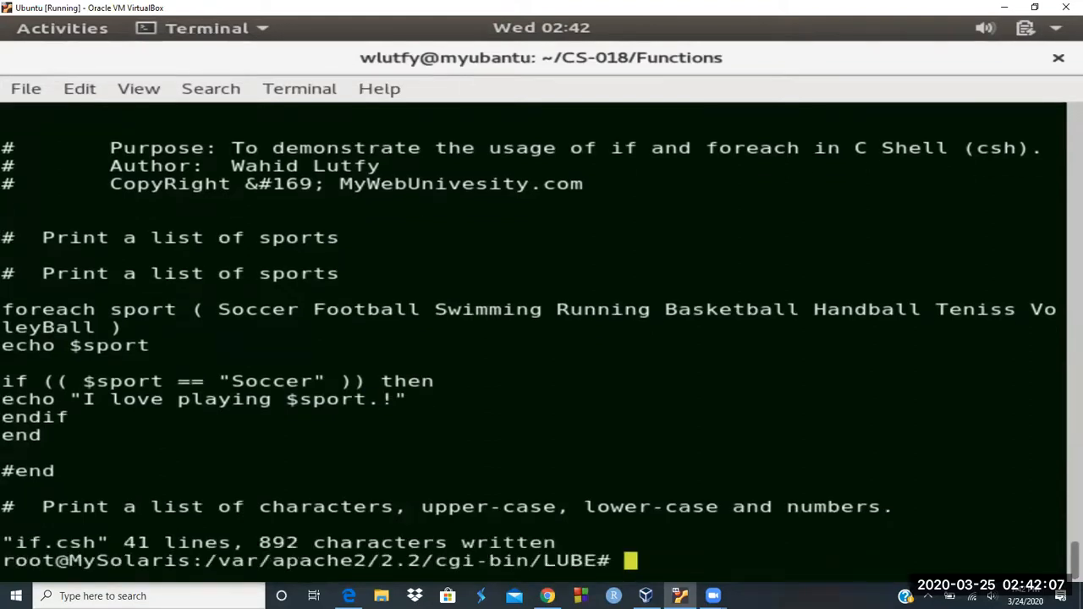
text(vi if.csh)
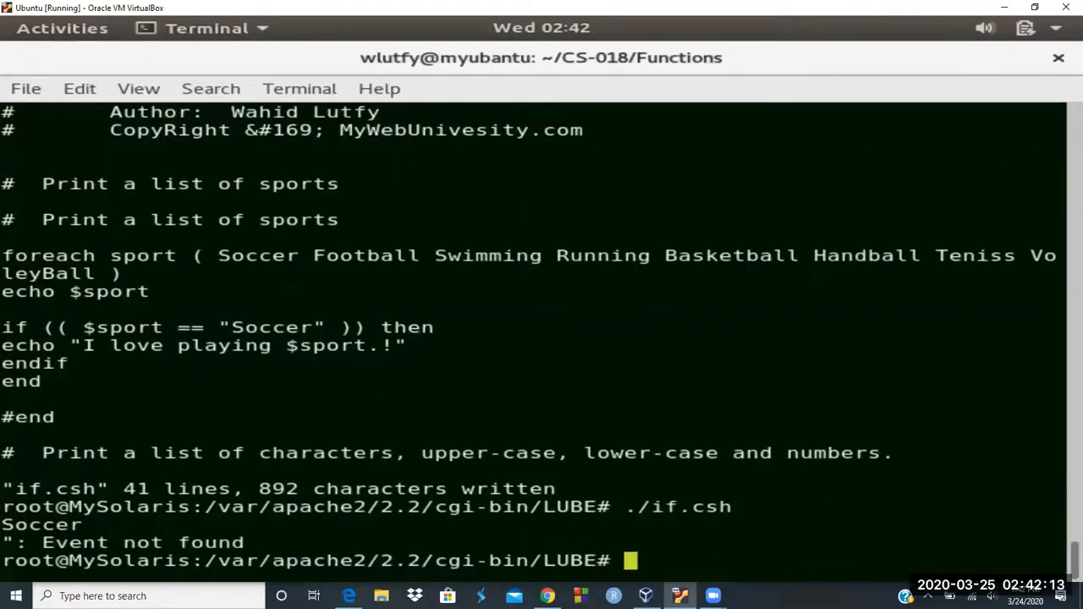
scroll(up, 3)
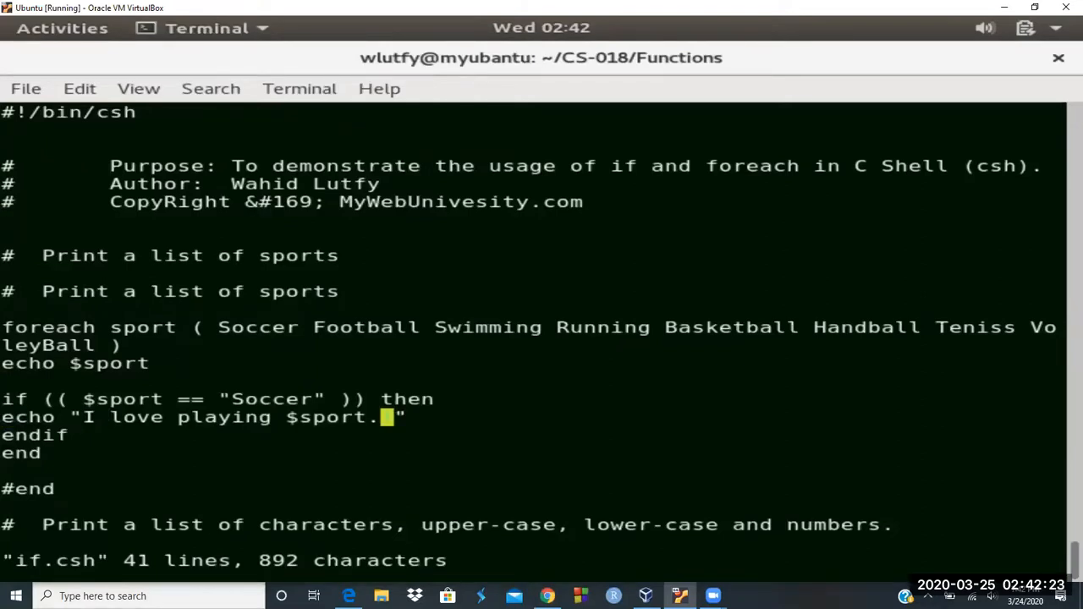
text(\!)
text(vi if.csh)
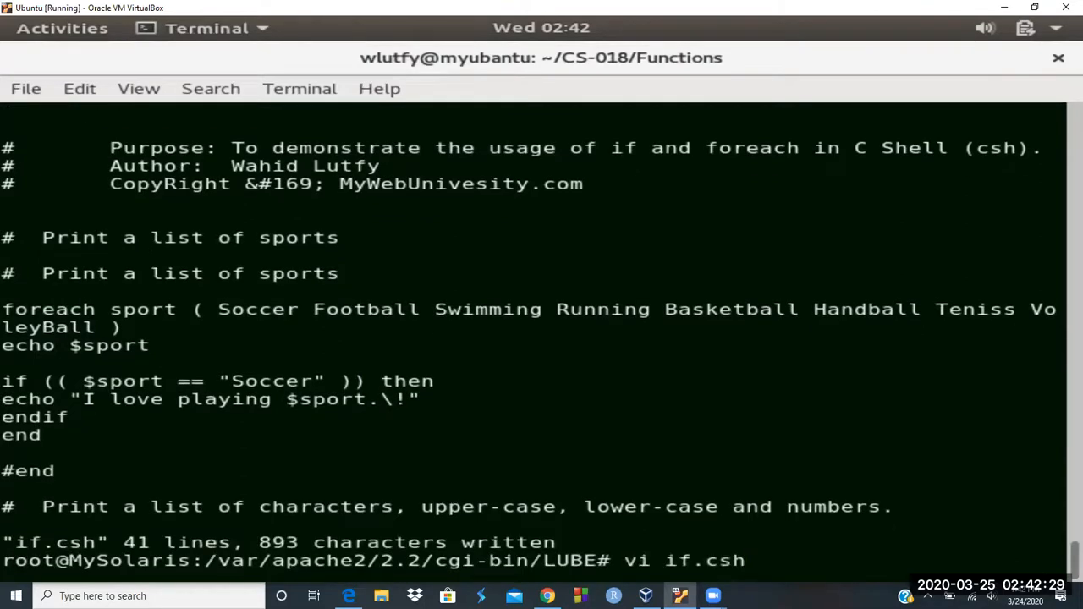
key(Return)
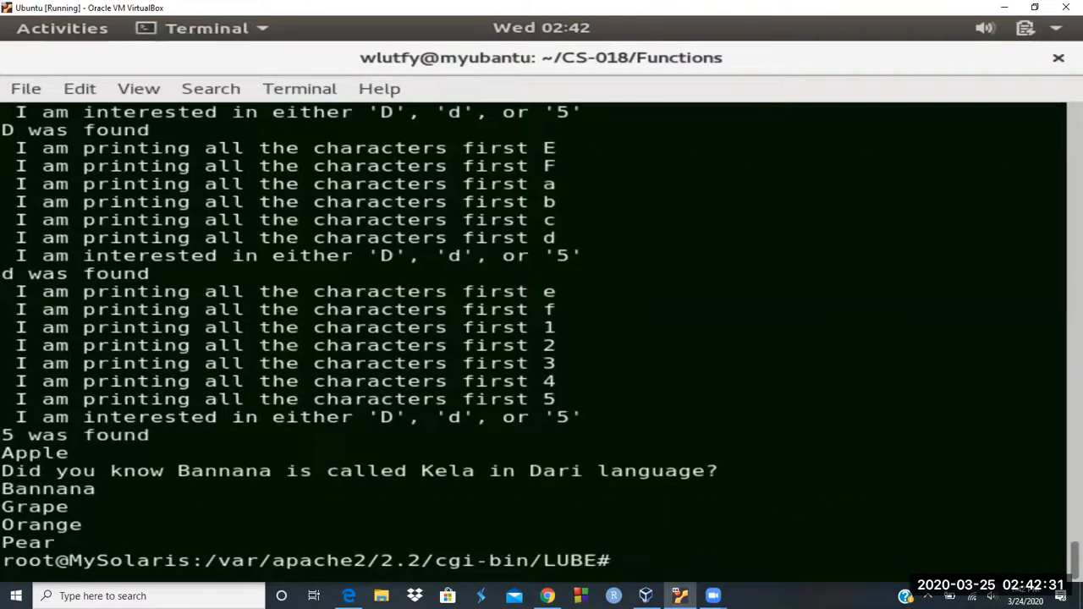
Remove the extra parentheses around the $sport comparison in if.csh and save with :wq.
text(vi if.csh)
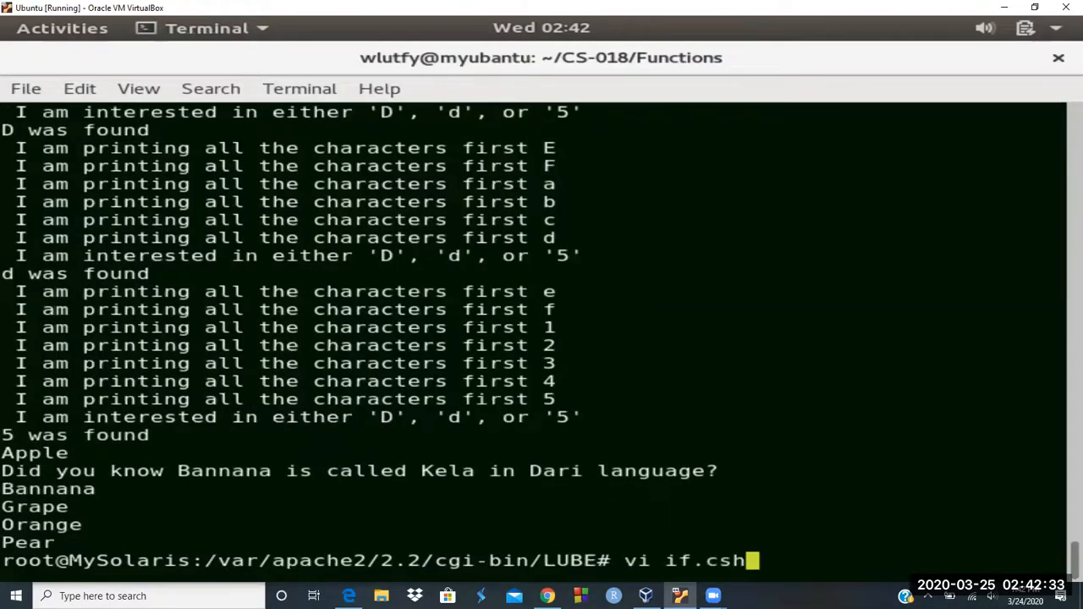
key(Return)
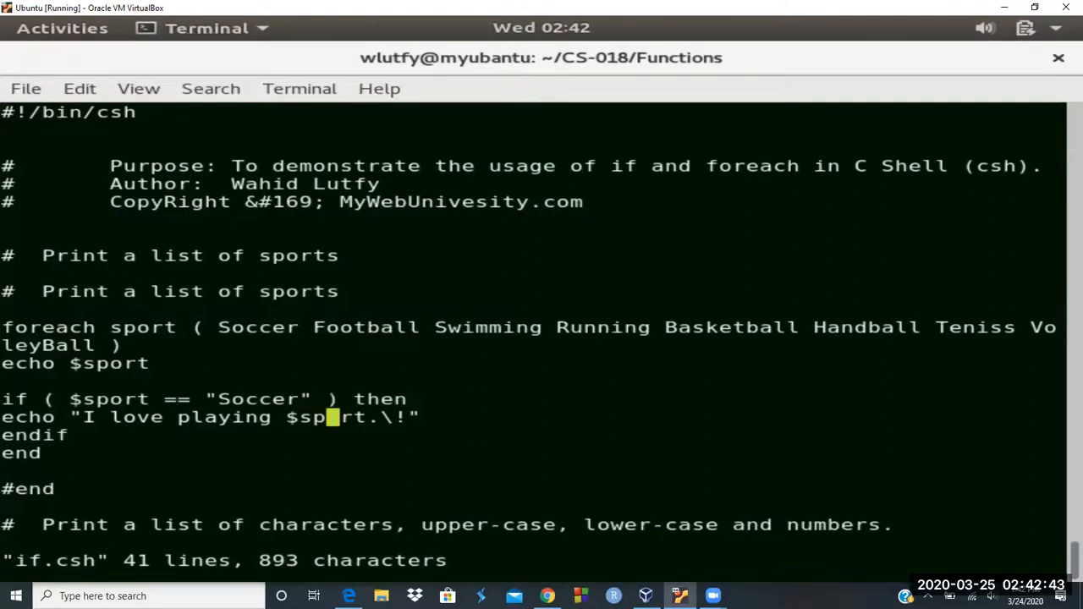
scroll(down, 3)
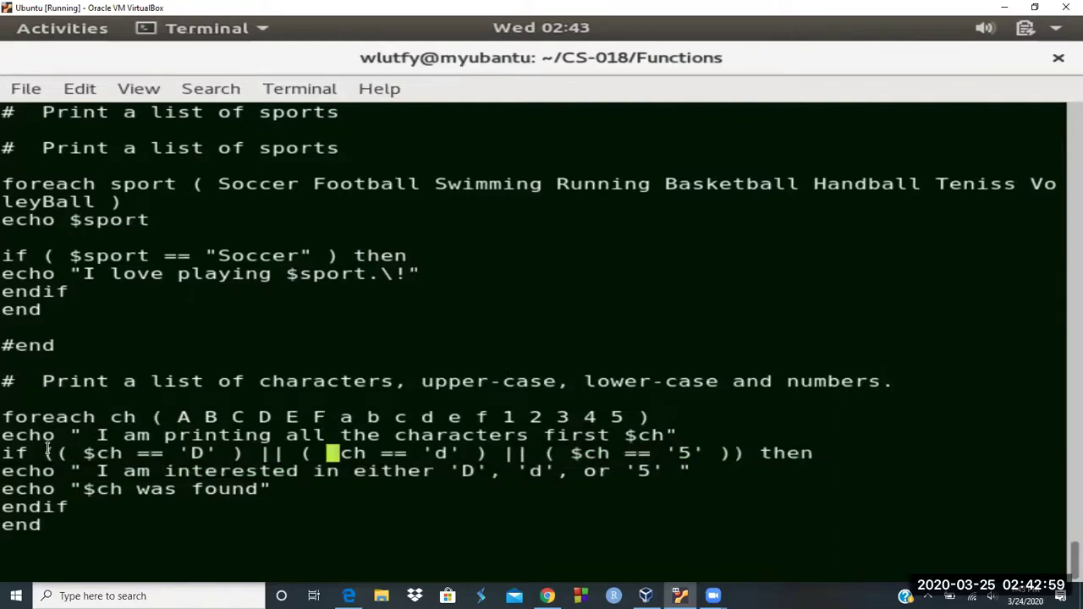
mouse_move(141, 456)
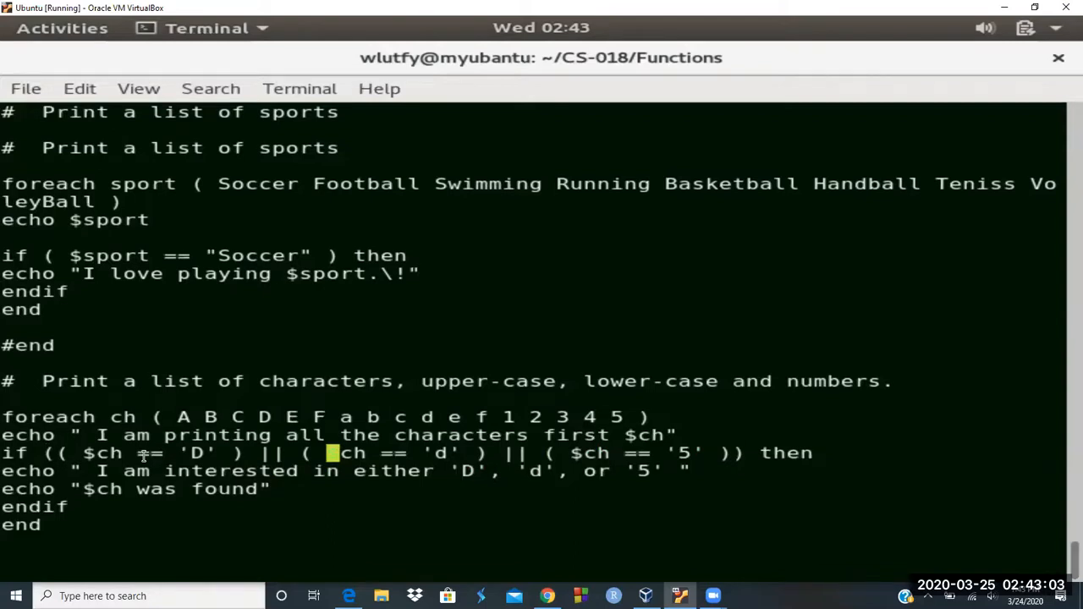
mouse_move(617, 469)
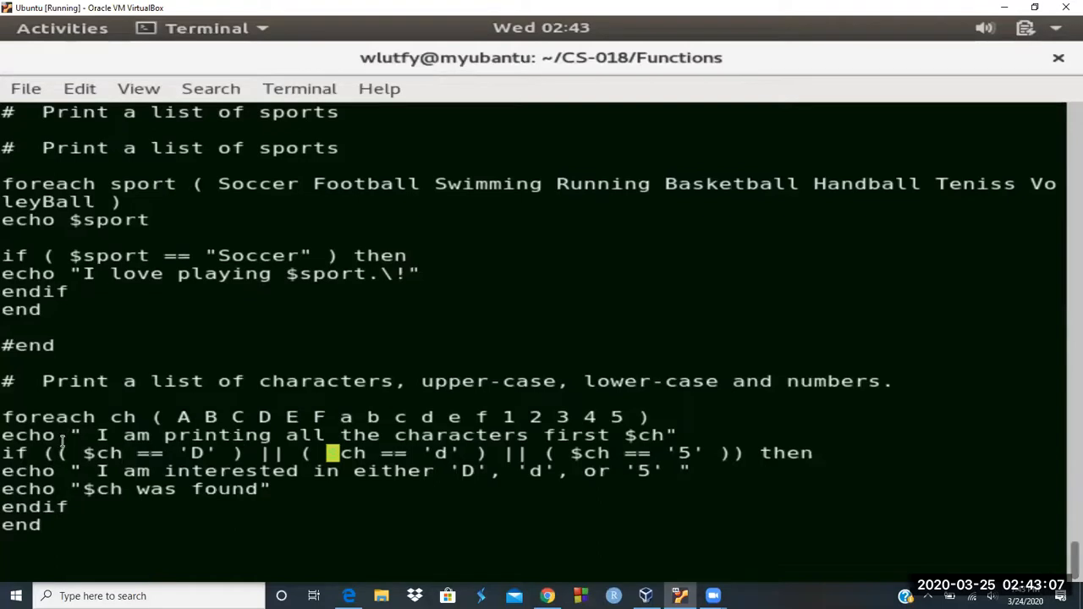
mouse_move(623, 262)
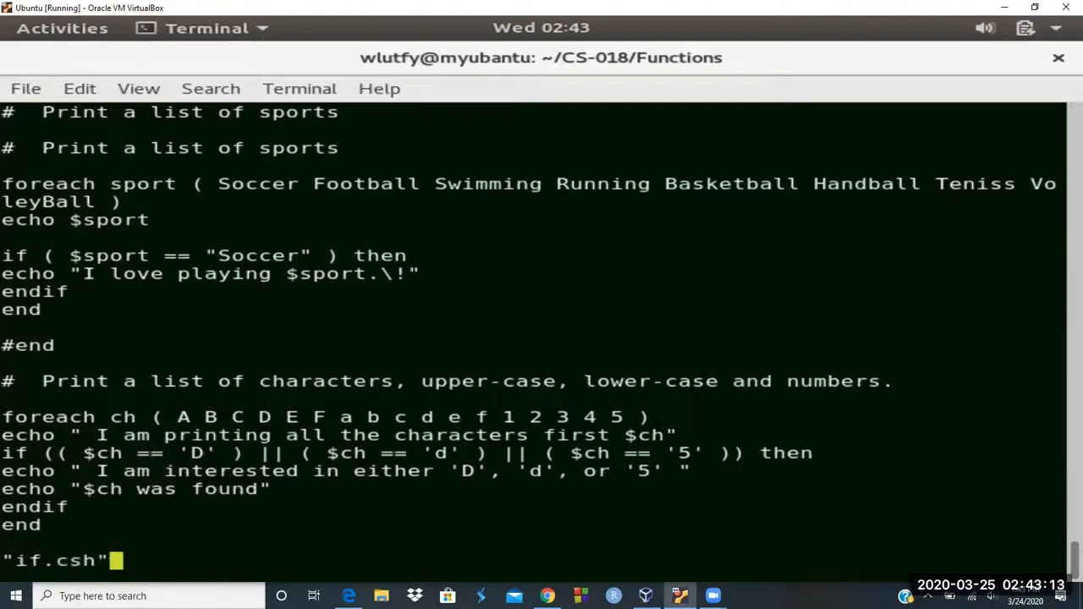
key(Return)
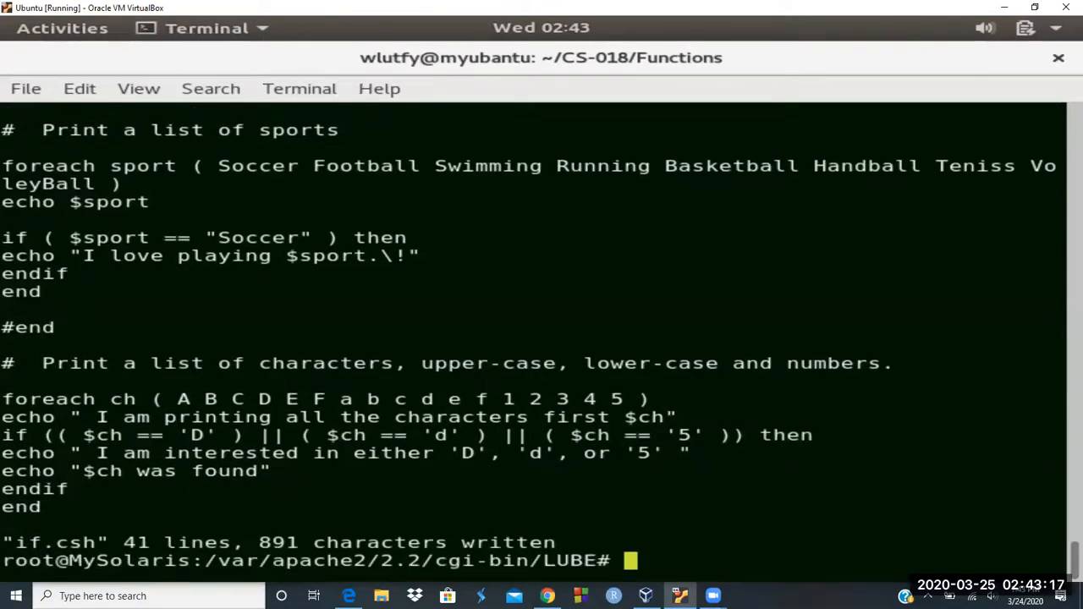
text(./)
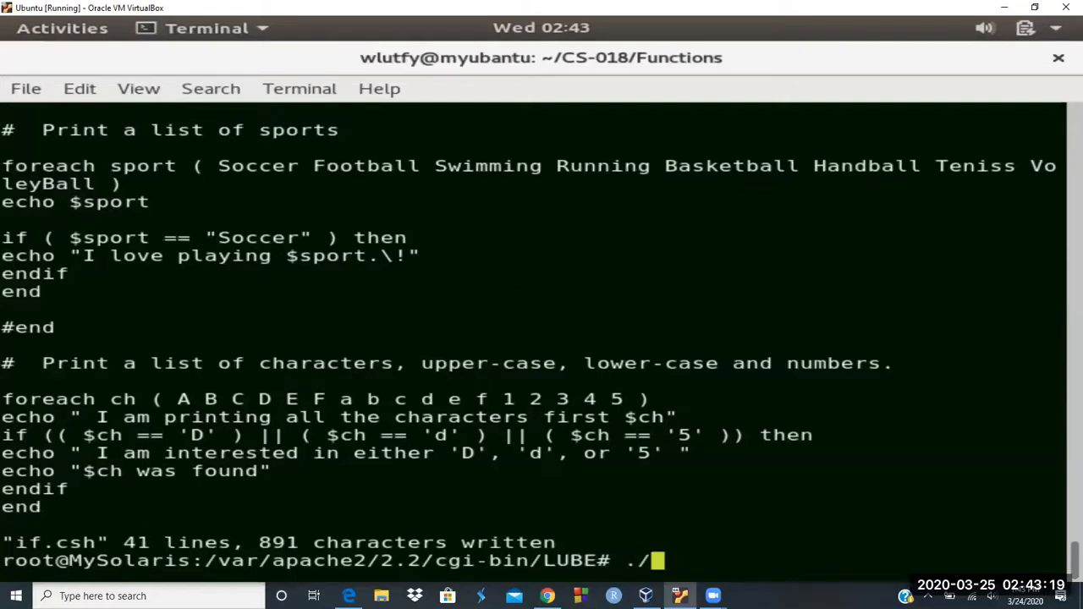
Run ./if.csh, then ./if.csh | grep -i love, showing 'I love playing Soccer.!'.
text(if.csh)
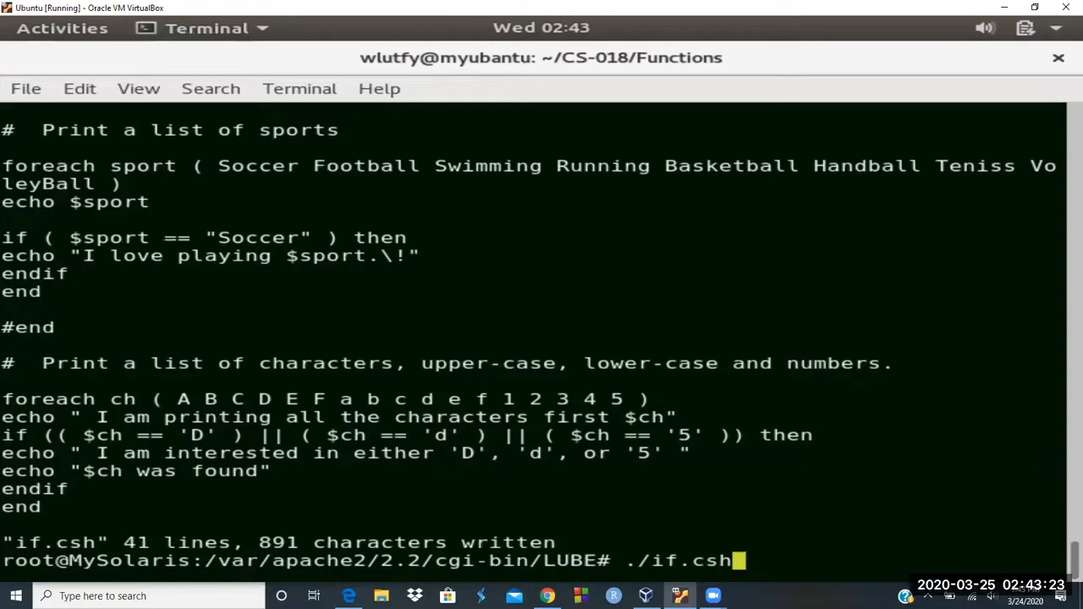
key(Return)
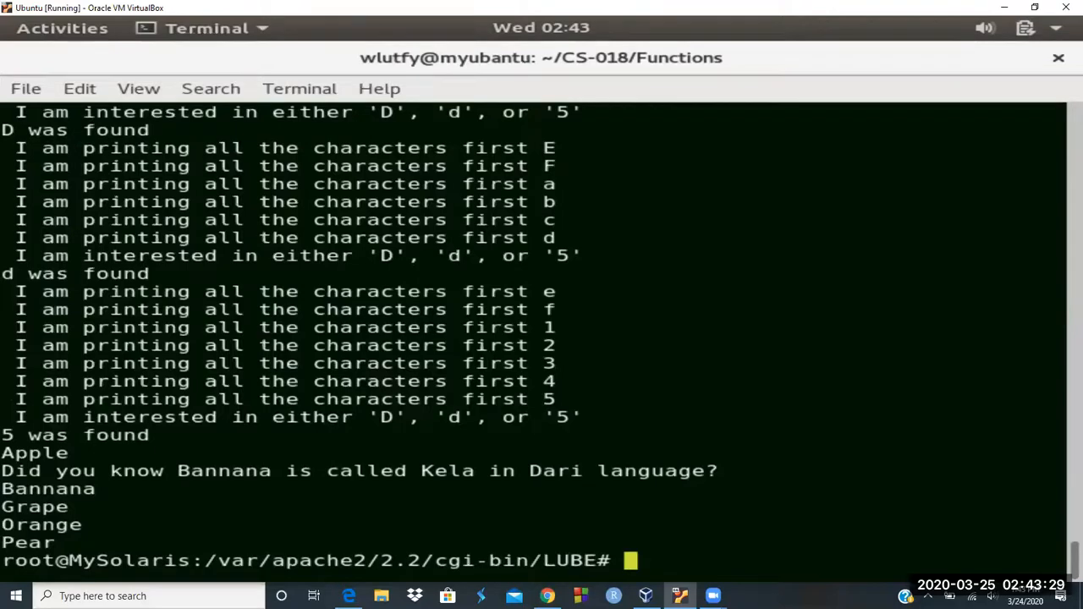
text(./if.csh | grep)
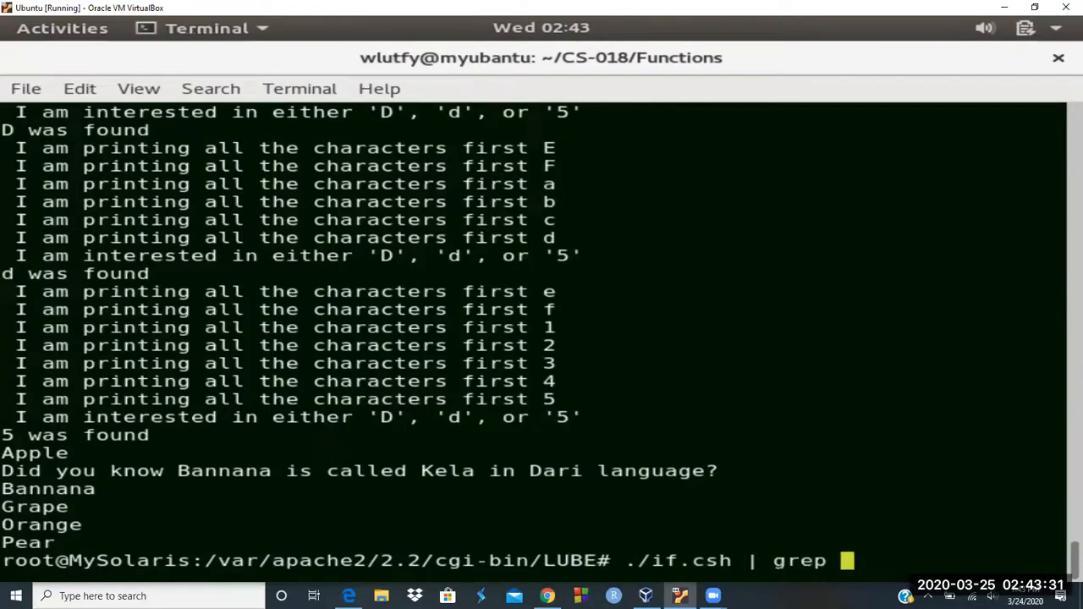
text(-i lov)
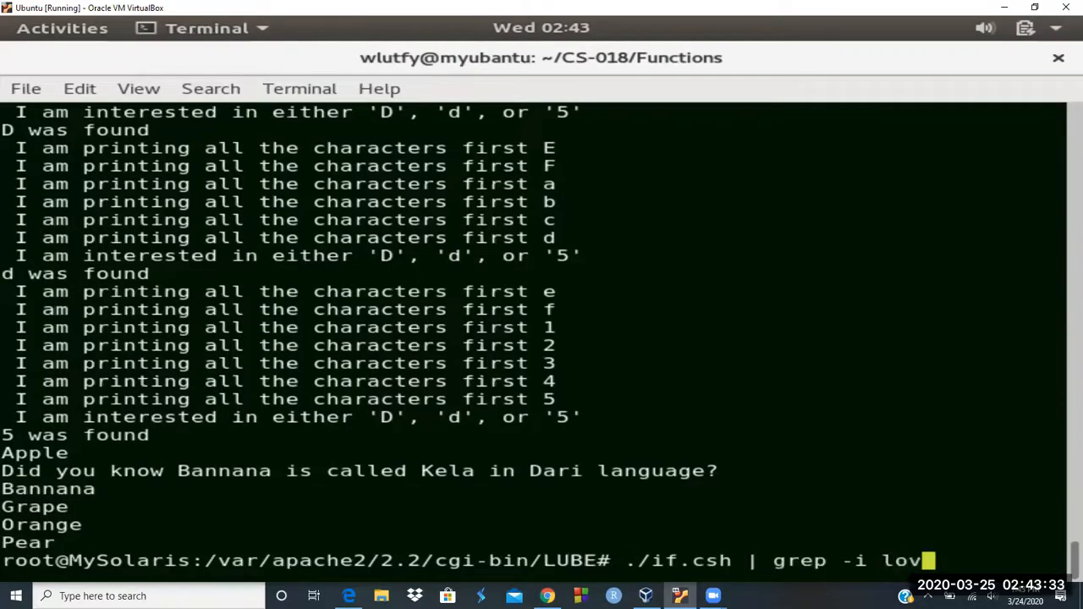
key(Return)
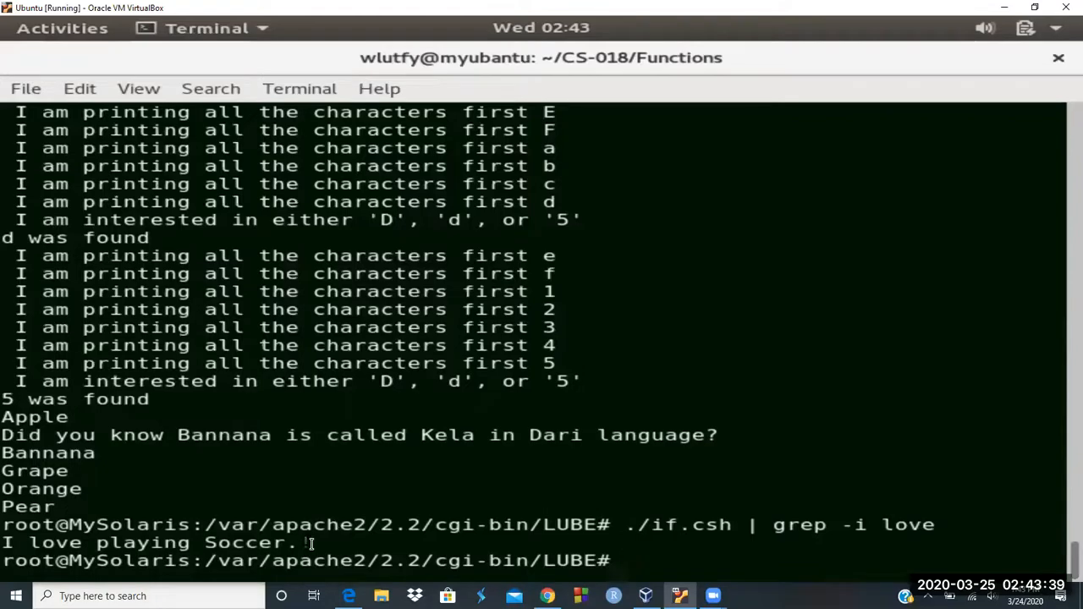
mouse_move(663, 476)
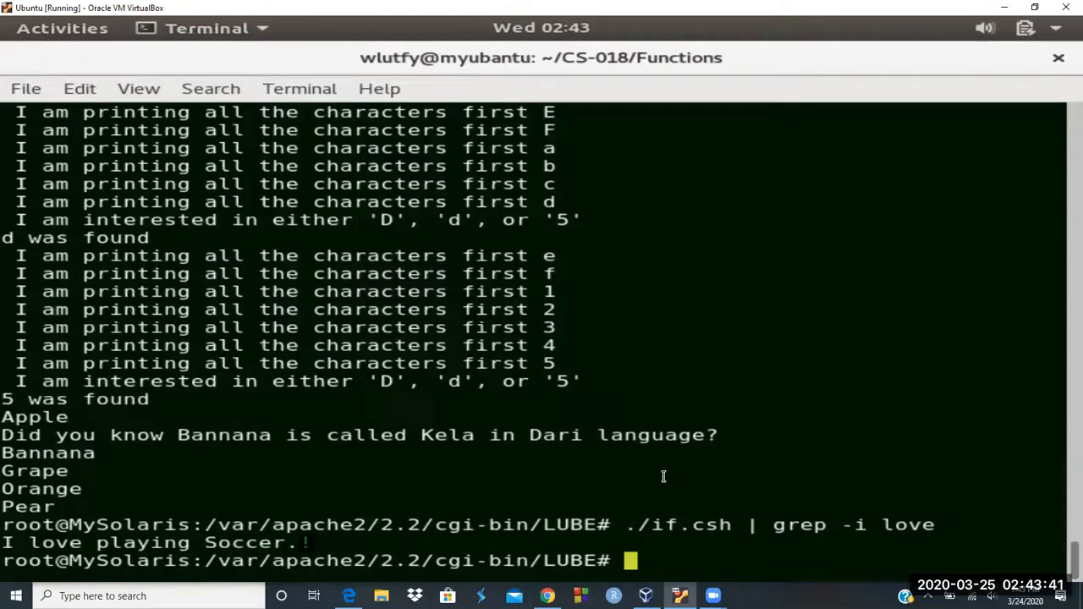
text(vi if.c)
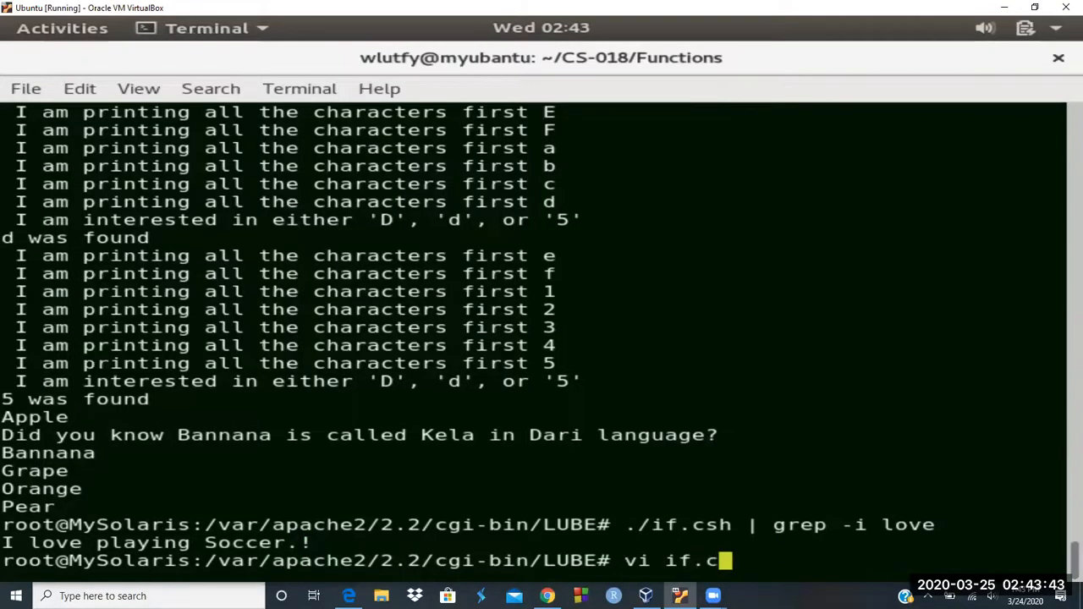
Delete the stray #end line from if.csh in vi, save it, and enter ls -l *.sh.
key(Return)
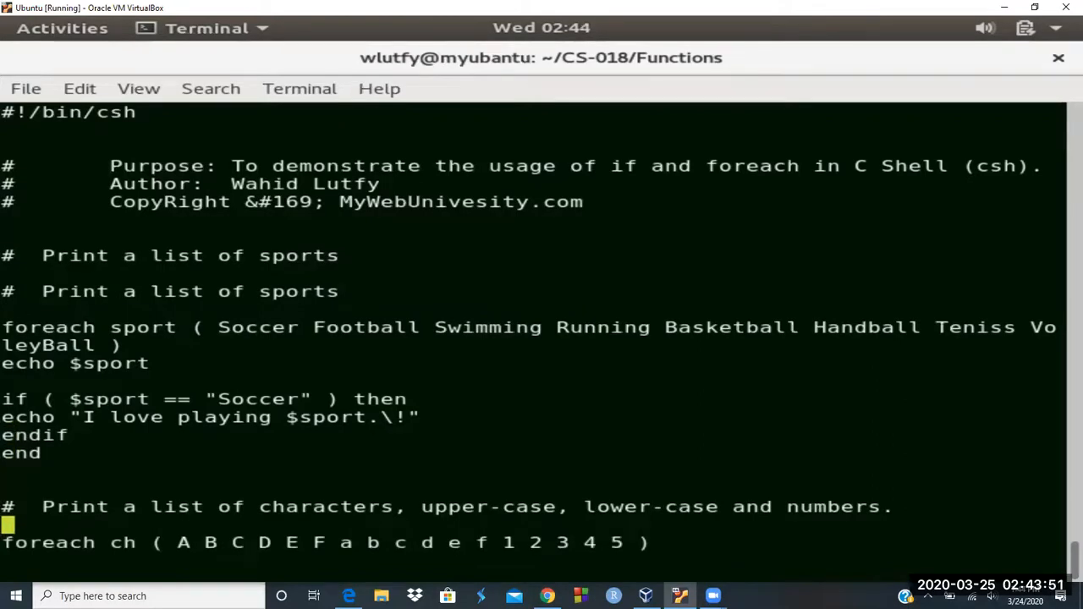
scroll(down, 3)
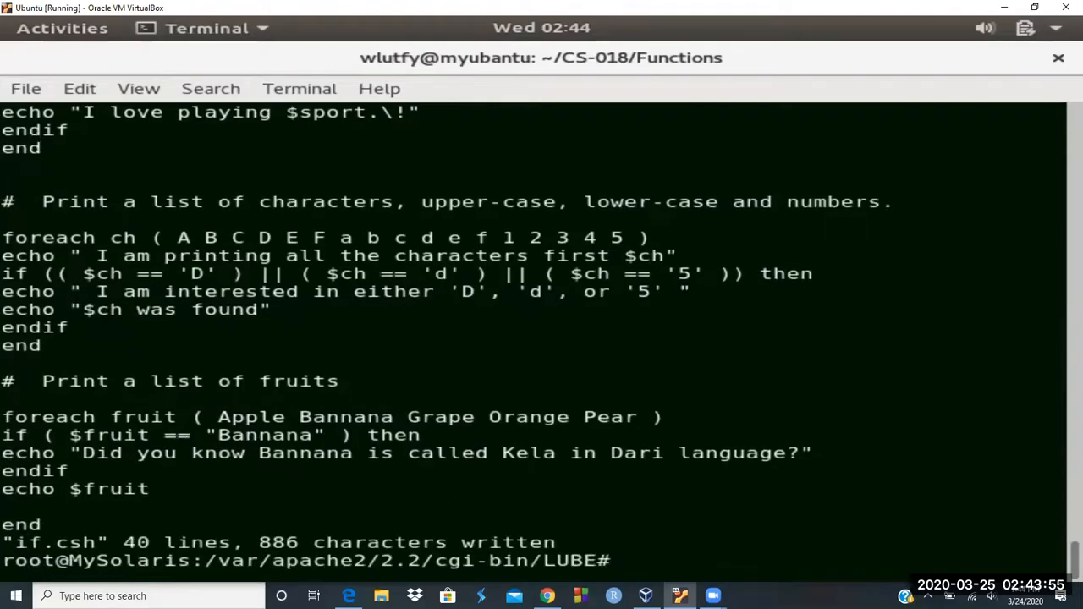
text(ls -l *.sh)
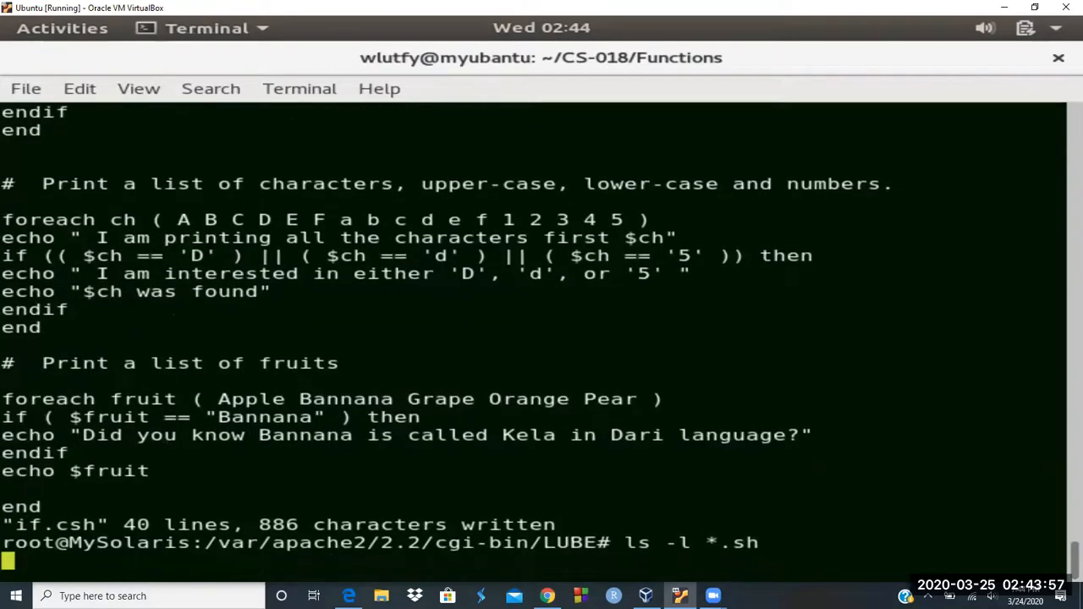
Run ls -l *.sh to show permissions, sizes and dates of the seven LUBE scripts.
key(Return)
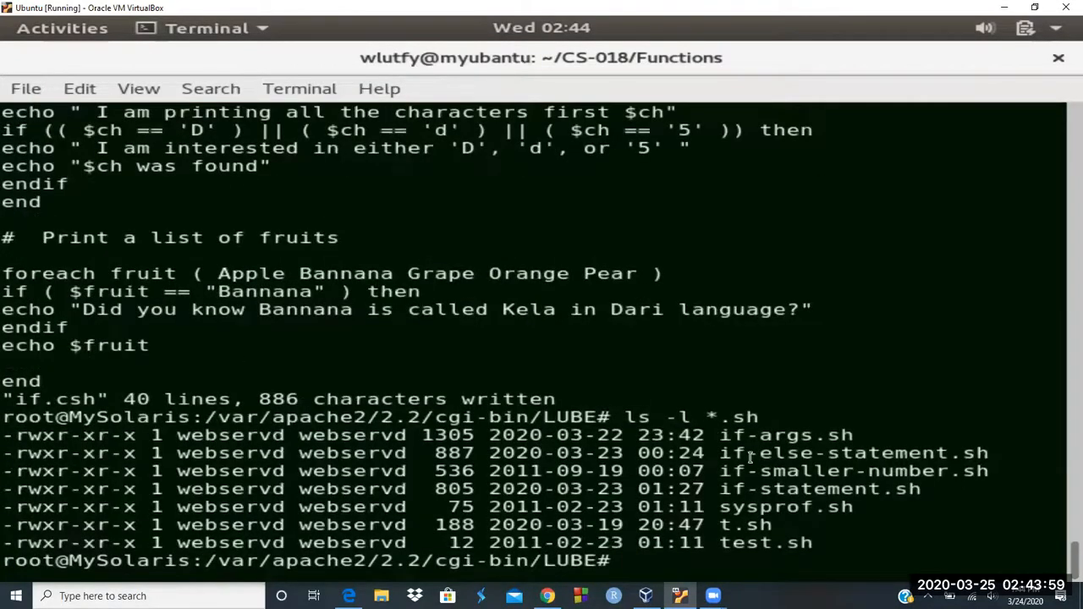
mouse_move(761, 413)
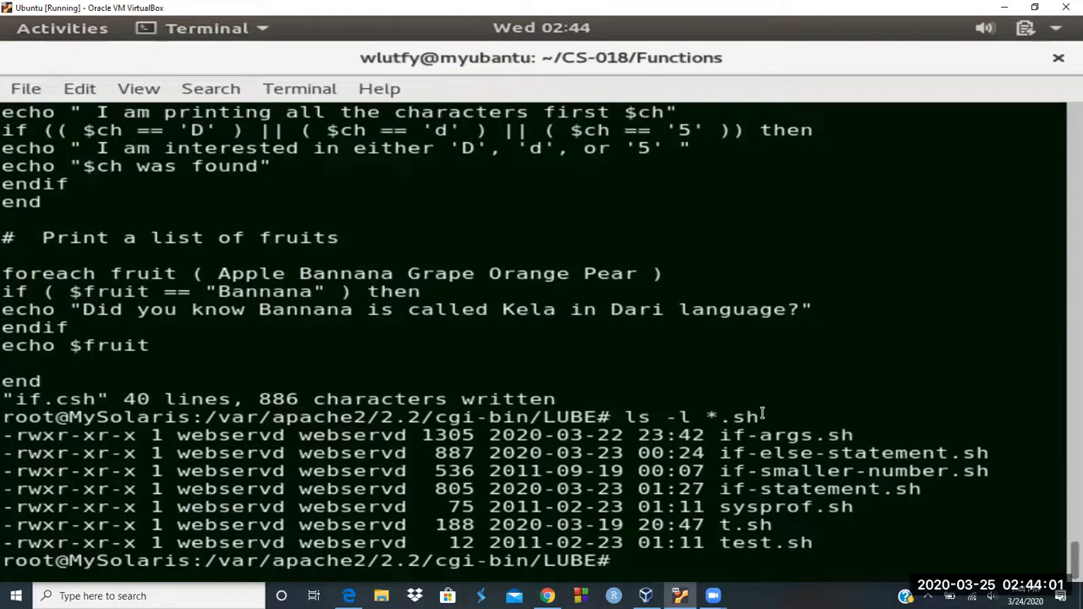